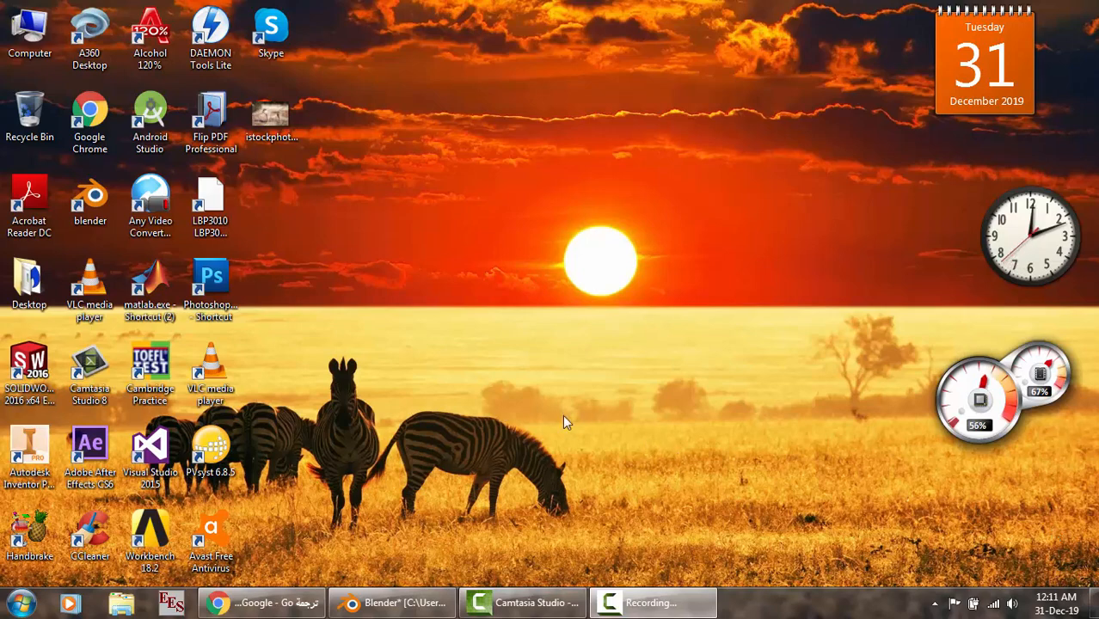
{"action": "mouse_move", "coordinate": [485, 419]}
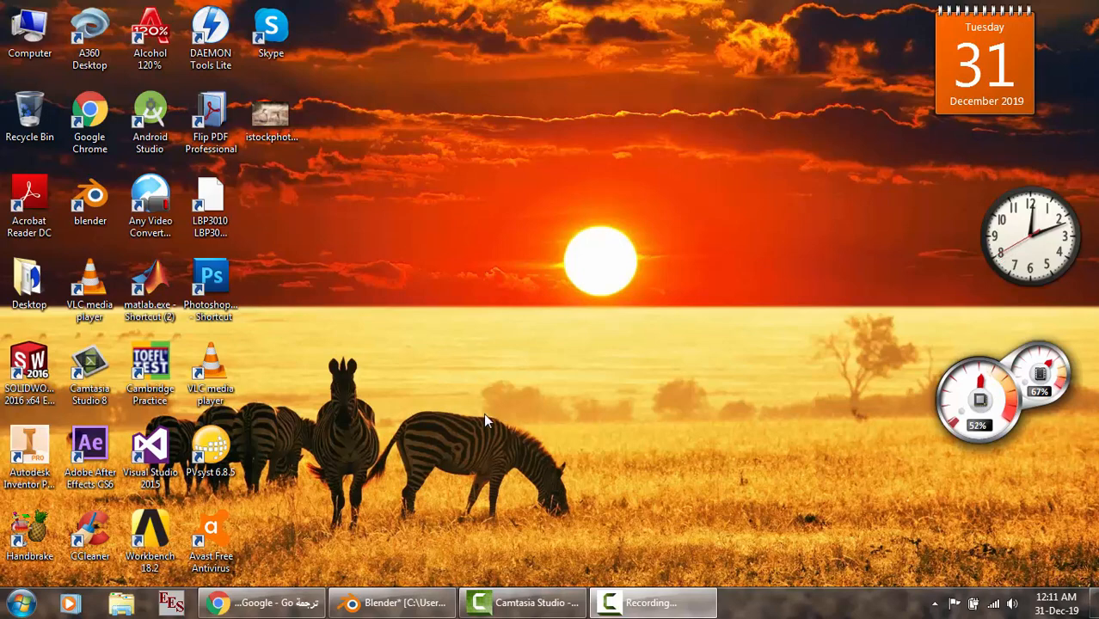
{"action": "mouse_move", "coordinate": [475, 437]}
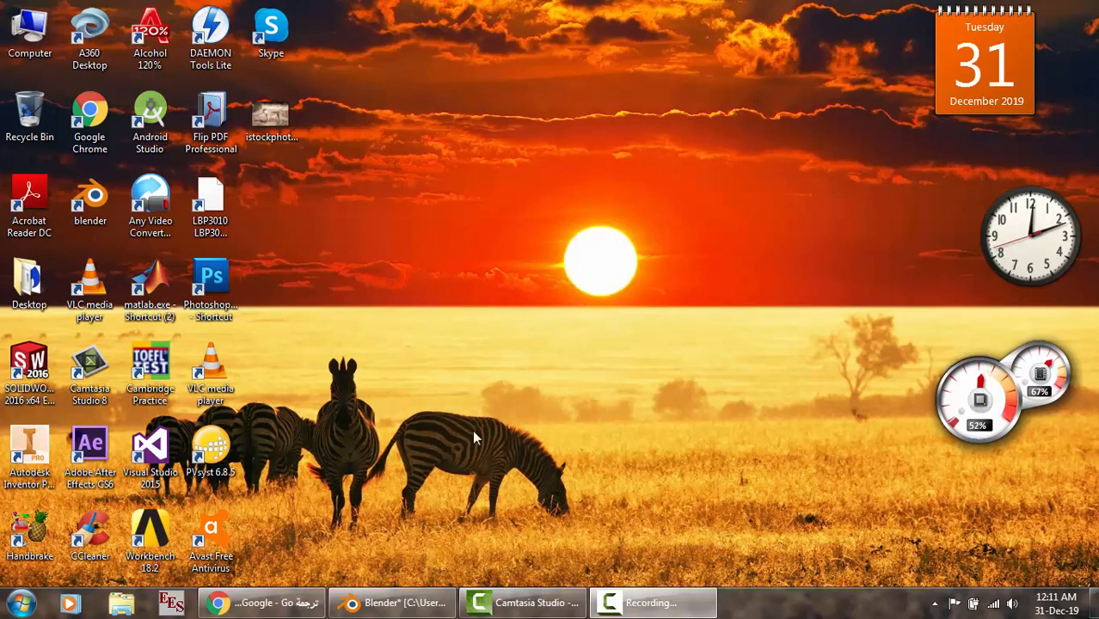
- Bring Blender forward and box-select the cat body mesh (Cube) in the viewport
{"action": "left_click", "coordinate": [393, 602]}
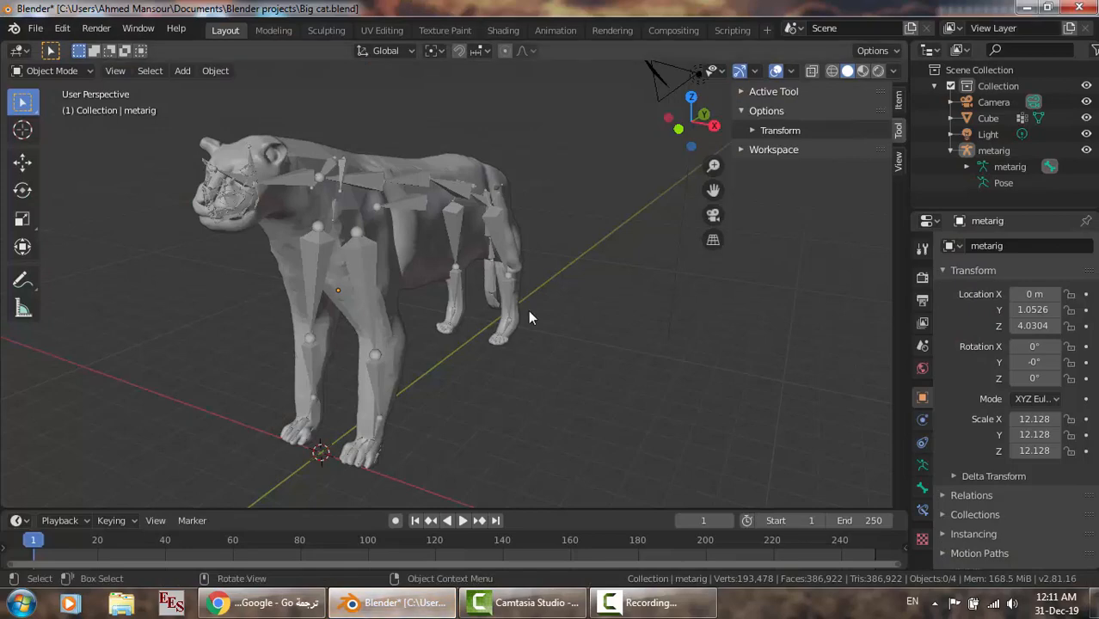
{"action": "mouse_move", "coordinate": [645, 342]}
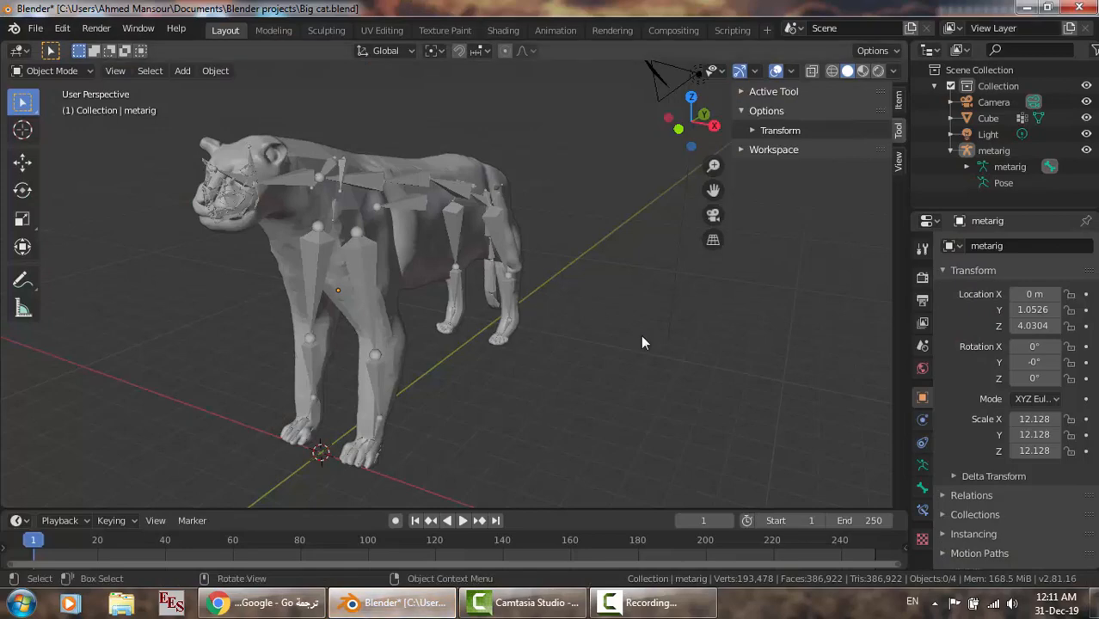
{"action": "mouse_move", "coordinate": [245, 251]}
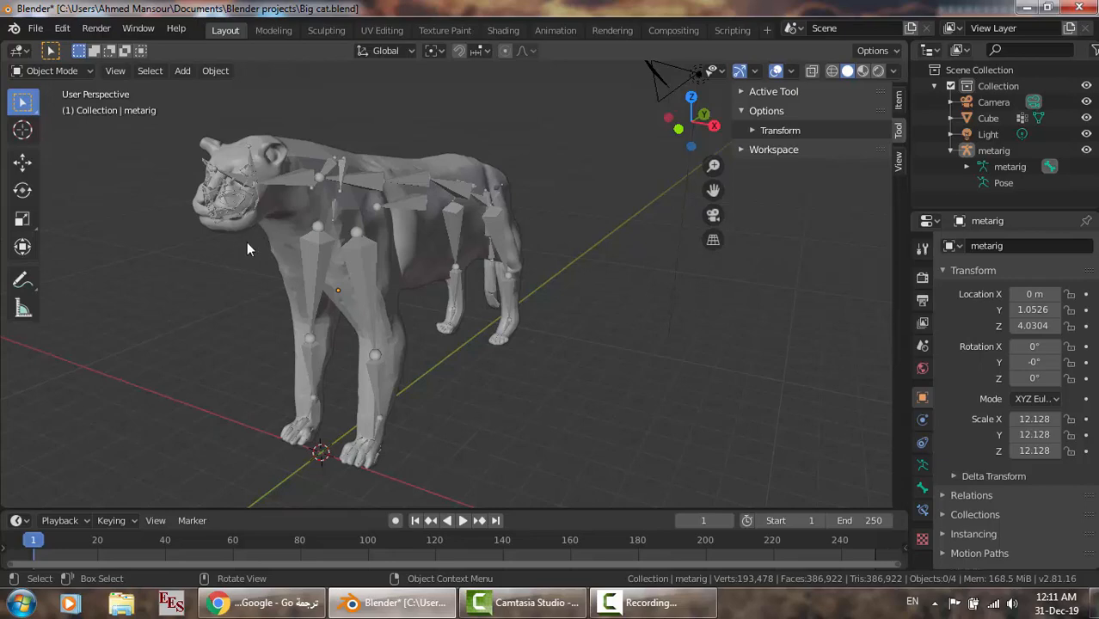
{"action": "mouse_move", "coordinate": [268, 245]}
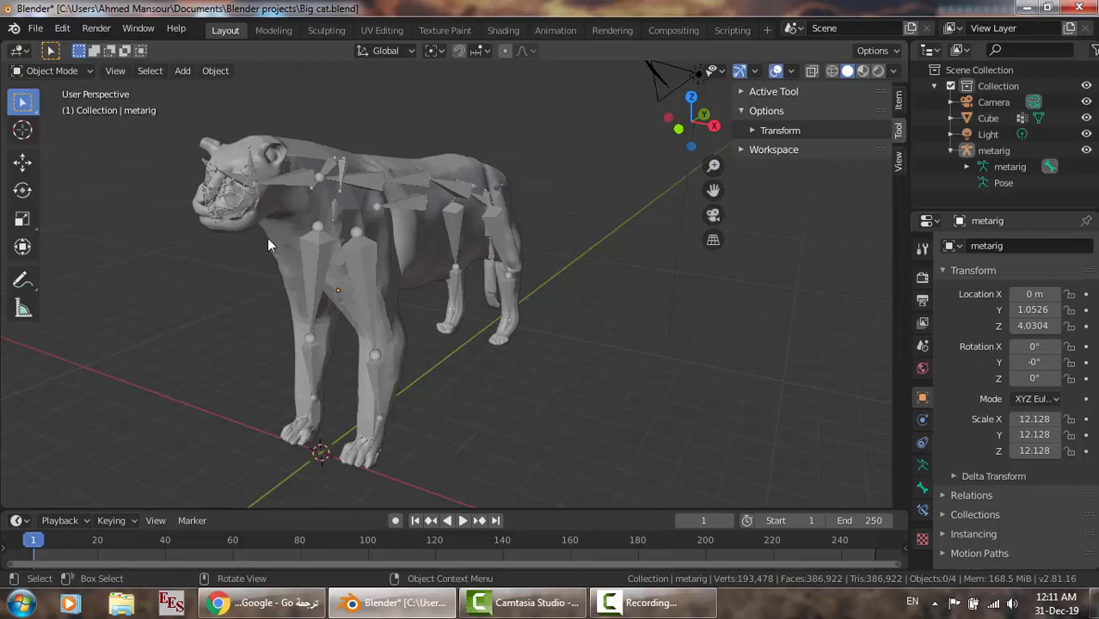
{"action": "mouse_move", "coordinate": [278, 242]}
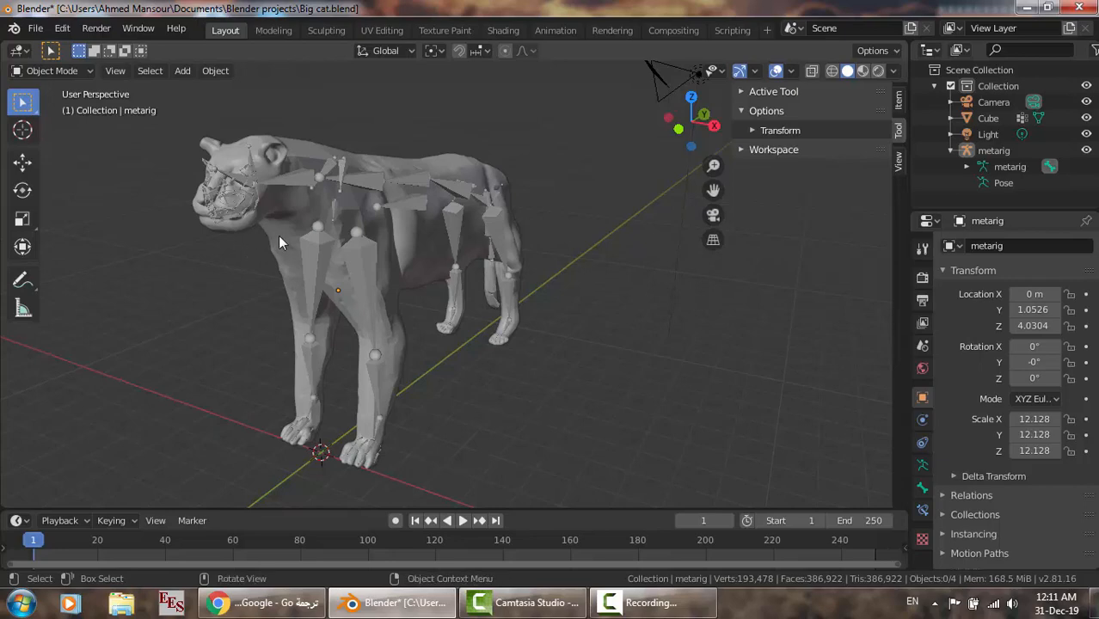
{"action": "left_click_drag", "start_coordinate": [241, 250], "coordinate": [288, 262]}
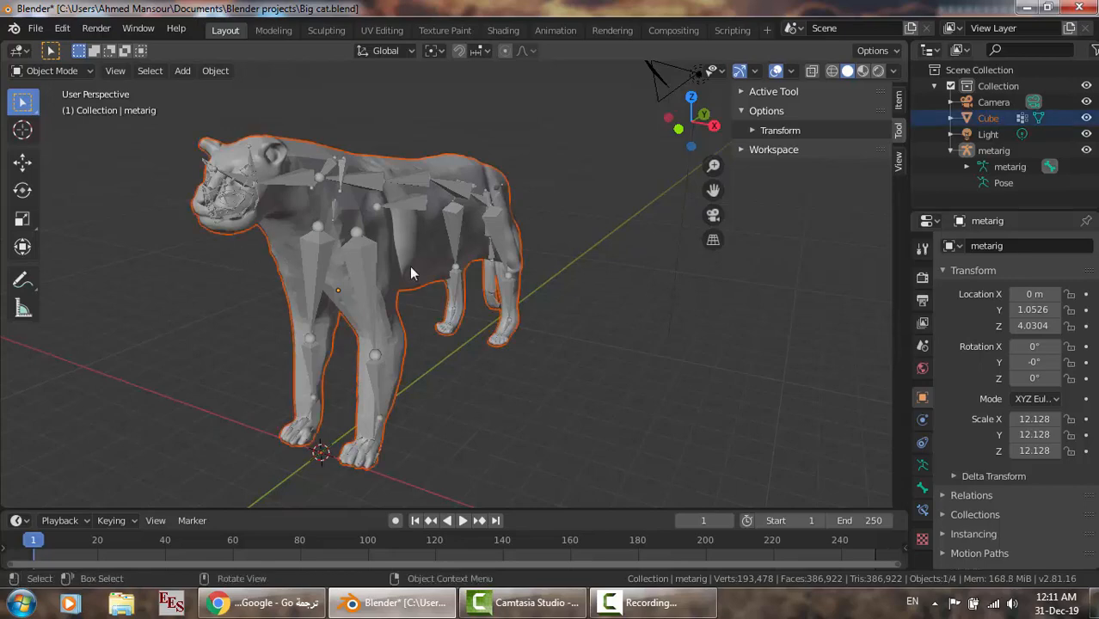
{"action": "mouse_move", "coordinate": [215, 90]}
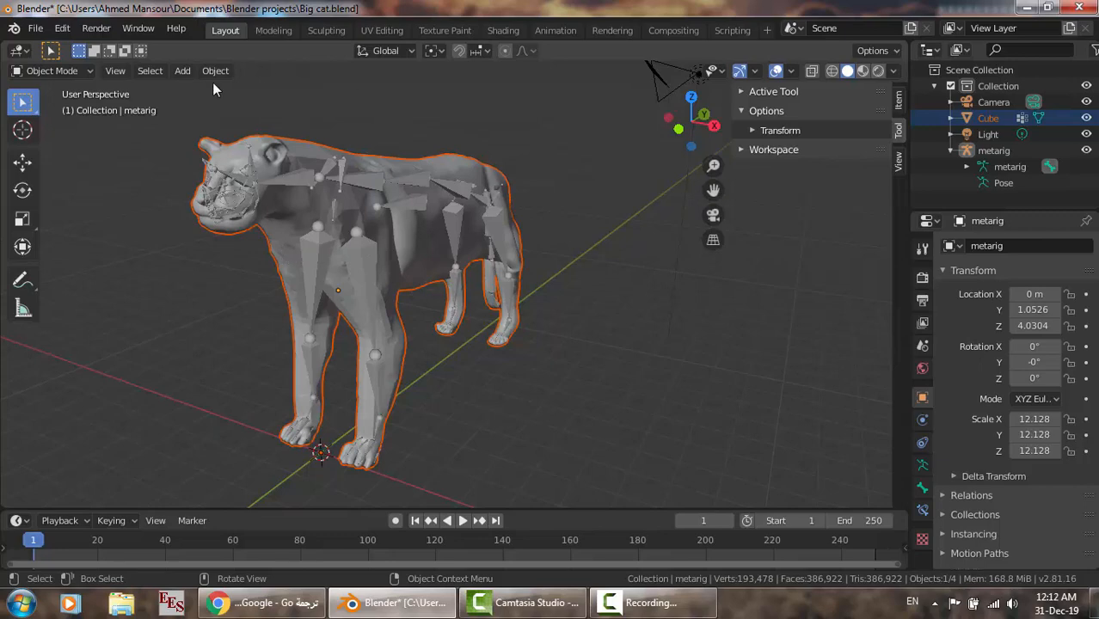
{"action": "mouse_move", "coordinate": [313, 257]}
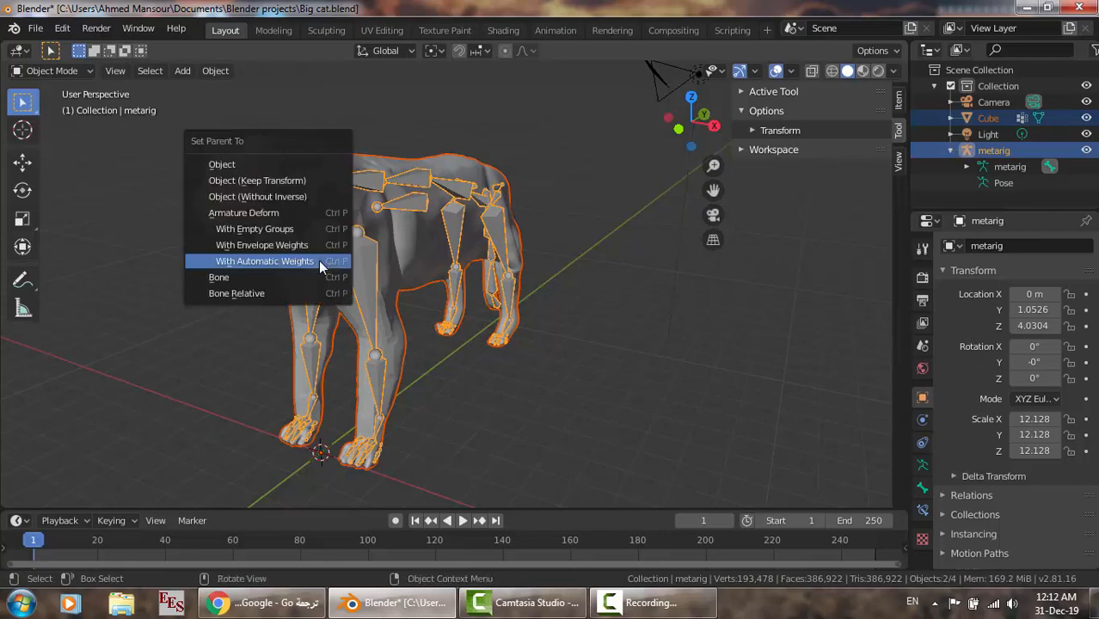
{"action": "mouse_move", "coordinate": [303, 261]}
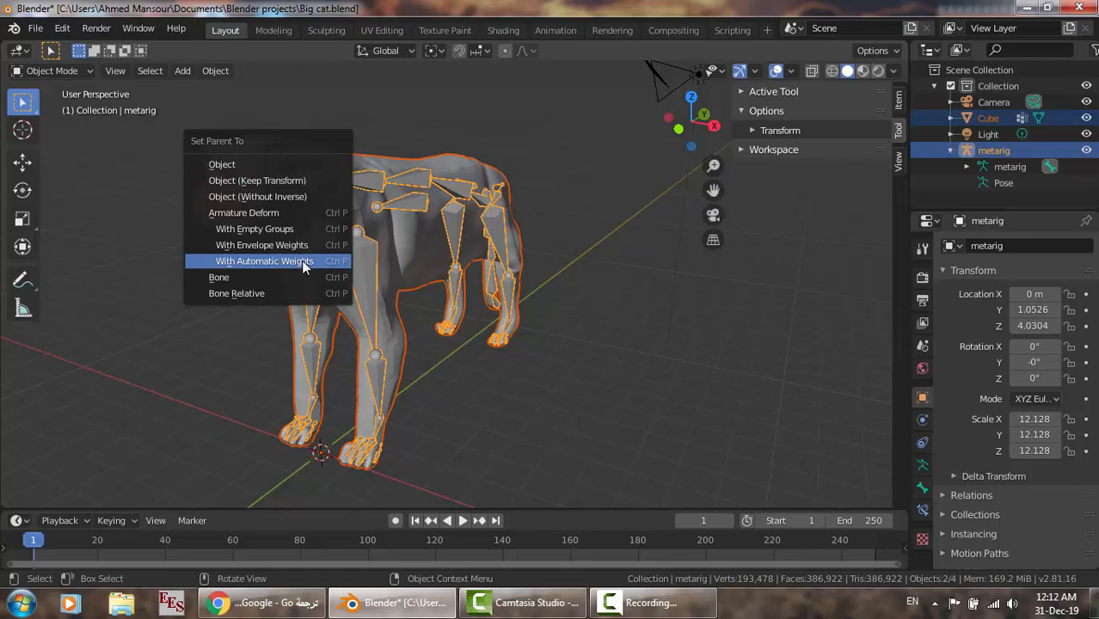
- Parent the cat mesh to the metarig using Armature Deform with automatic weights
{"action": "left_click", "coordinate": [265, 262]}
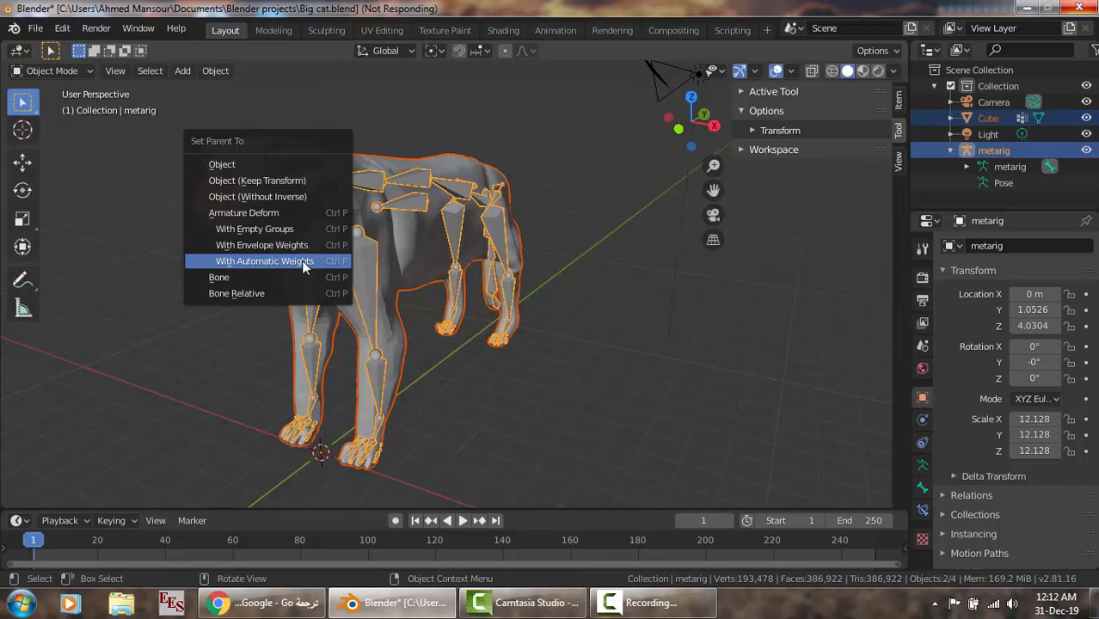
{"action": "left_click", "coordinate": [265, 261]}
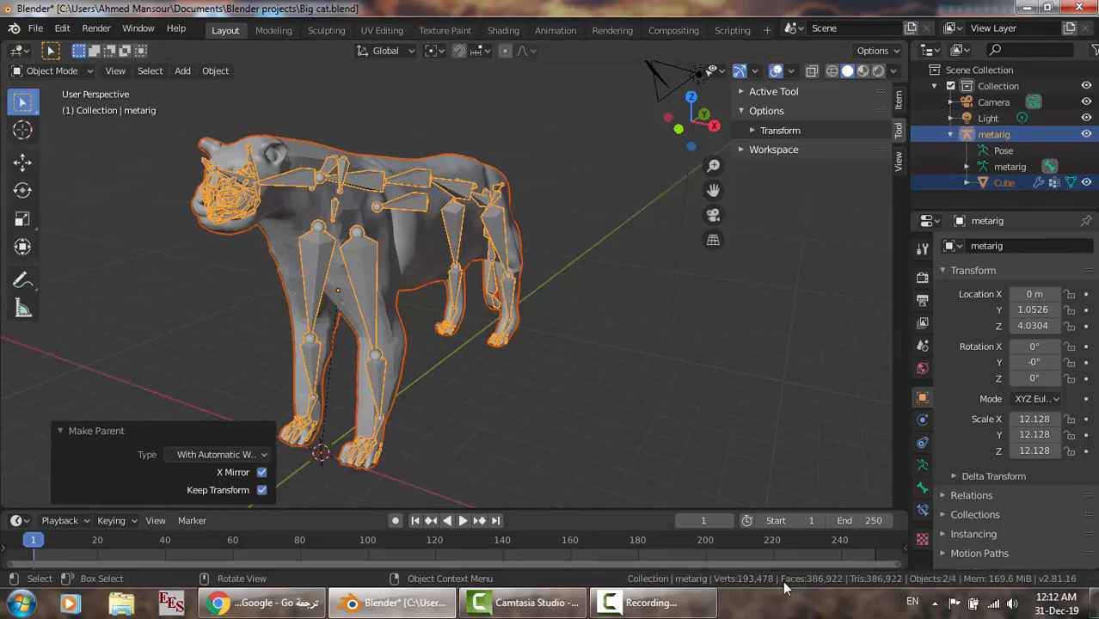
{"action": "mouse_move", "coordinate": [701, 287]}
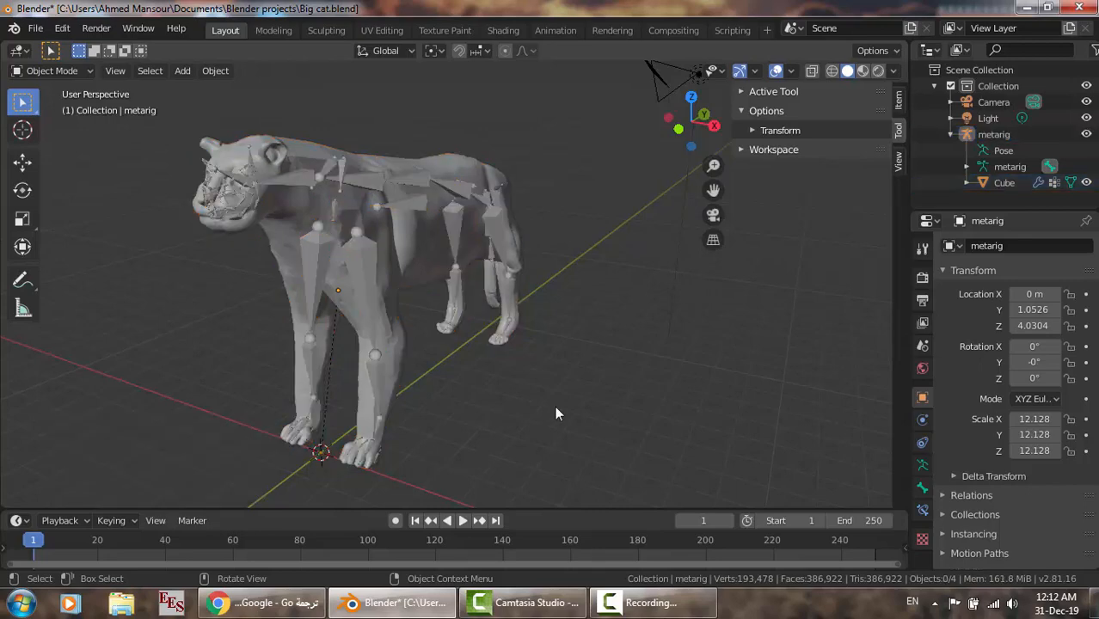
{"action": "mouse_move", "coordinate": [204, 114]}
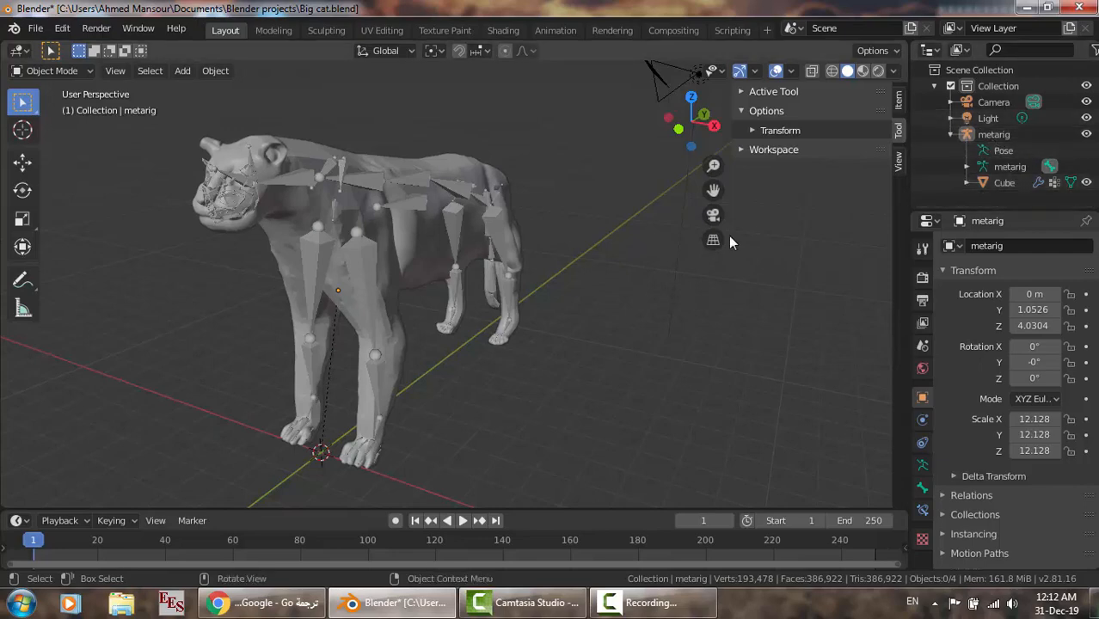
{"action": "mouse_move", "coordinate": [254, 274]}
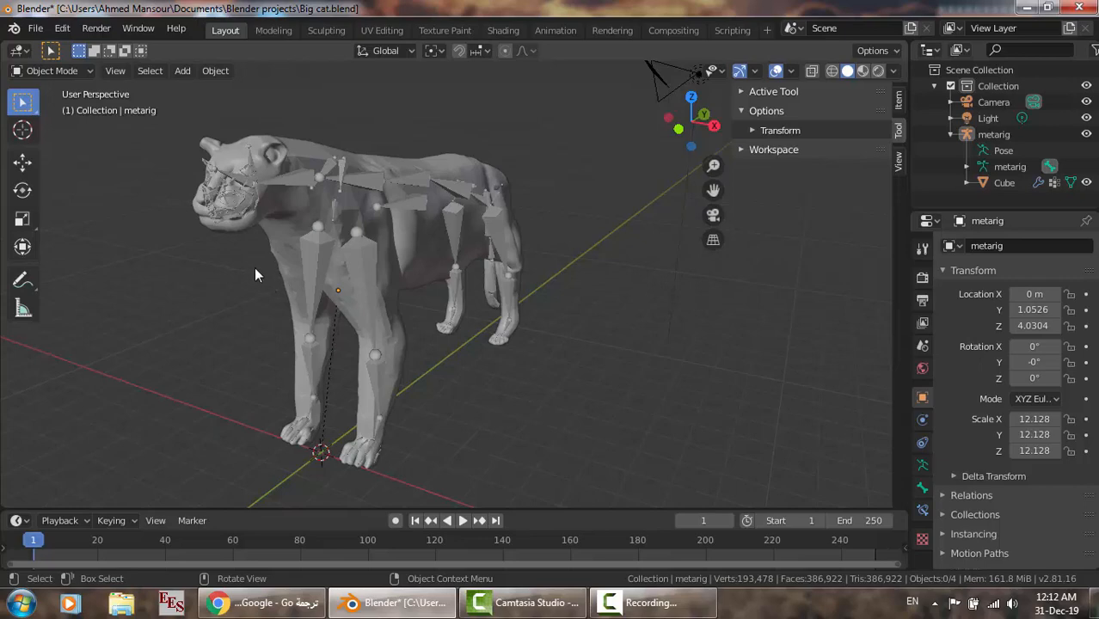
{"action": "mouse_move", "coordinate": [267, 260]}
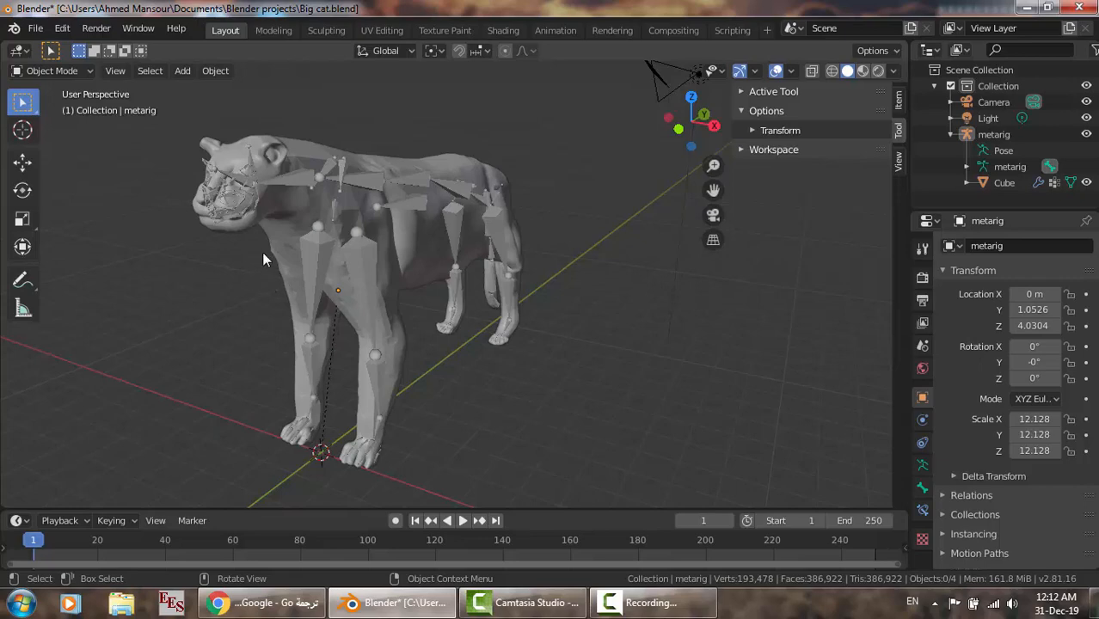
- Clear the cat mesh's parent, then re-bind it to the metarig with automatic weights
{"action": "left_click_drag", "start_coordinate": [266, 256], "coordinate": [295, 275]}
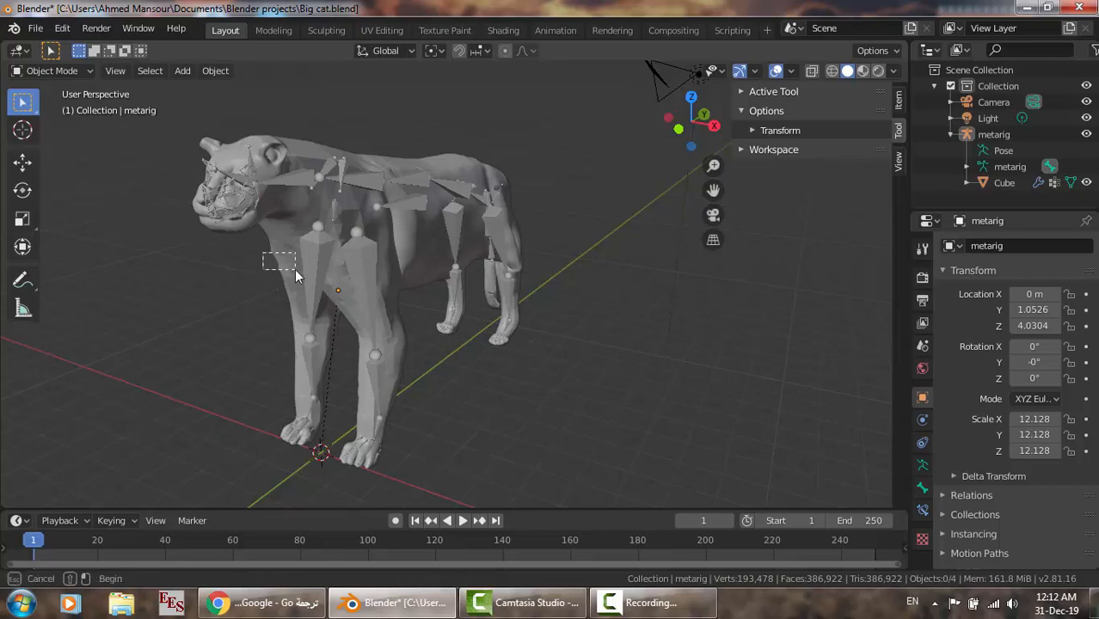
{"action": "left_click", "coordinate": [295, 275]}
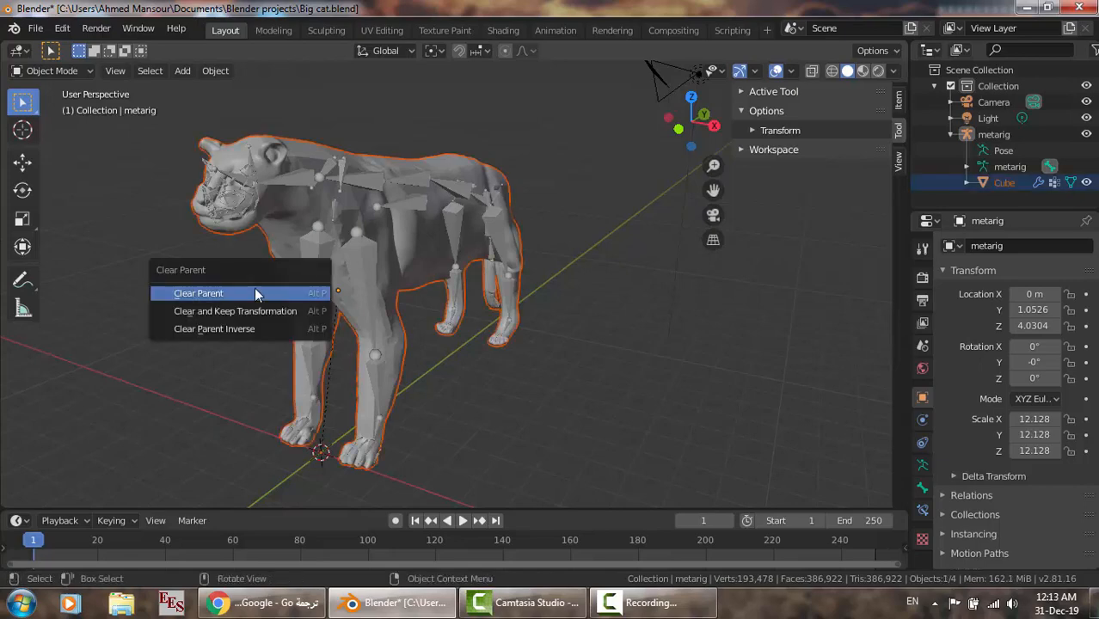
{"action": "left_click", "coordinate": [197, 292]}
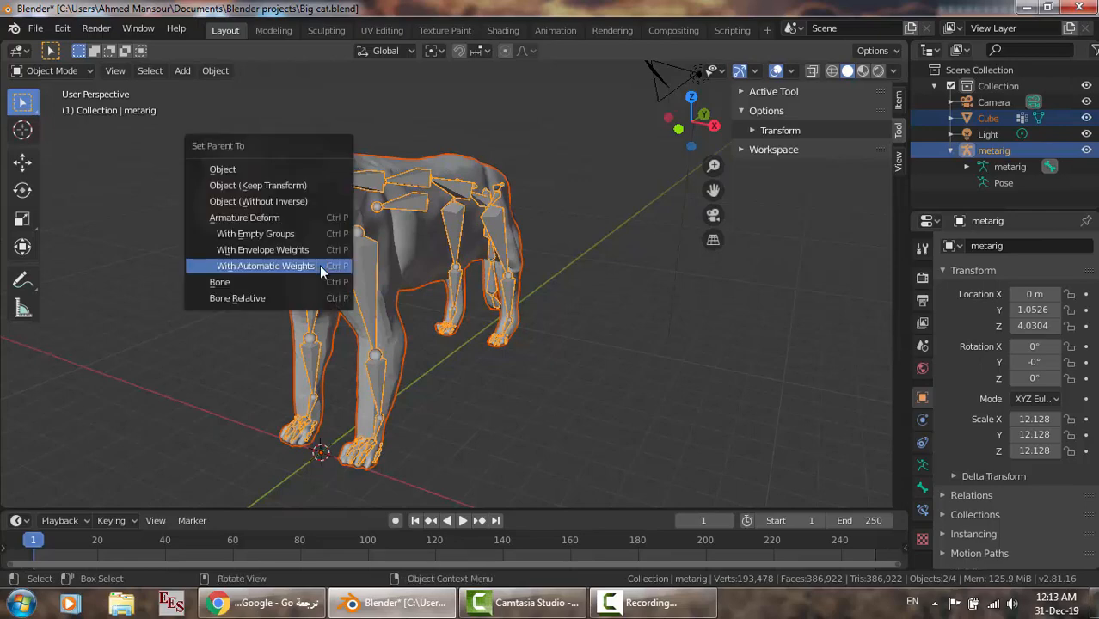
{"action": "left_click", "coordinate": [265, 265]}
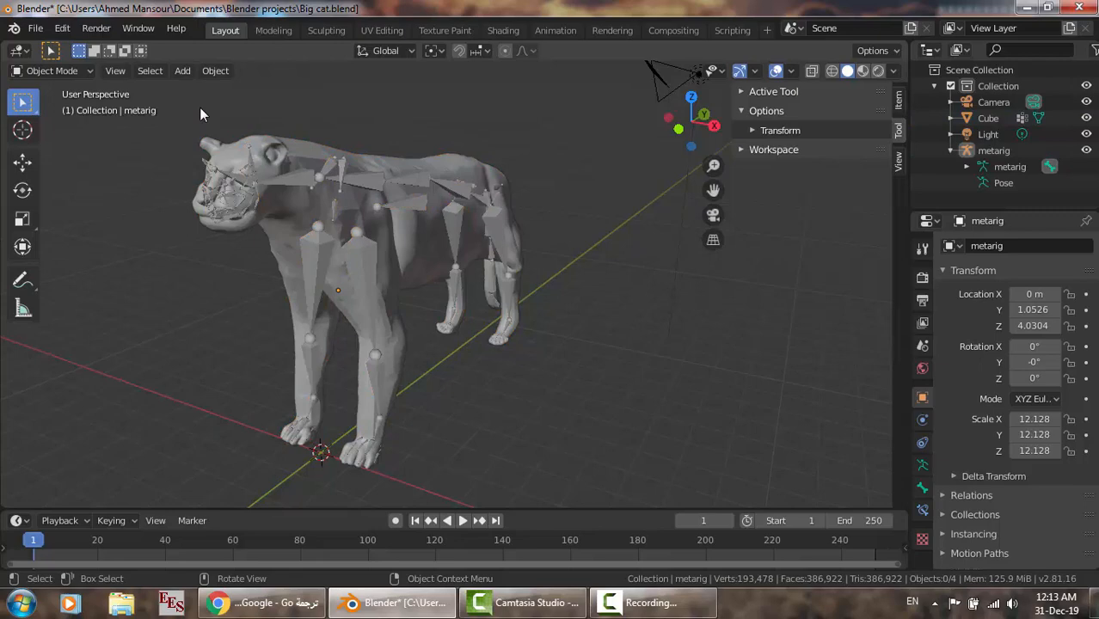
{"action": "mouse_move", "coordinate": [65, 98]}
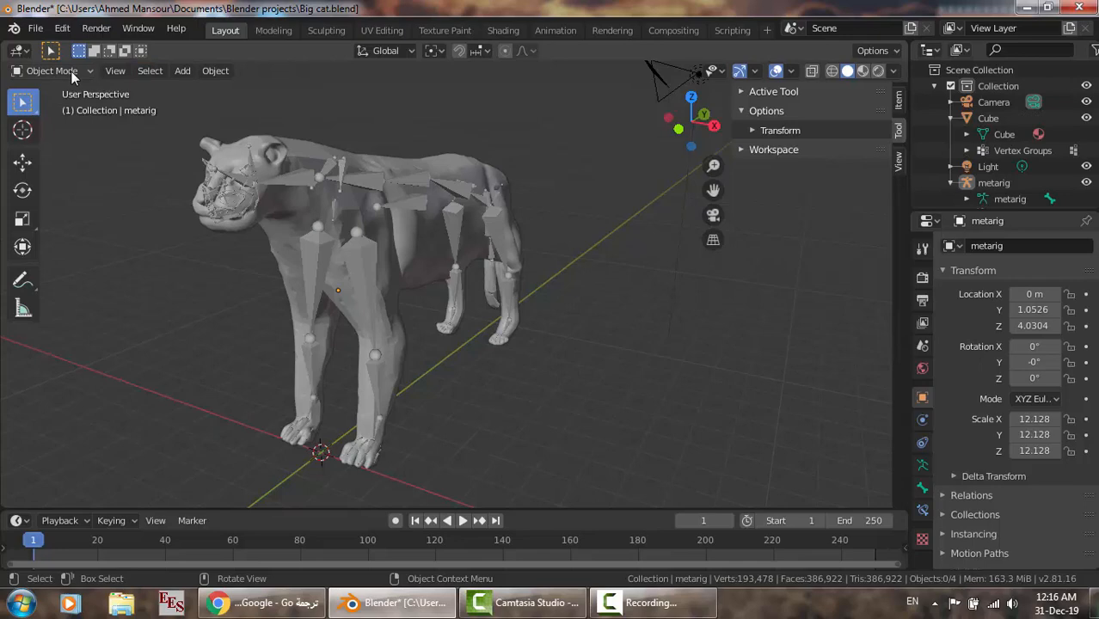
{"action": "left_click", "coordinate": [52, 70]}
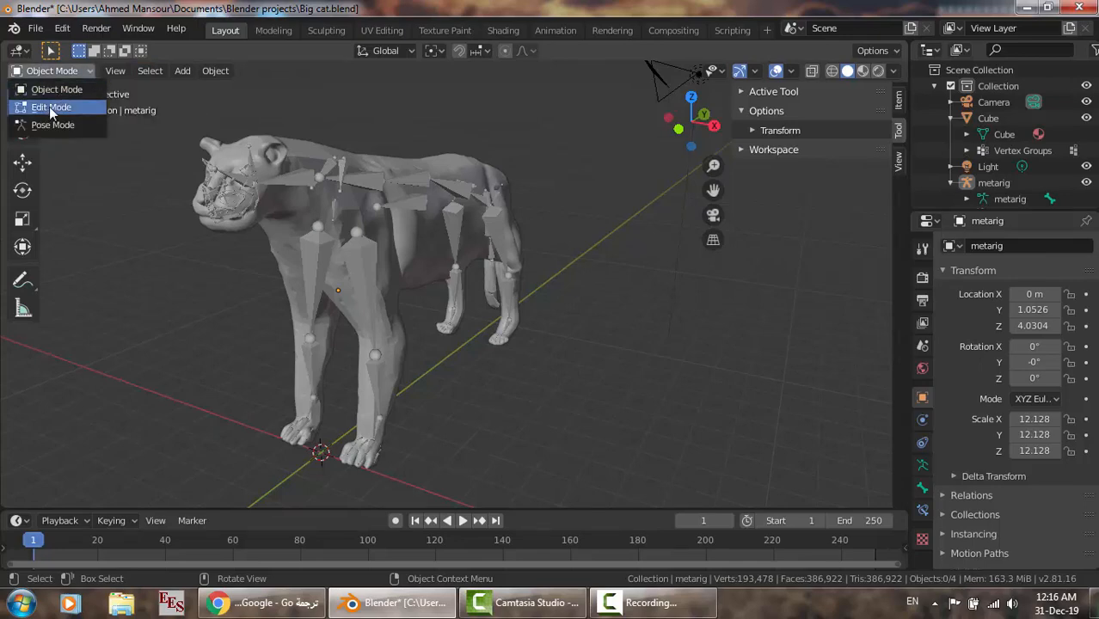
{"action": "left_click", "coordinate": [51, 107]}
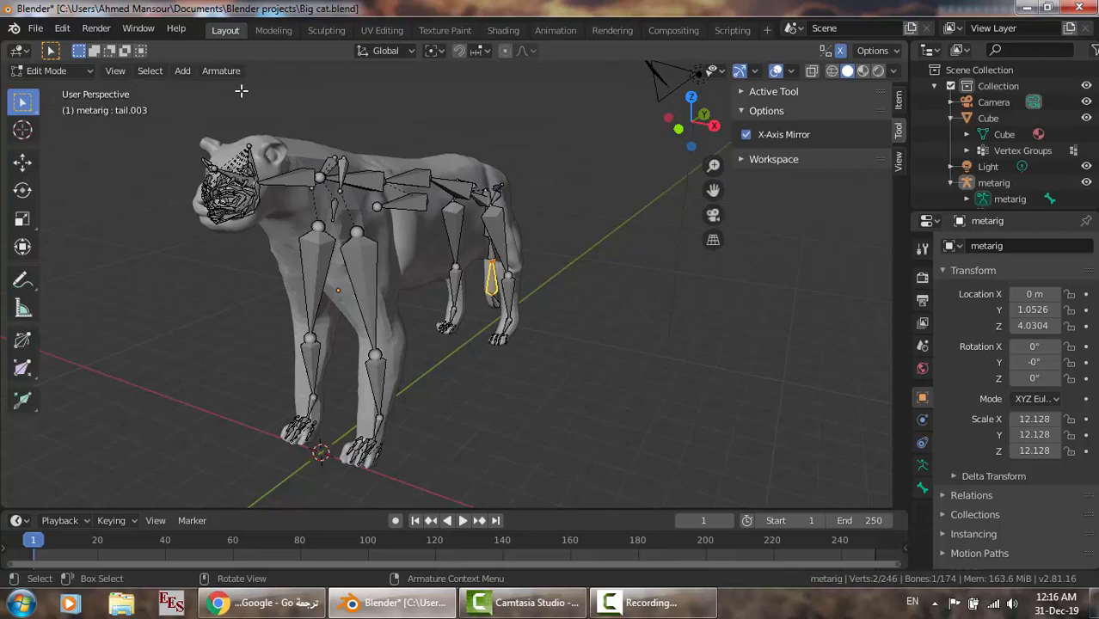
{"action": "mouse_move", "coordinate": [717, 130]}
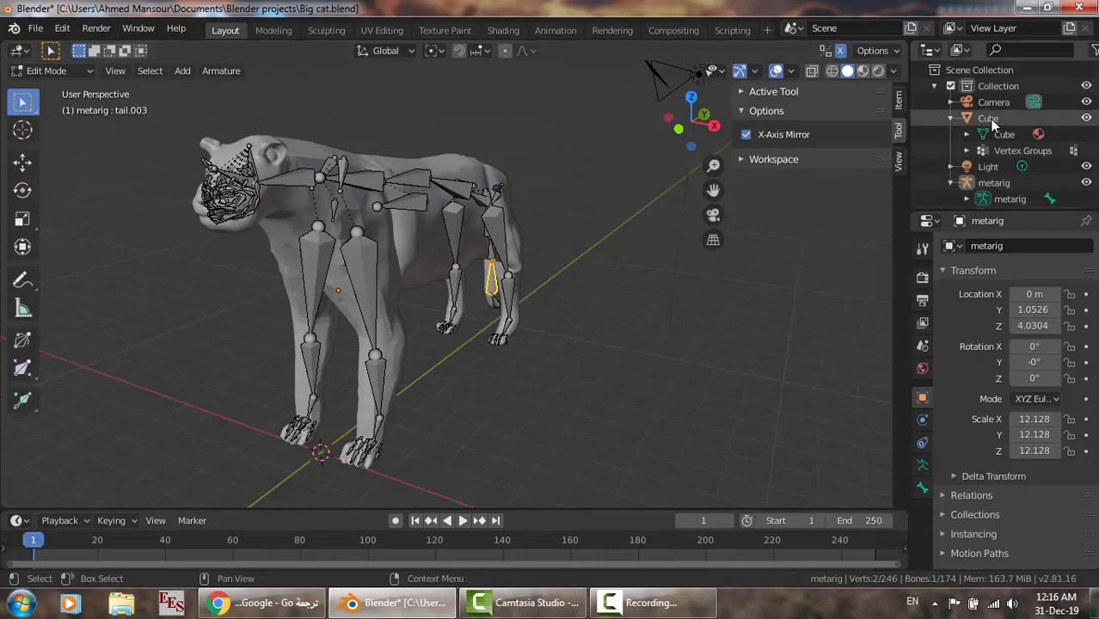
{"action": "left_click", "coordinate": [988, 117]}
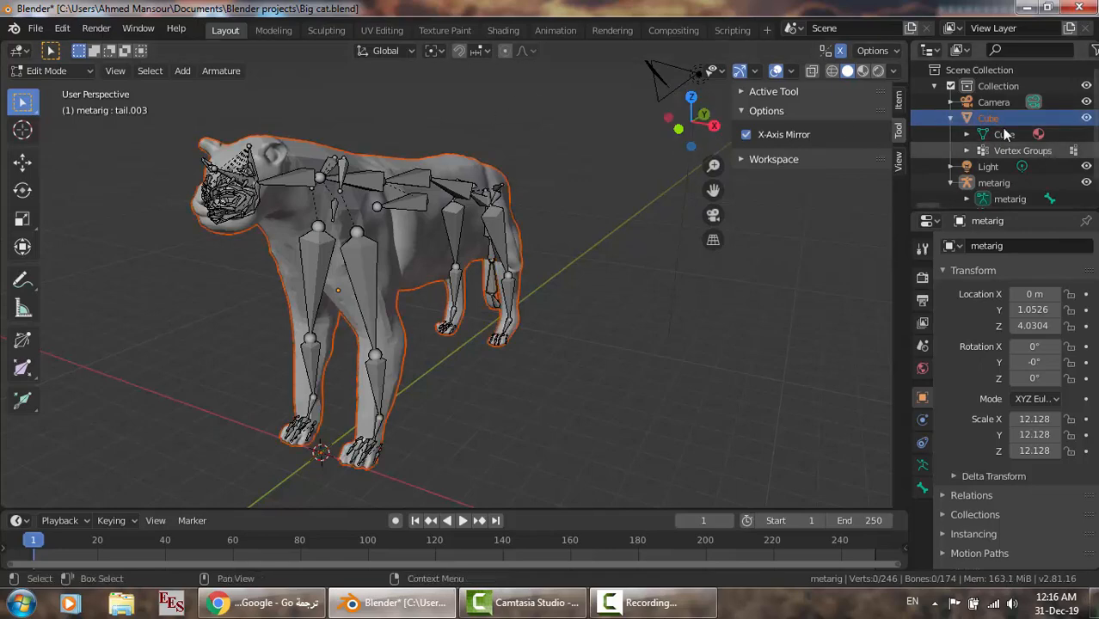
{"action": "left_click", "coordinate": [967, 117]}
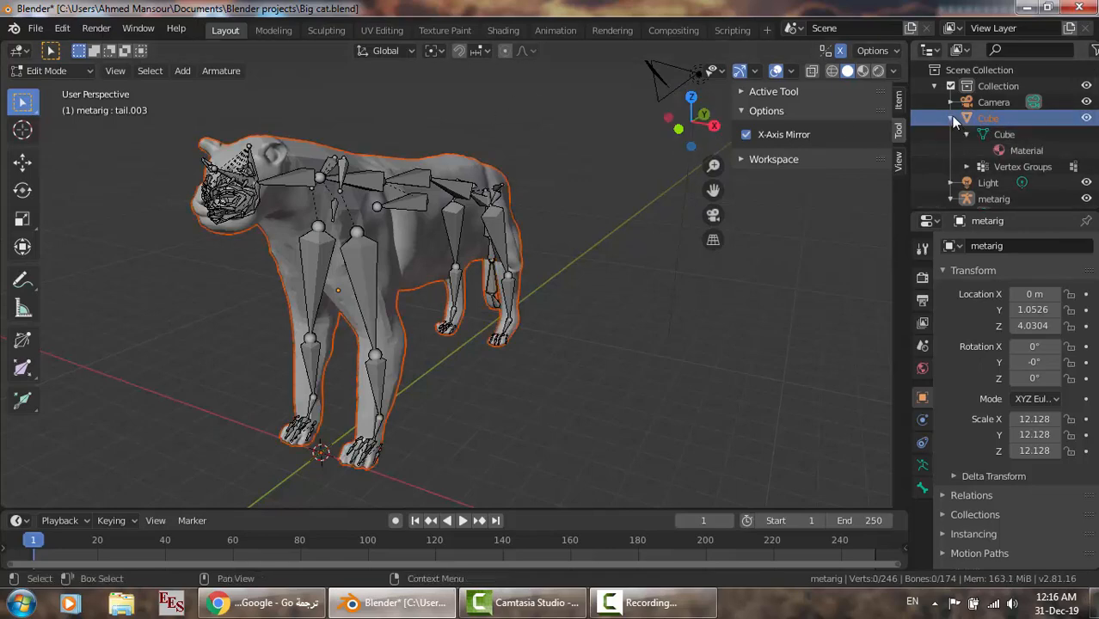
{"action": "left_click", "coordinate": [953, 117]}
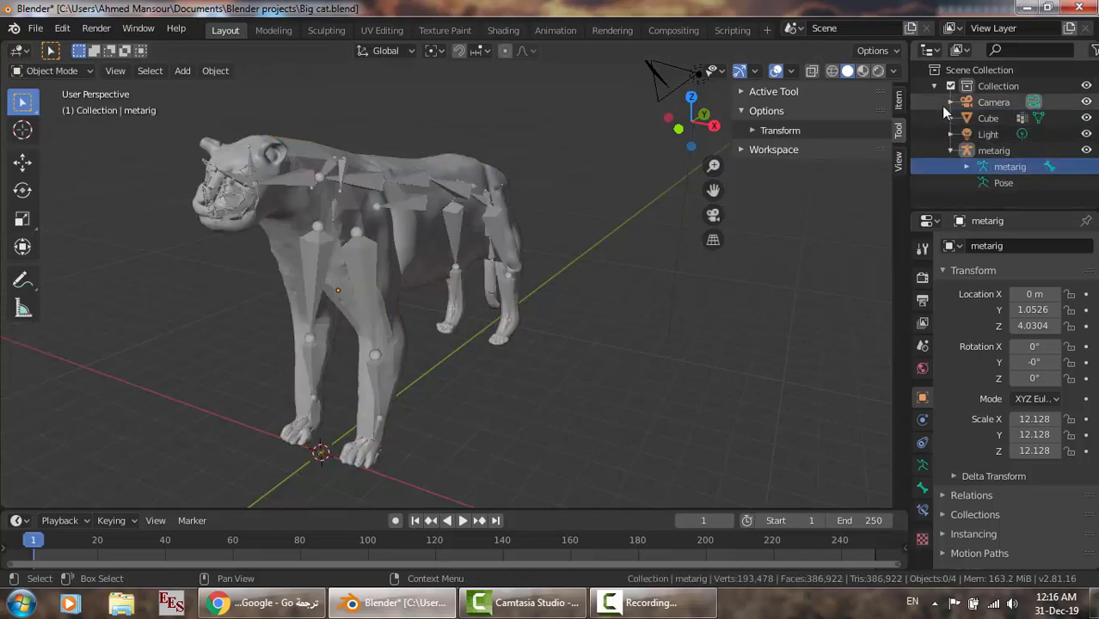
{"action": "left_click", "coordinate": [967, 117]}
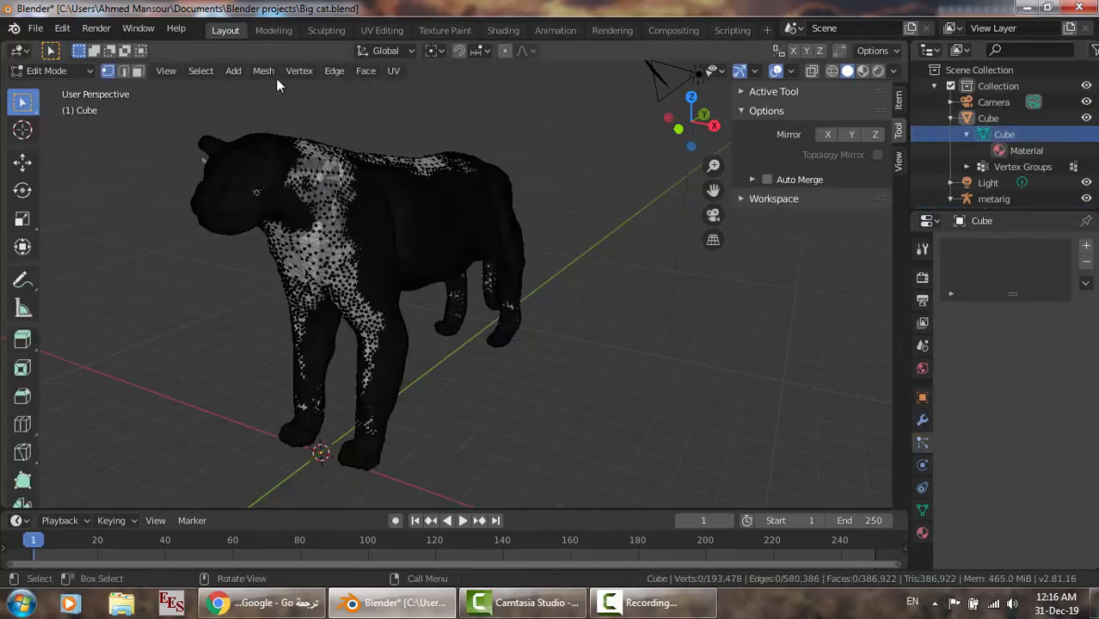
{"action": "mouse_move", "coordinate": [223, 107]}
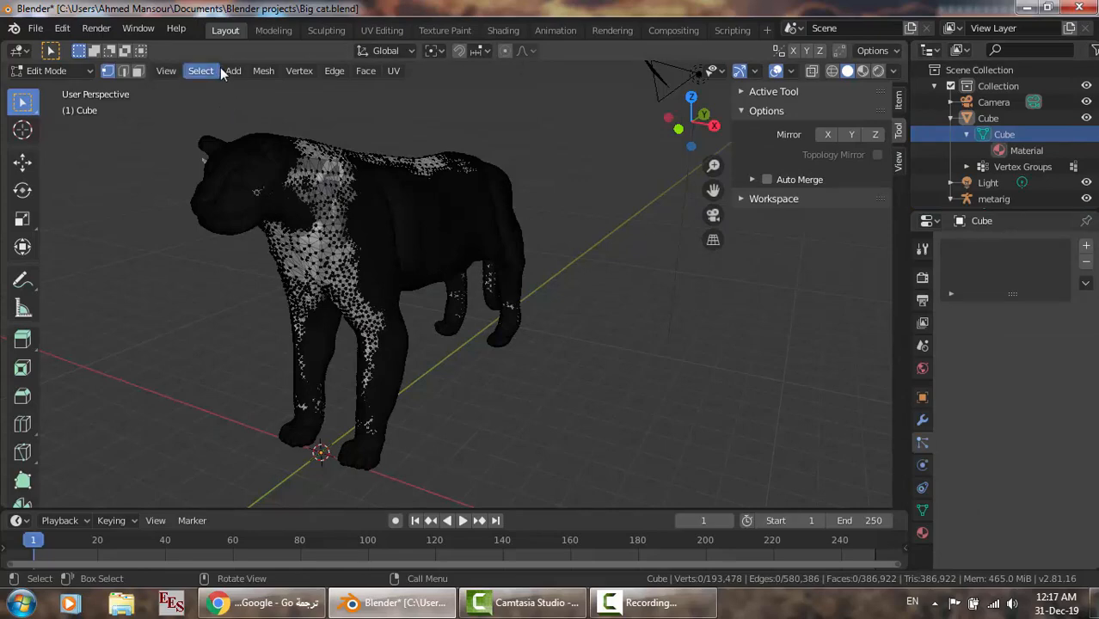
- Select all vertices of the cat body mesh via Select > All
{"action": "left_click", "coordinate": [199, 70]}
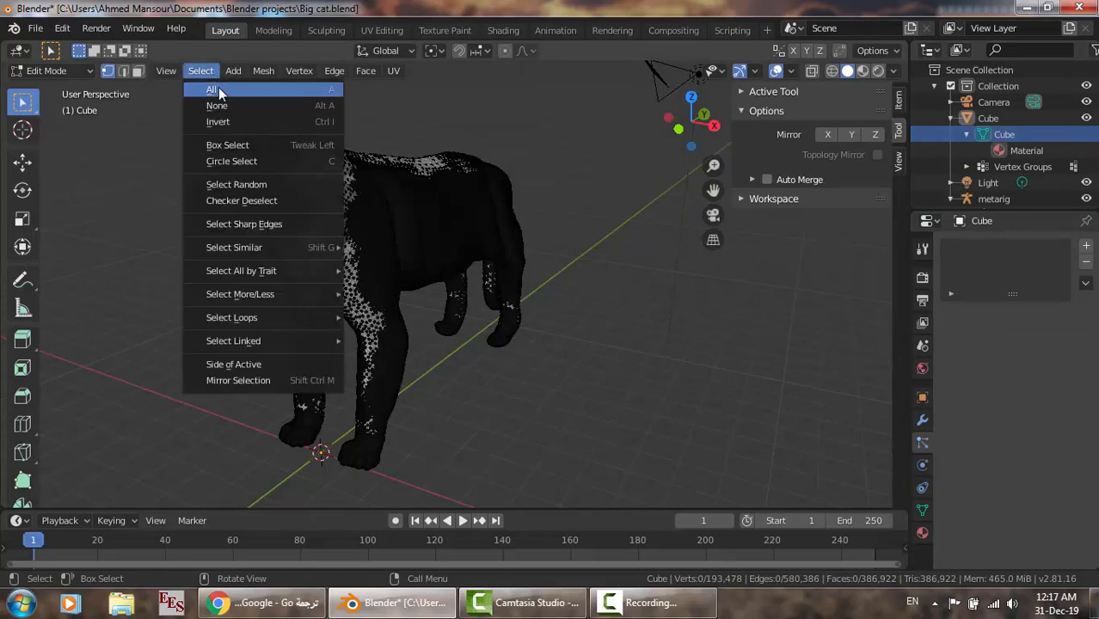
{"action": "left_click", "coordinate": [211, 90]}
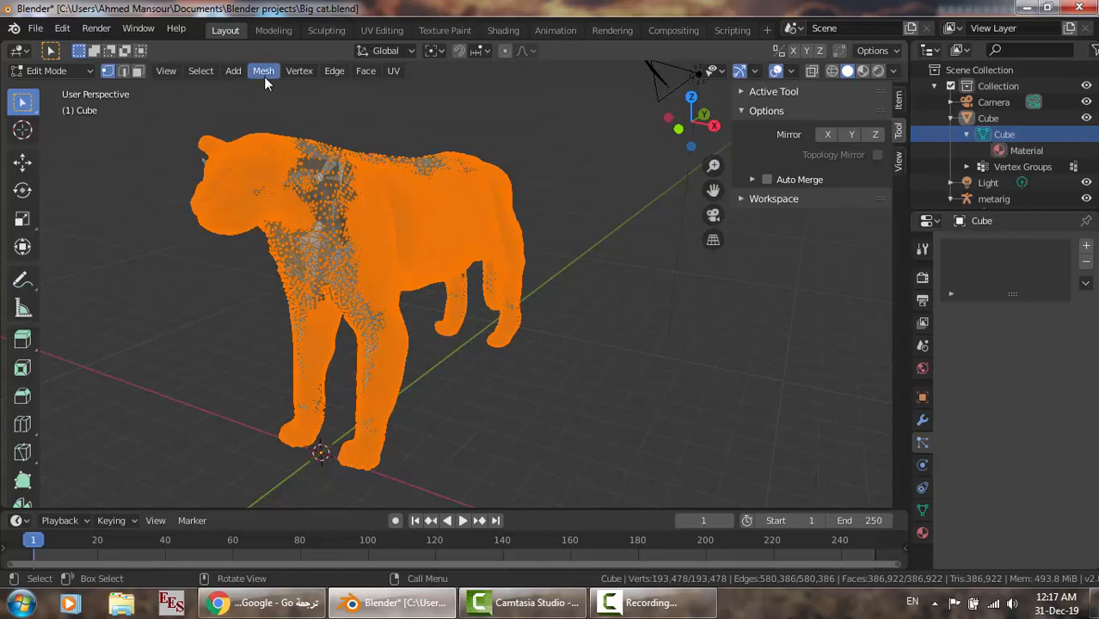
- Run Mesh > Clean Up > Merge by Distance on the cat mesh, collapsing overlapping vertices
{"action": "left_click", "coordinate": [265, 71]}
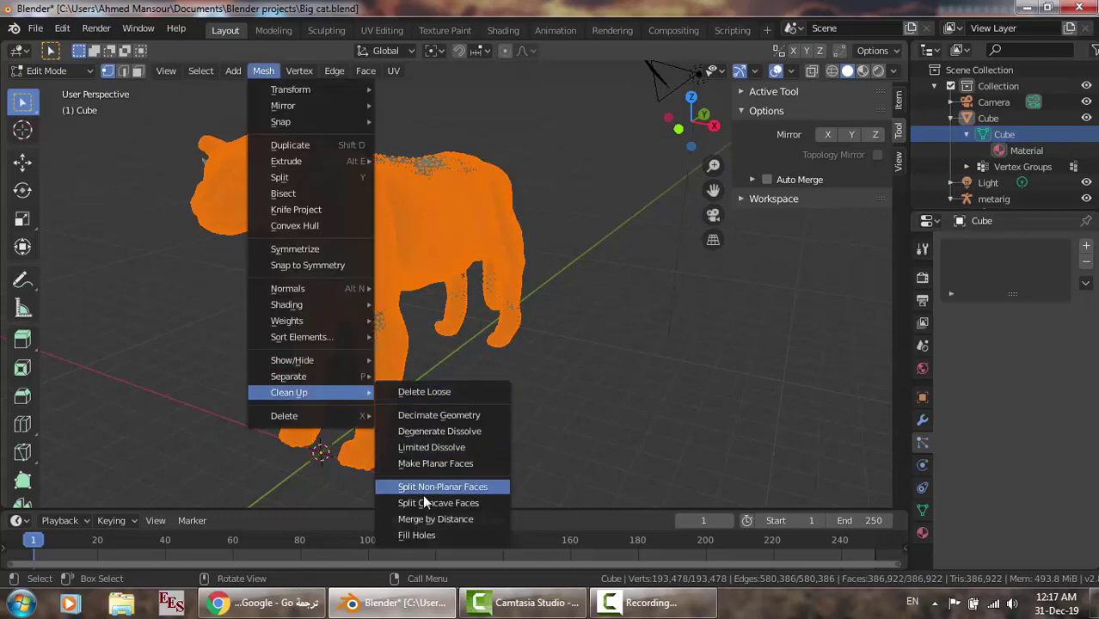
{"action": "mouse_move", "coordinate": [438, 414]}
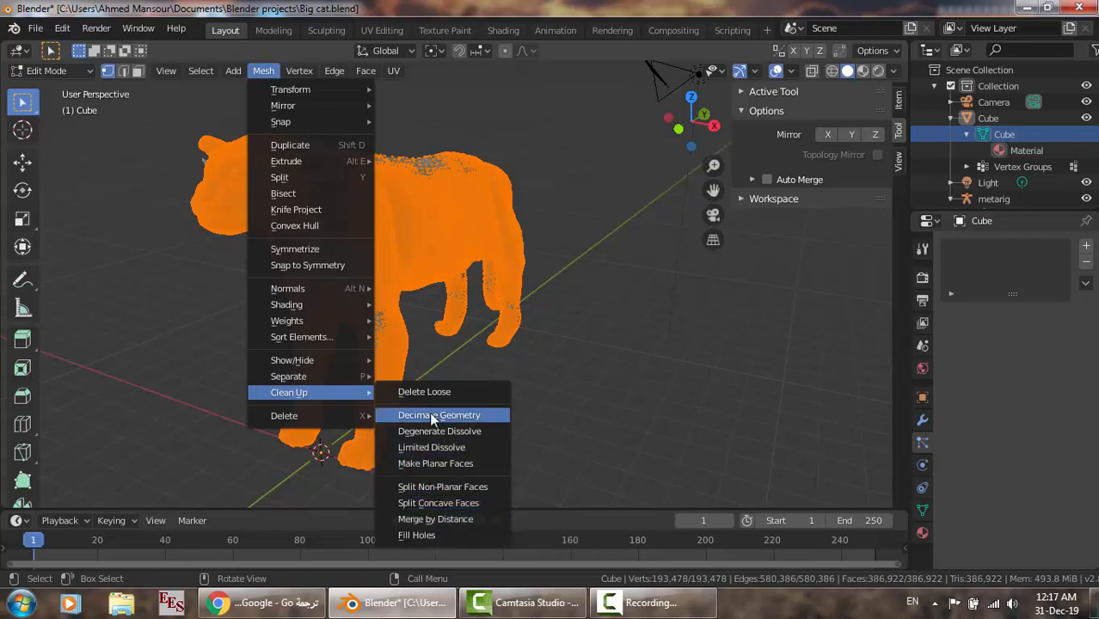
{"action": "mouse_move", "coordinate": [454, 520]}
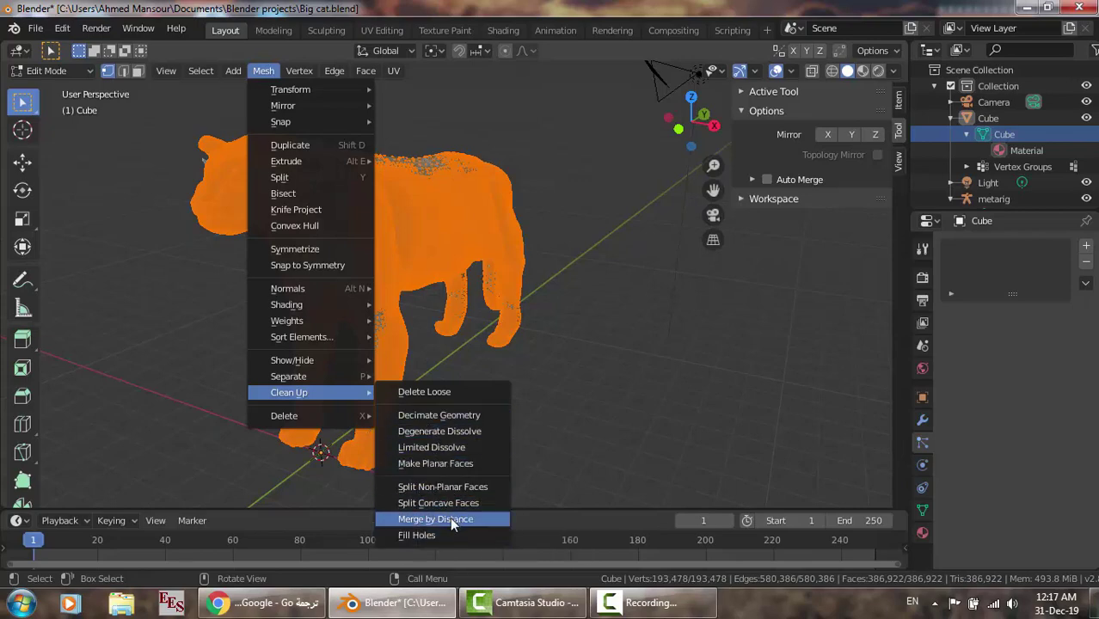
{"action": "mouse_move", "coordinate": [435, 520]}
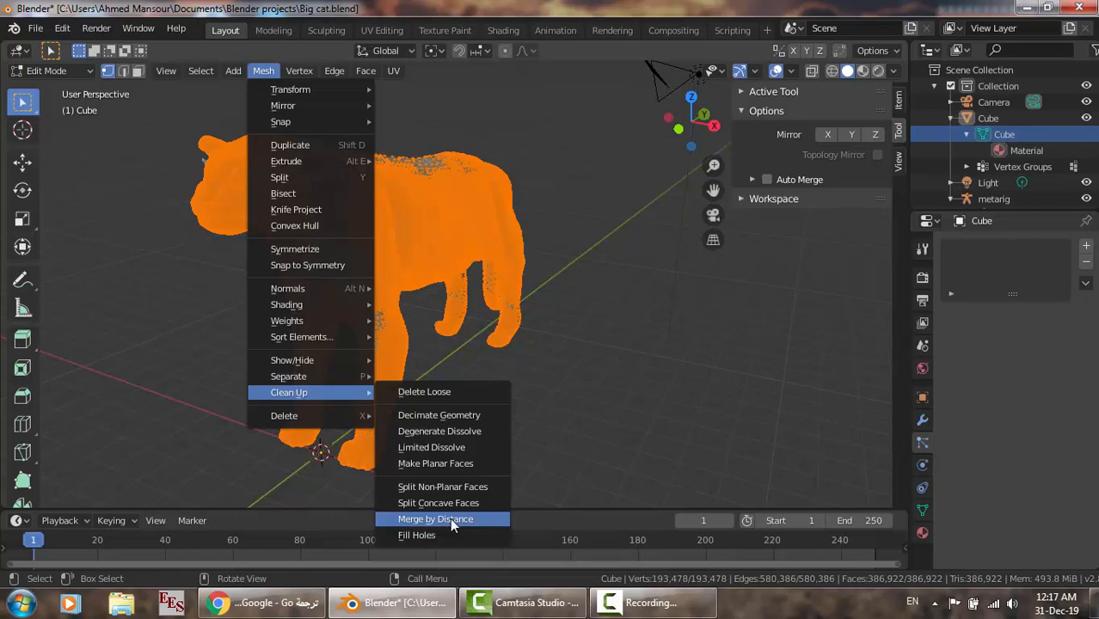
{"action": "left_click", "coordinate": [437, 519]}
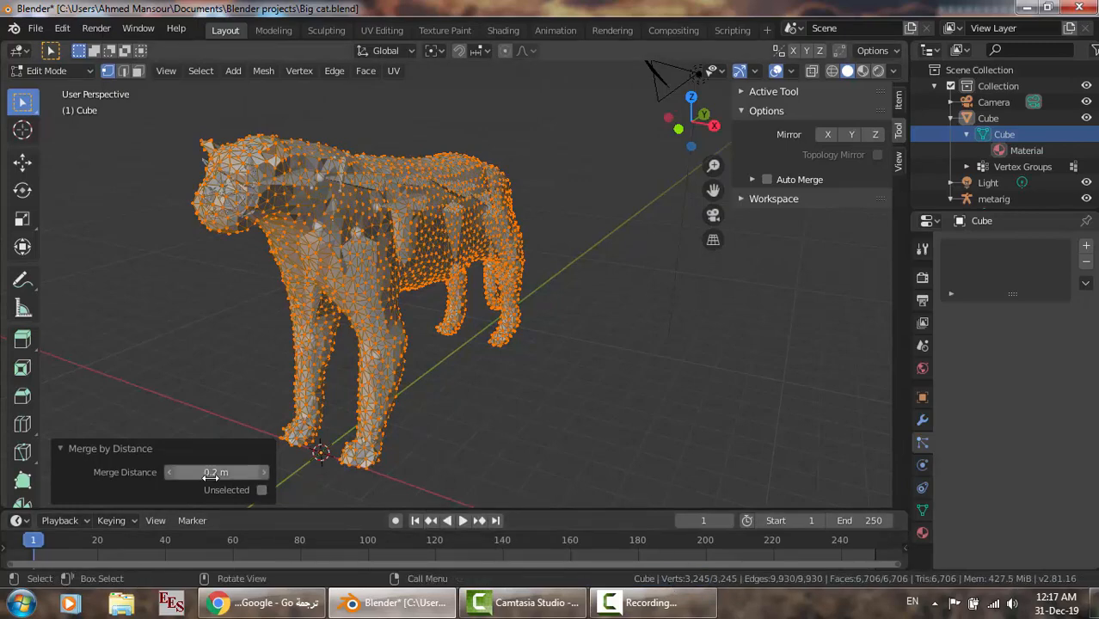
{"action": "mouse_move", "coordinate": [215, 471]}
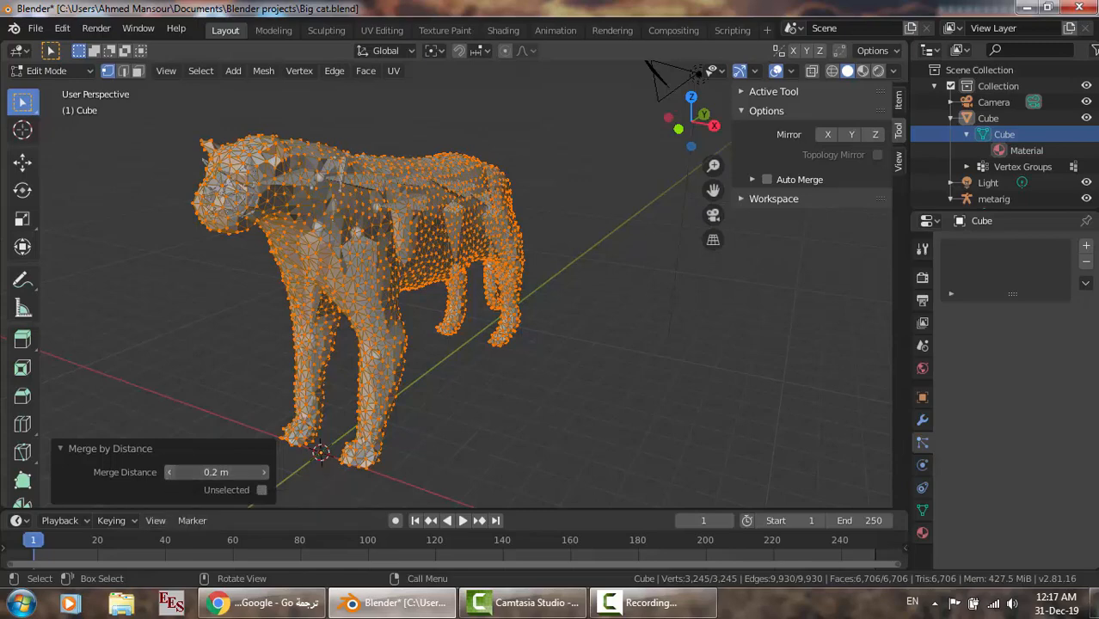
{"action": "mouse_move", "coordinate": [220, 474]}
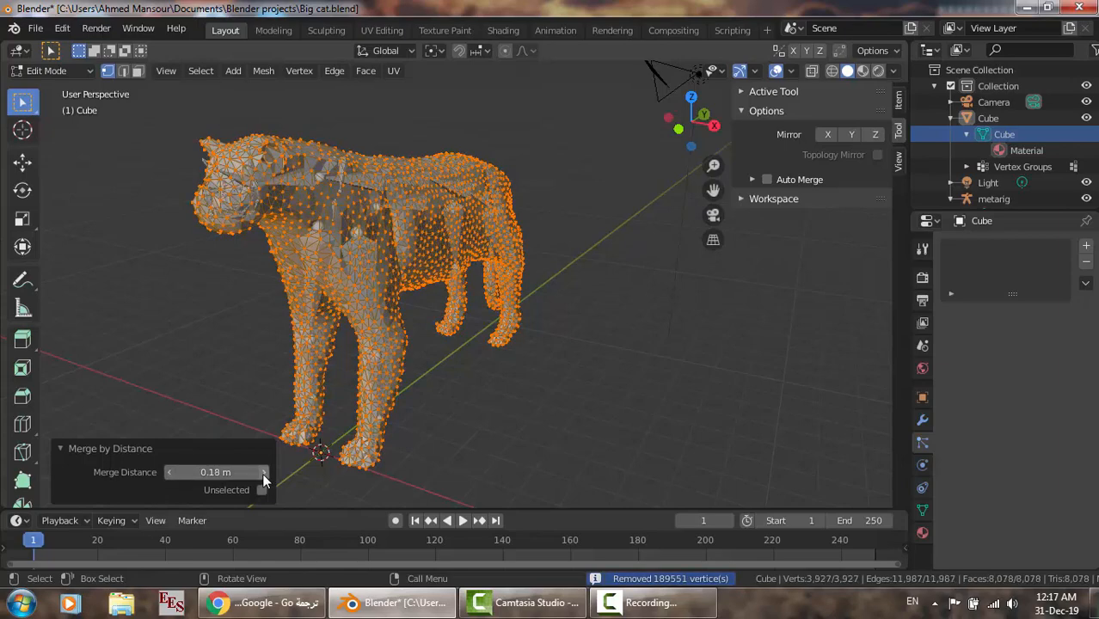
{"action": "mouse_move", "coordinate": [671, 578]}
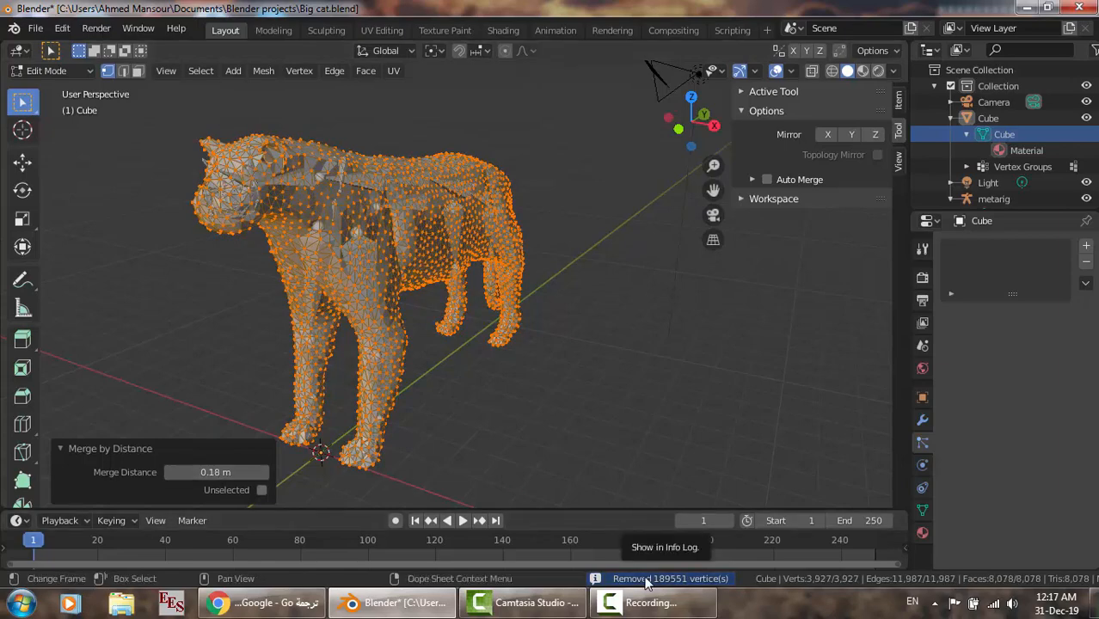
{"action": "mouse_move", "coordinate": [566, 525]}
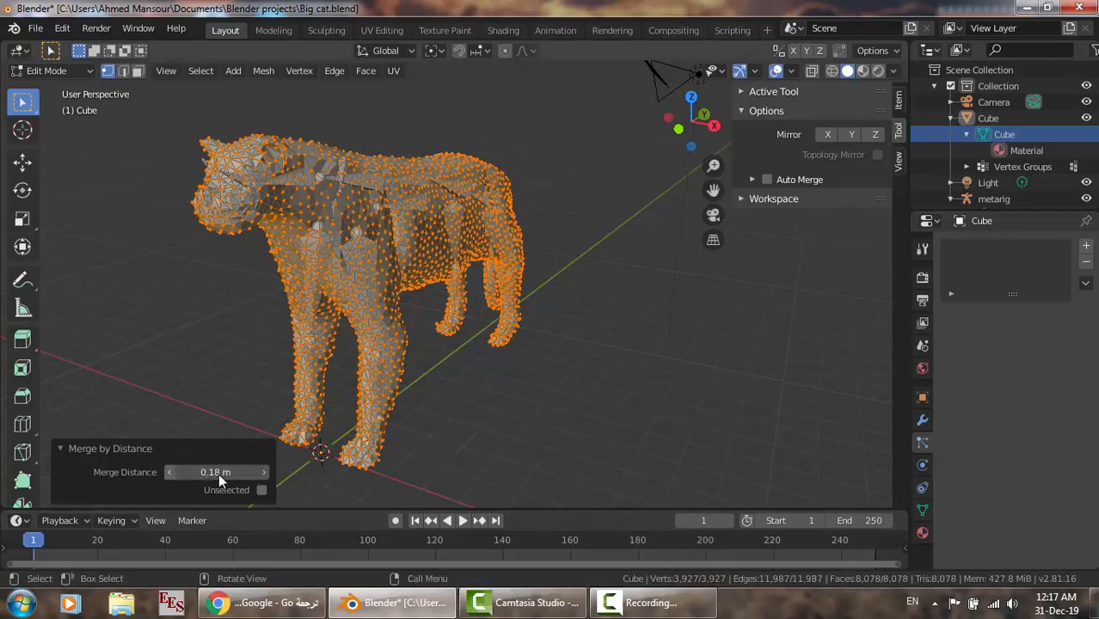
- Lower the merge distance, then step it back up through 0.04 m toward 0.07 m
{"action": "left_click", "coordinate": [168, 471]}
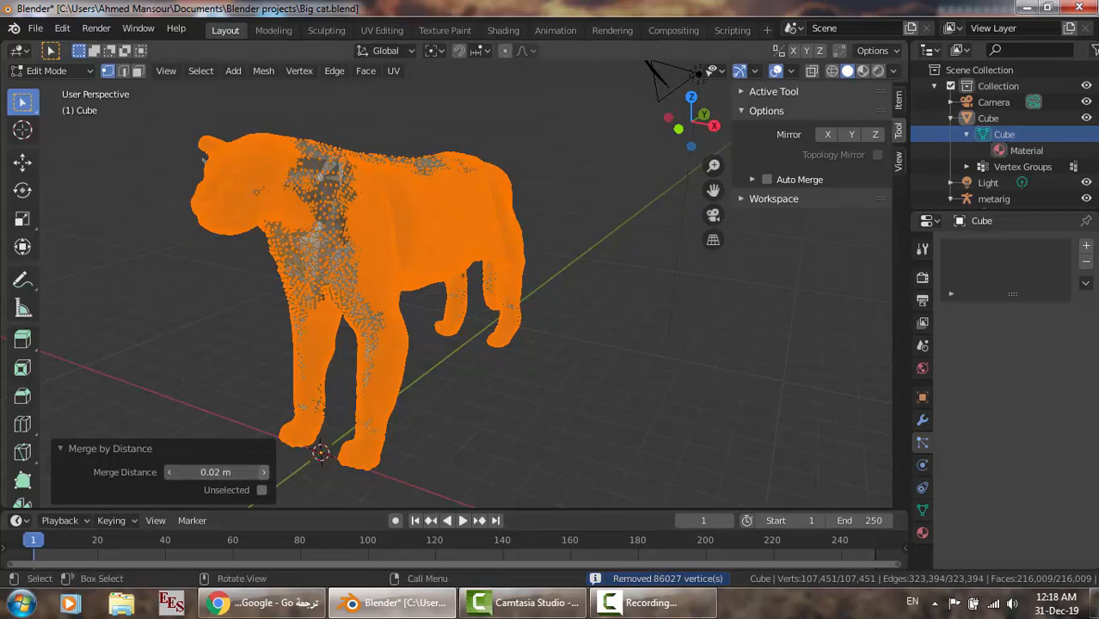
{"action": "mouse_move", "coordinate": [457, 249]}
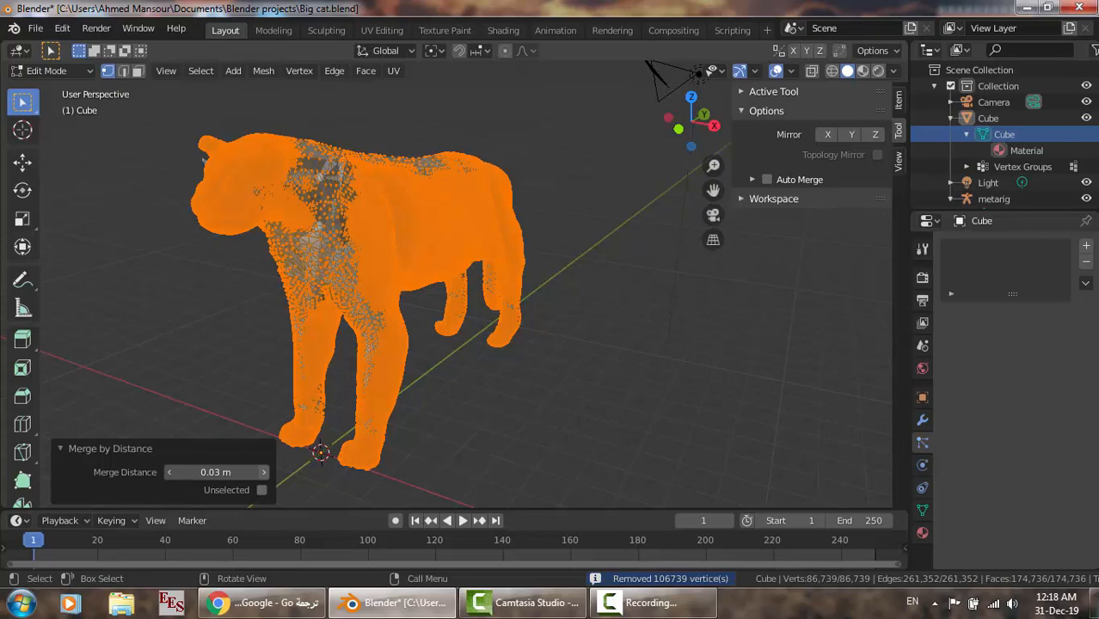
{"action": "left_click", "coordinate": [261, 471]}
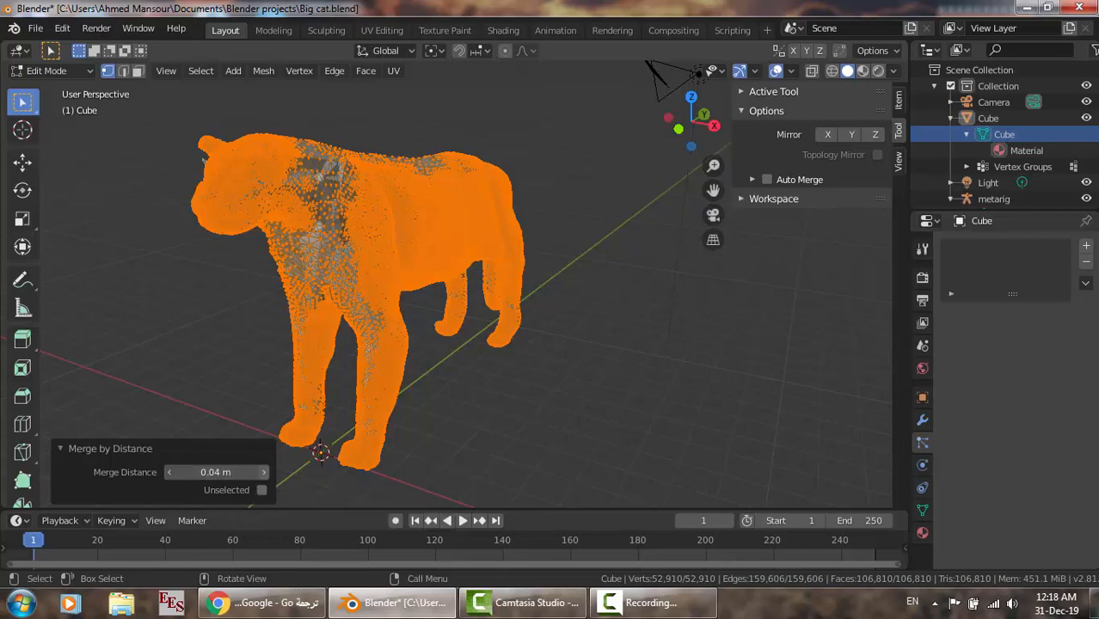
{"action": "left_click", "coordinate": [261, 471]}
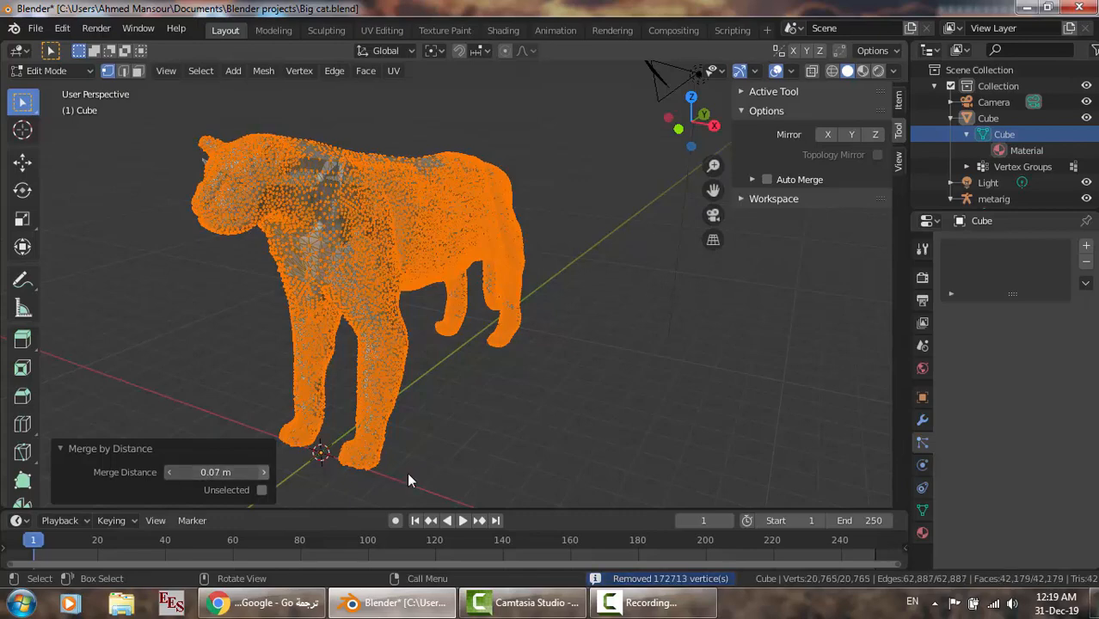
{"action": "mouse_move", "coordinate": [268, 478]}
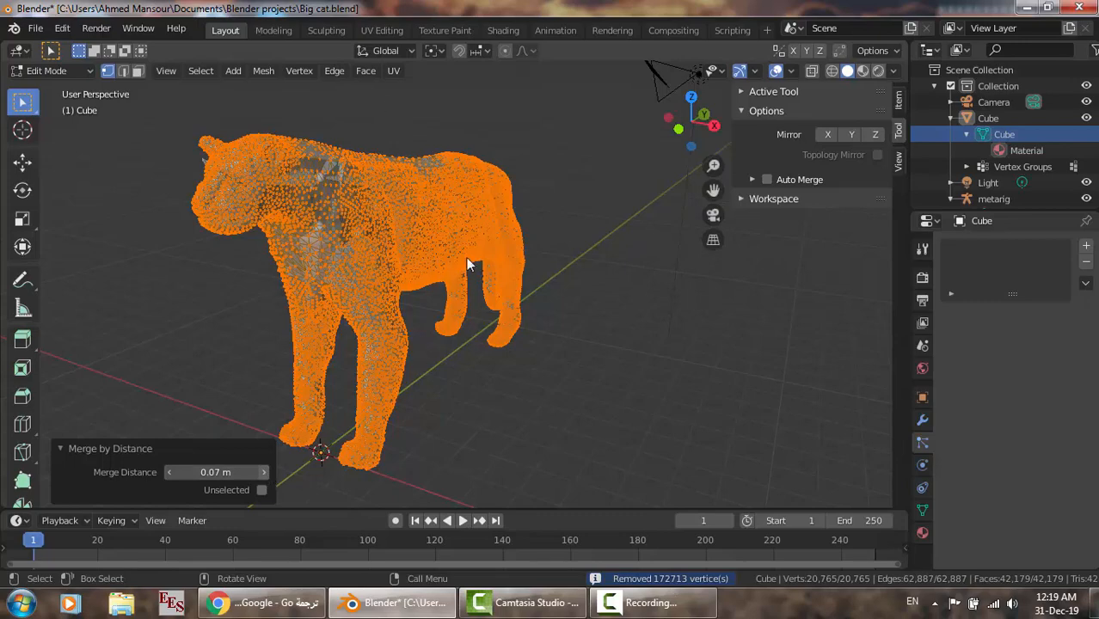
- Step the merge distance up from 0.08 m through 0.11 m and beyond, thinning the mesh further
{"action": "left_click", "coordinate": [262, 472]}
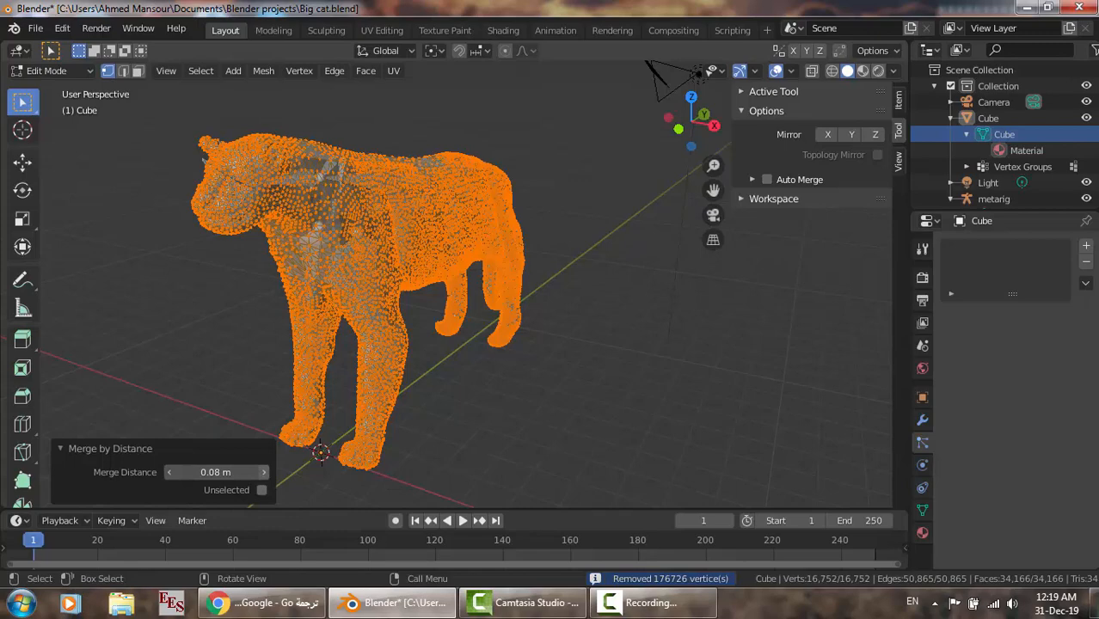
{"action": "left_click", "coordinate": [263, 471]}
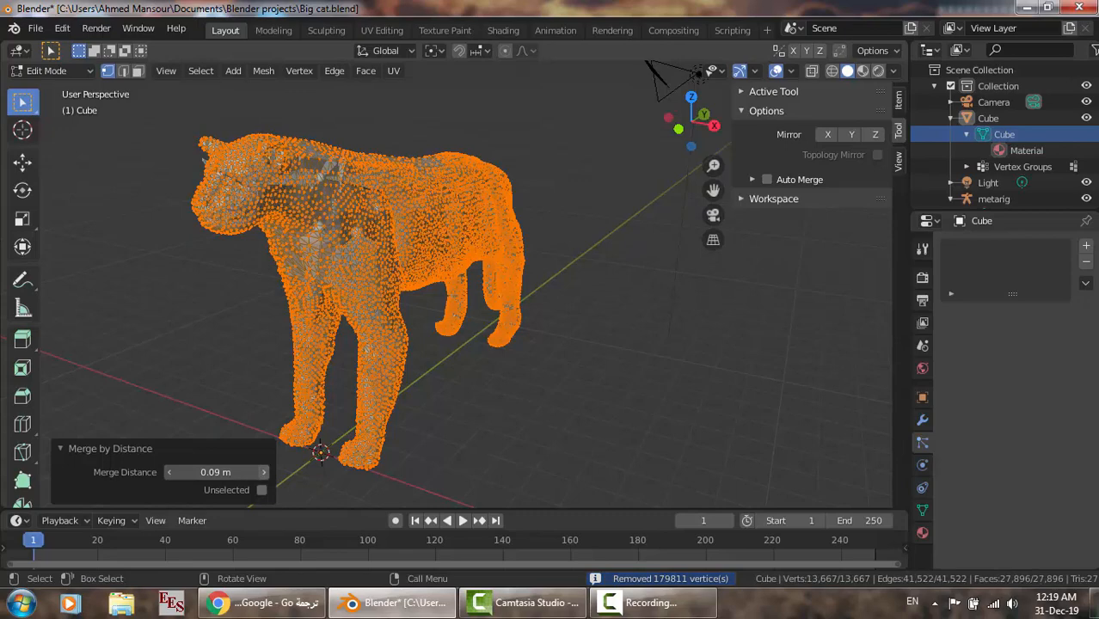
{"action": "left_click", "coordinate": [262, 471]}
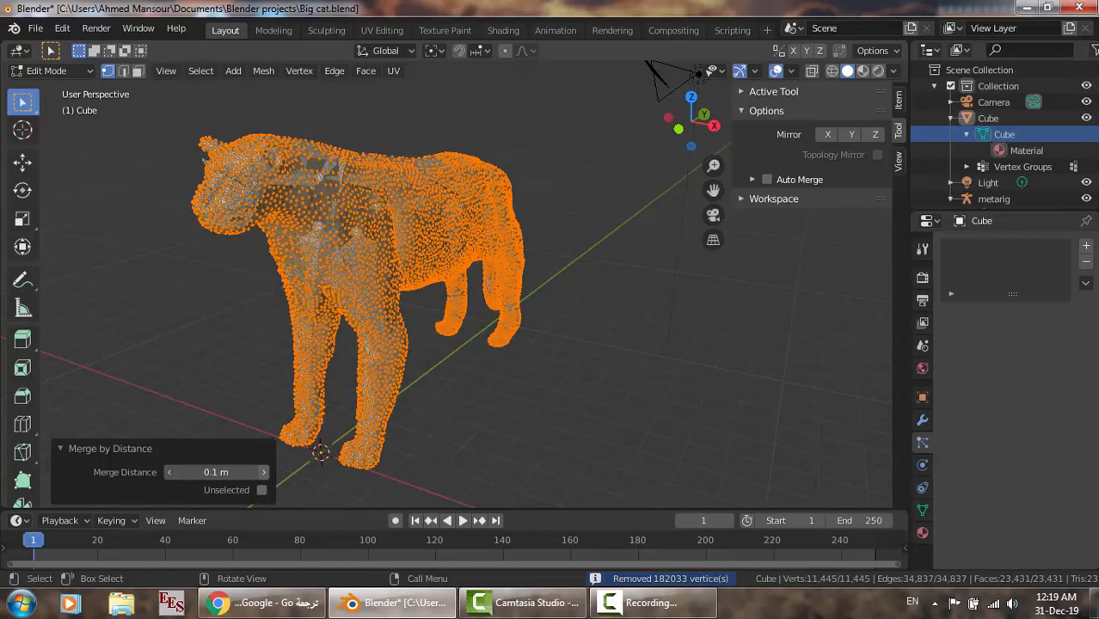
{"action": "left_click", "coordinate": [262, 471]}
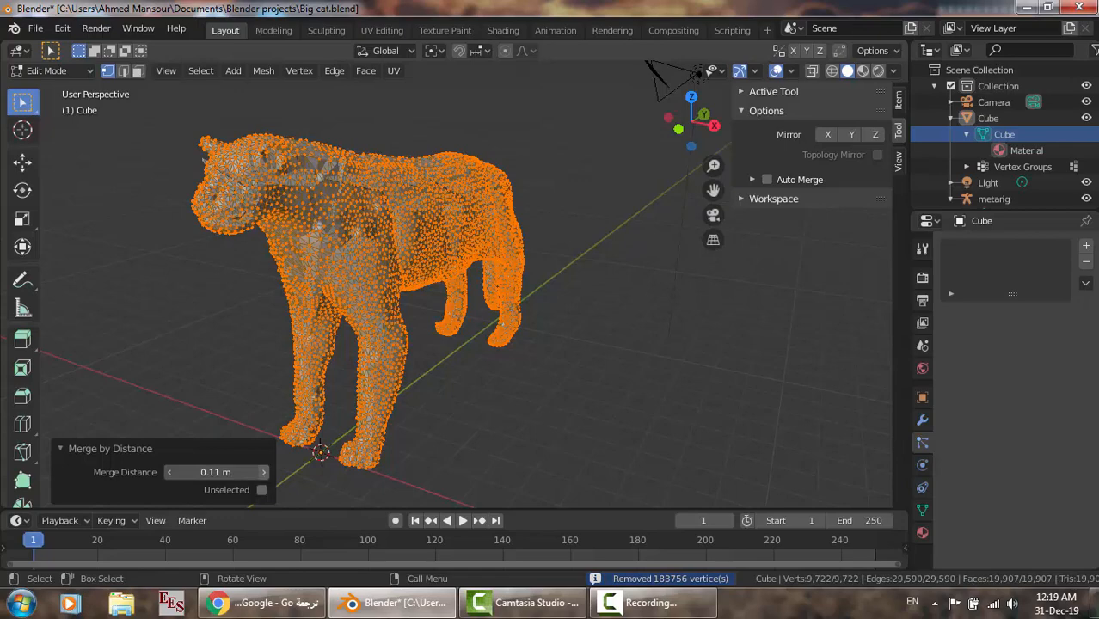
{"action": "left_click", "coordinate": [261, 471]}
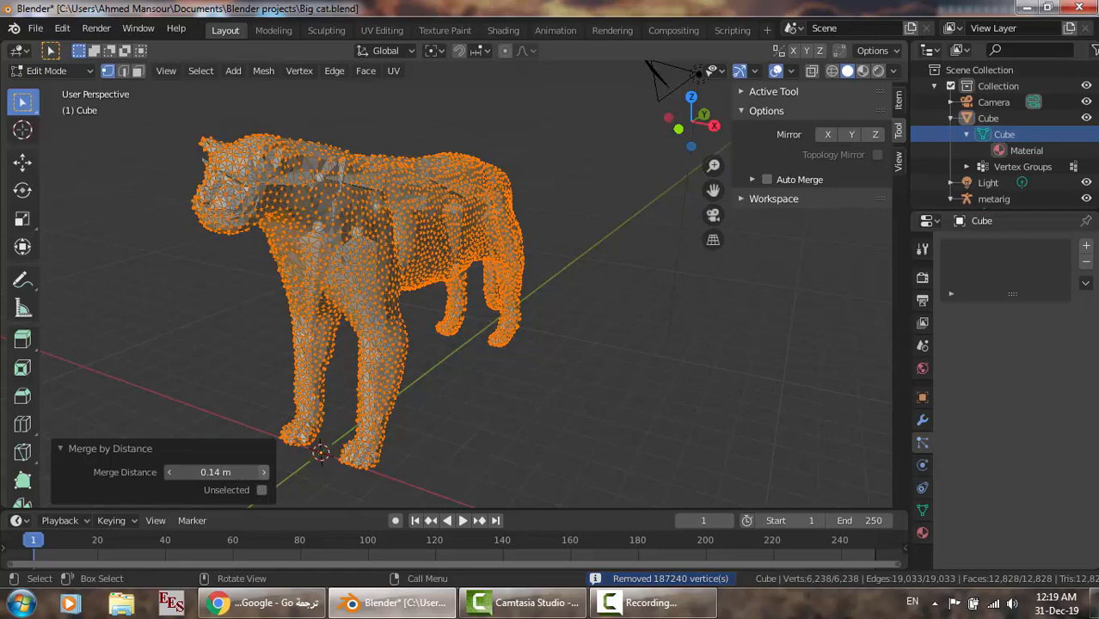
{"action": "left_click", "coordinate": [261, 471]}
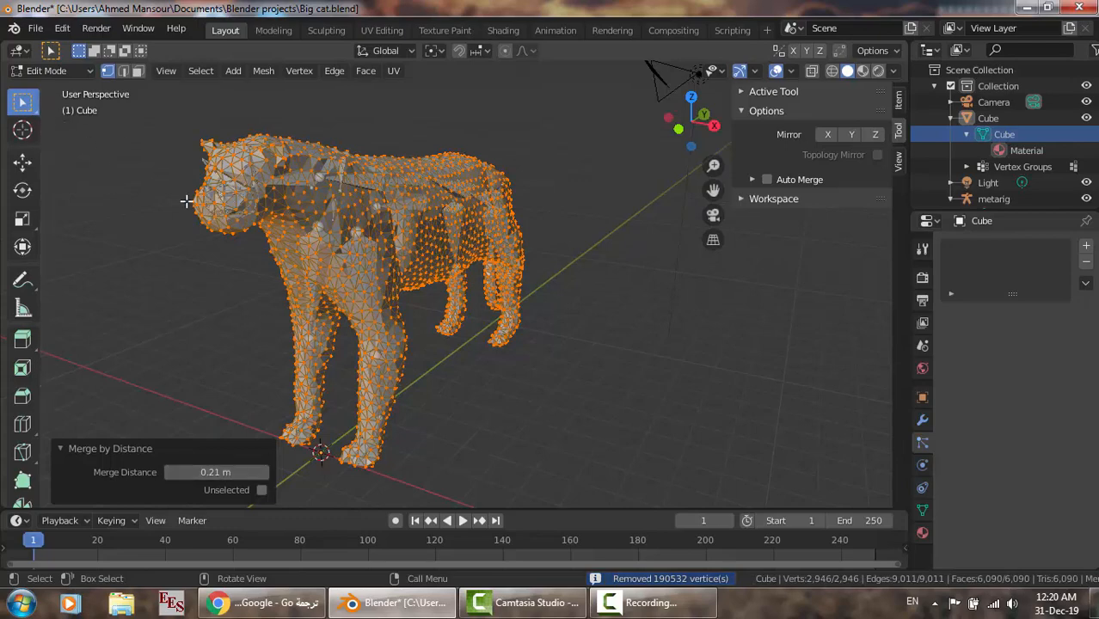
- Return to Object Mode, collapse the Cube outliner entry and orbit toward the cat's head
{"action": "left_click", "coordinate": [46, 71]}
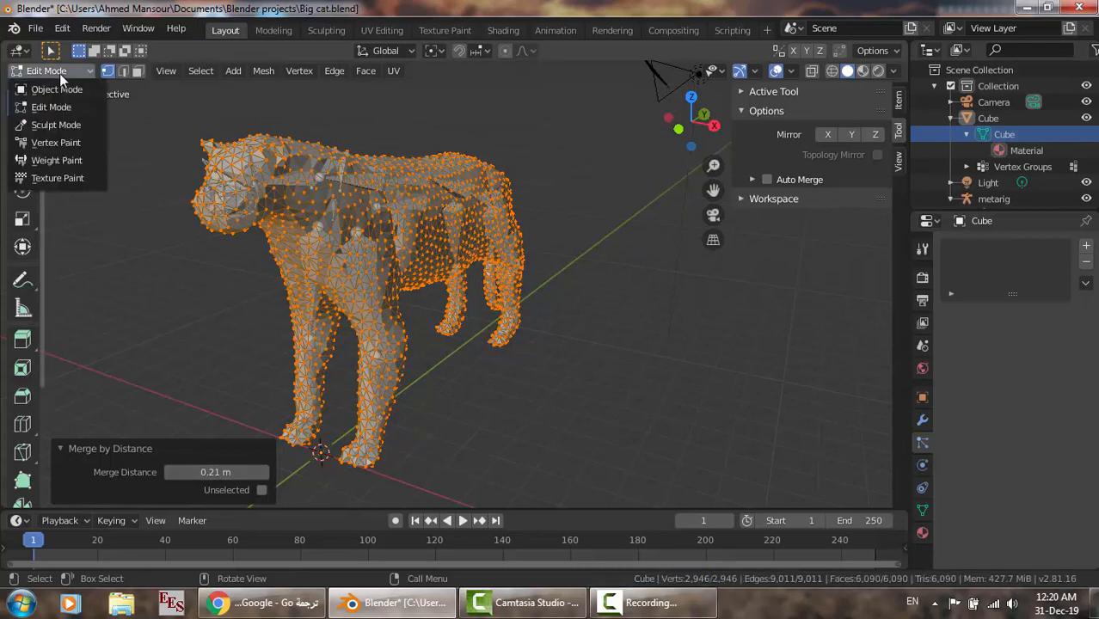
{"action": "left_click", "coordinate": [57, 90]}
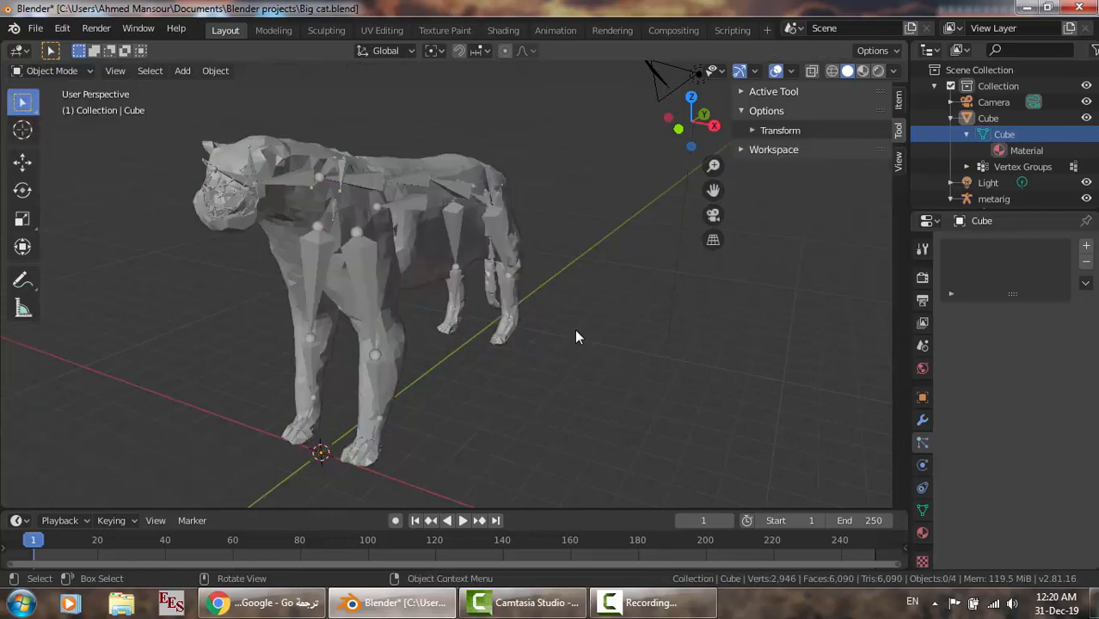
{"action": "mouse_move", "coordinate": [380, 230]}
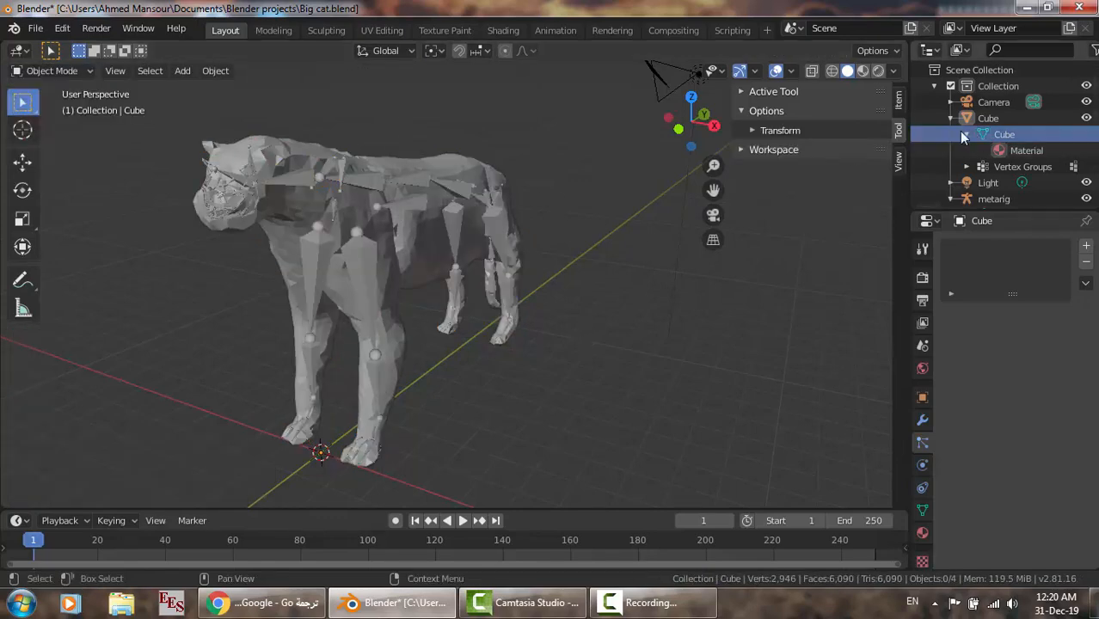
{"action": "left_click", "coordinate": [966, 134]}
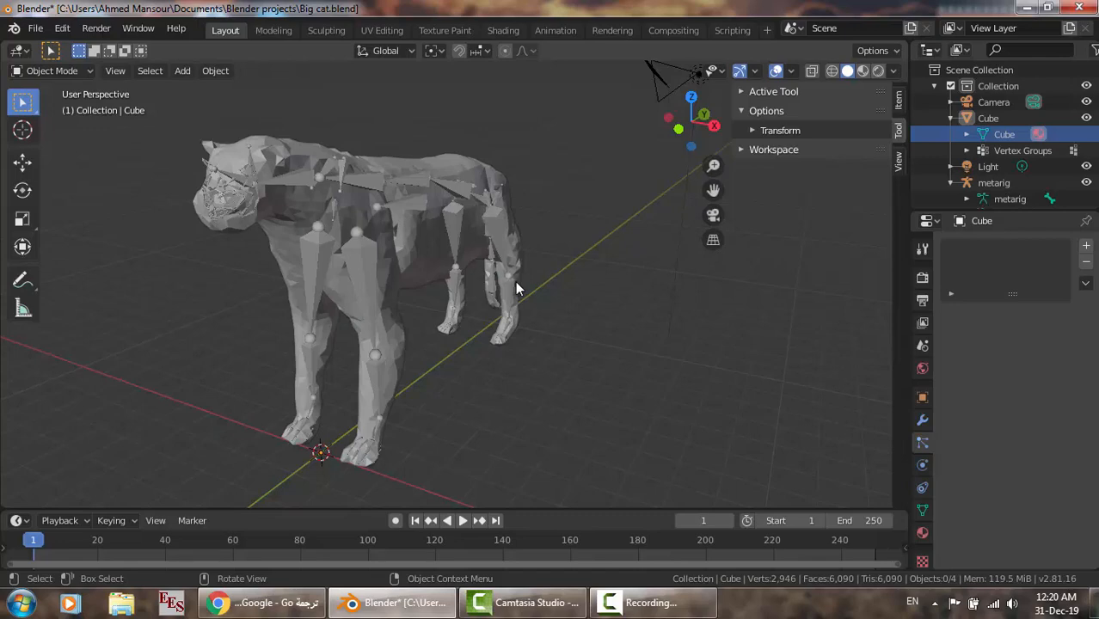
{"action": "left_click_drag", "start_coordinate": [515, 288], "coordinate": [705, 378]}
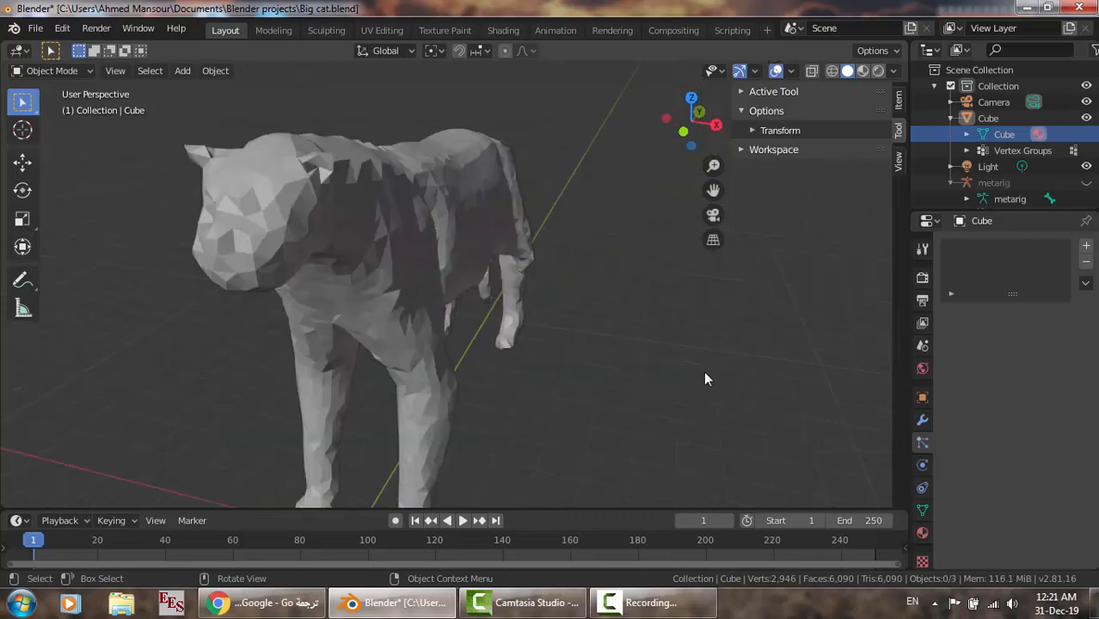
{"action": "mouse_move", "coordinate": [138, 103]}
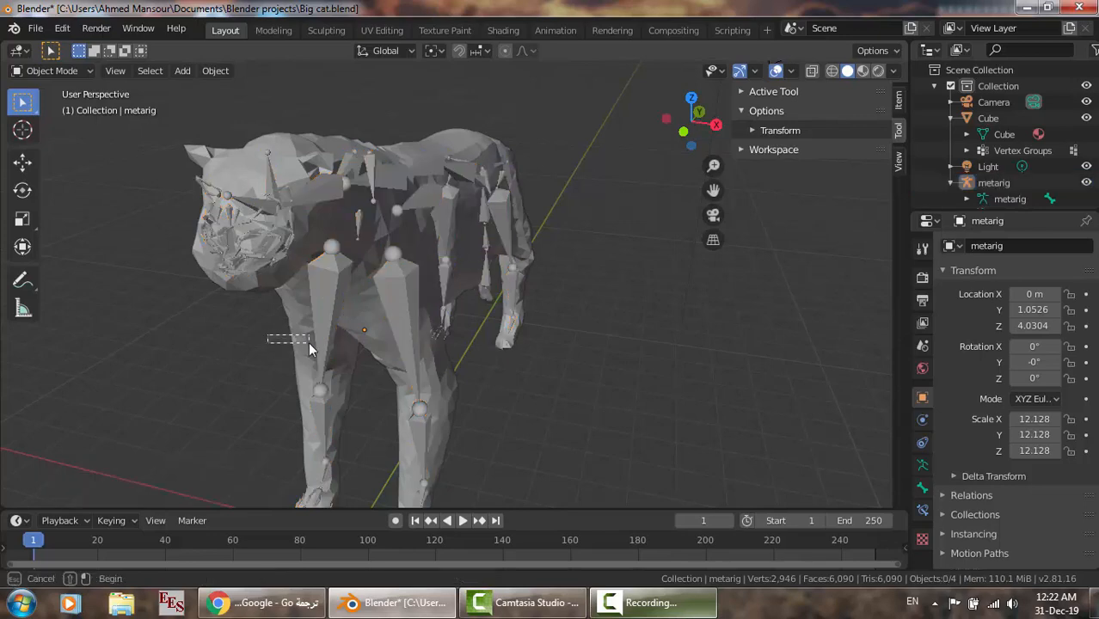
- Select mesh and rig together and parent the simplified mesh with automatic weights
{"action": "left_click", "coordinate": [325, 306]}
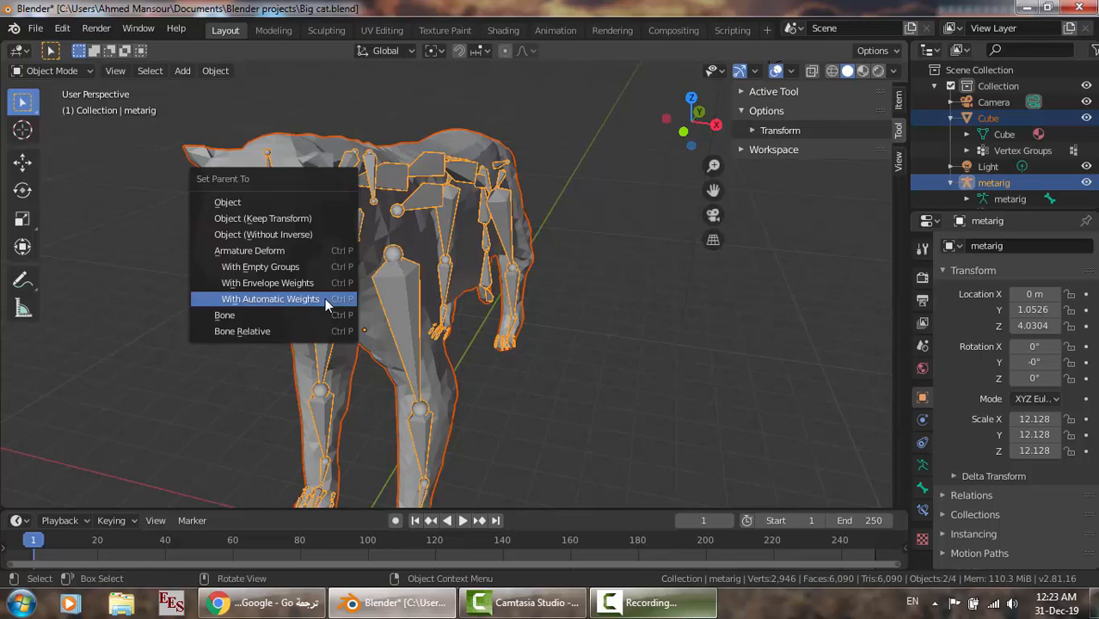
{"action": "mouse_move", "coordinate": [308, 307]}
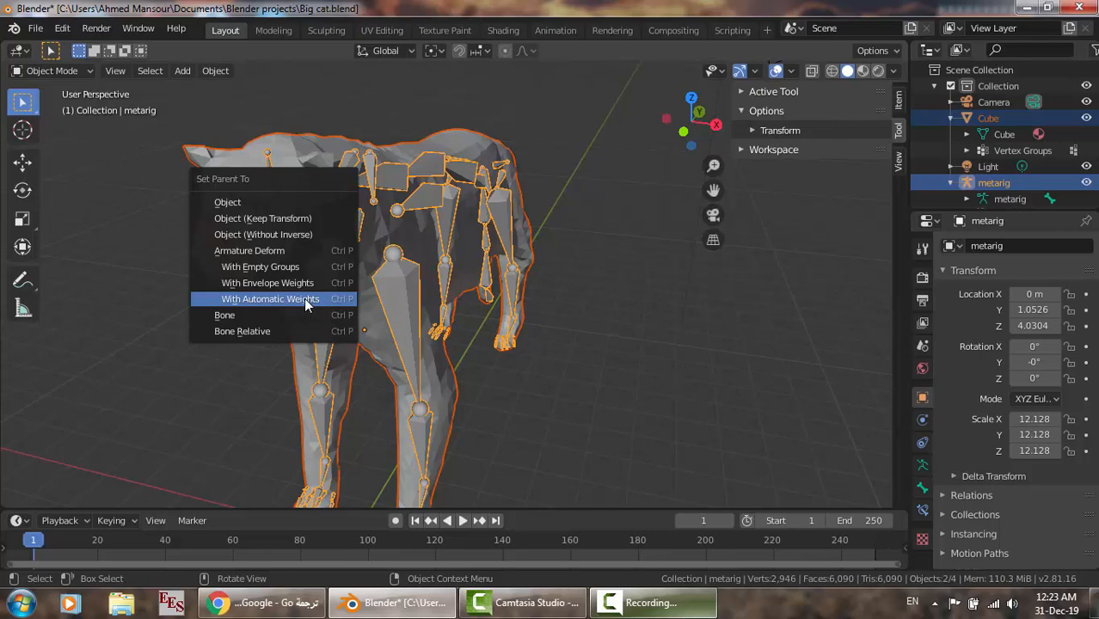
{"action": "left_click", "coordinate": [269, 300]}
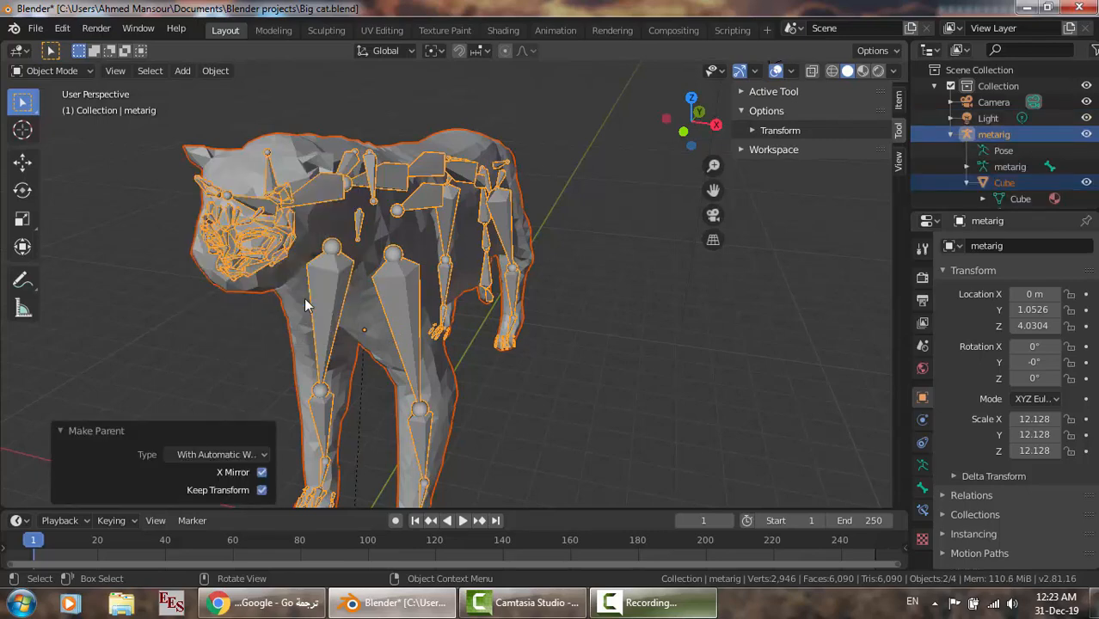
{"action": "mouse_move", "coordinate": [596, 430]}
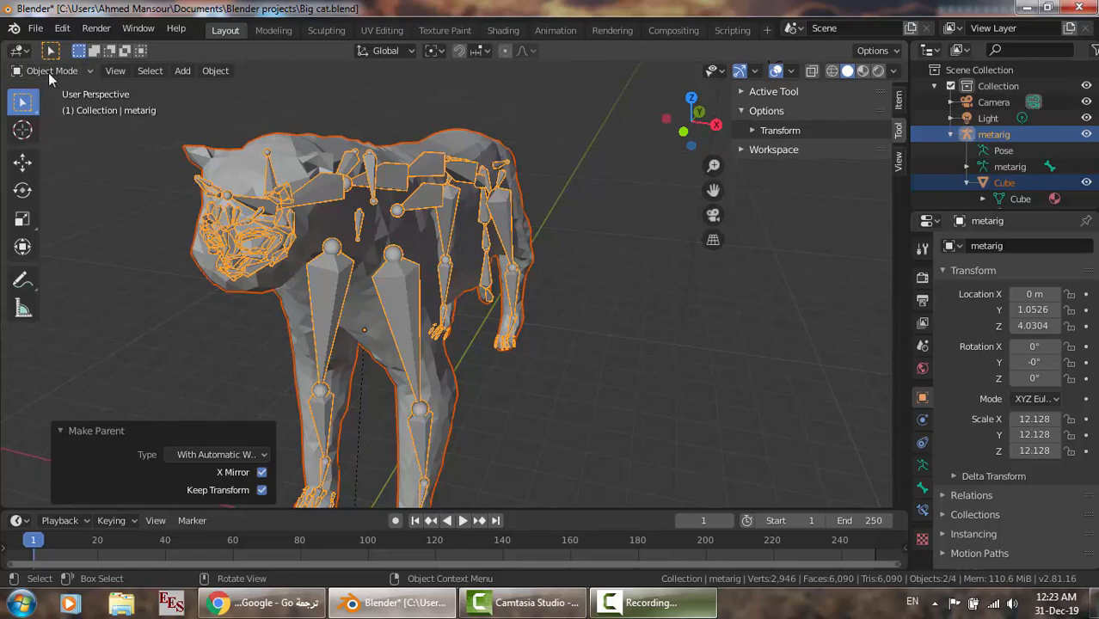
- Enter Pose Mode and rotate a front leg bone about 1.23° to test the binding
{"action": "left_click", "coordinate": [51, 70]}
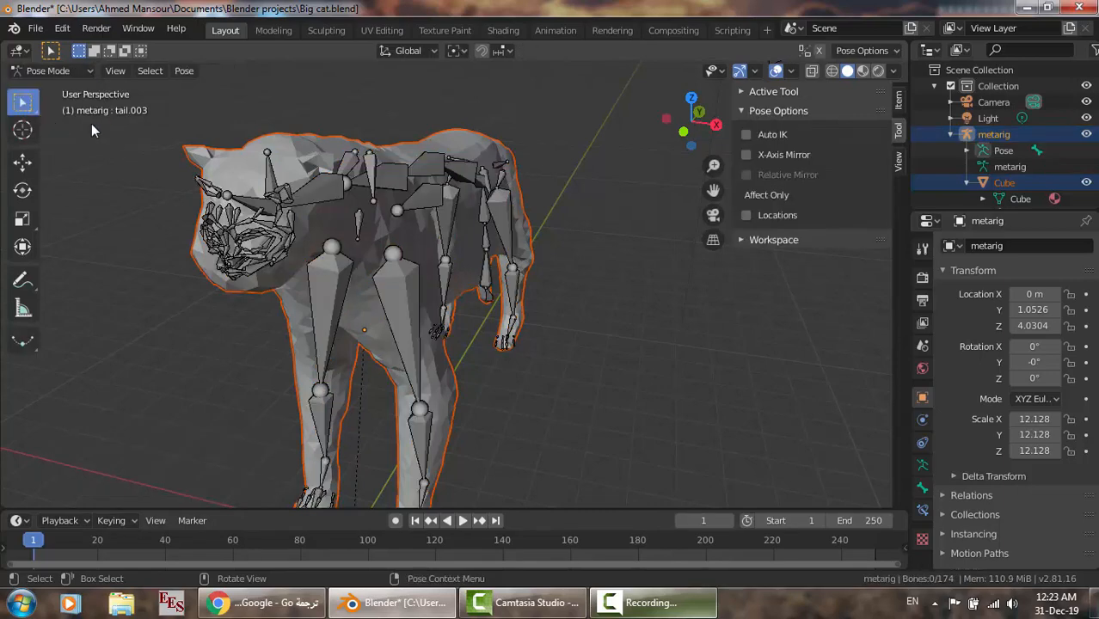
{"action": "mouse_move", "coordinate": [399, 289]}
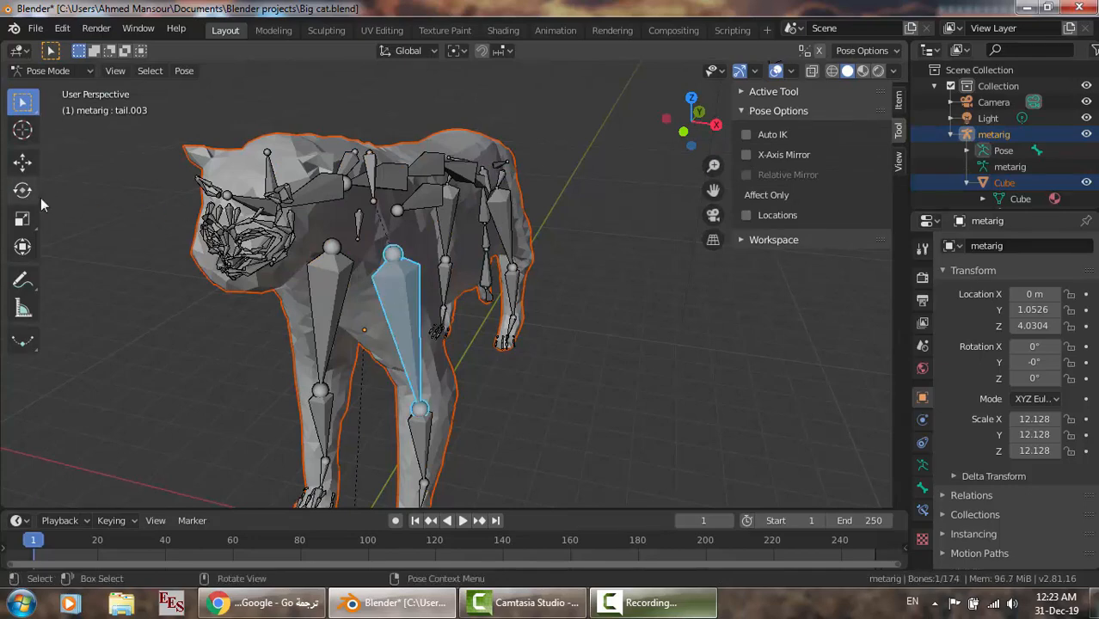
{"action": "left_click", "coordinate": [22, 190]}
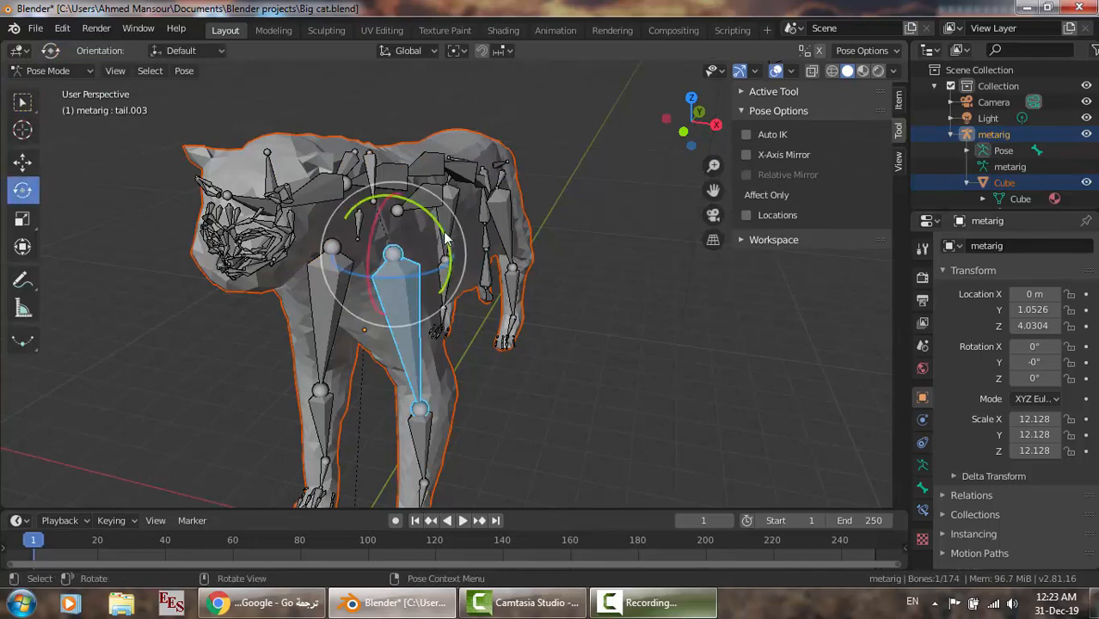
{"action": "key", "text": "r"}
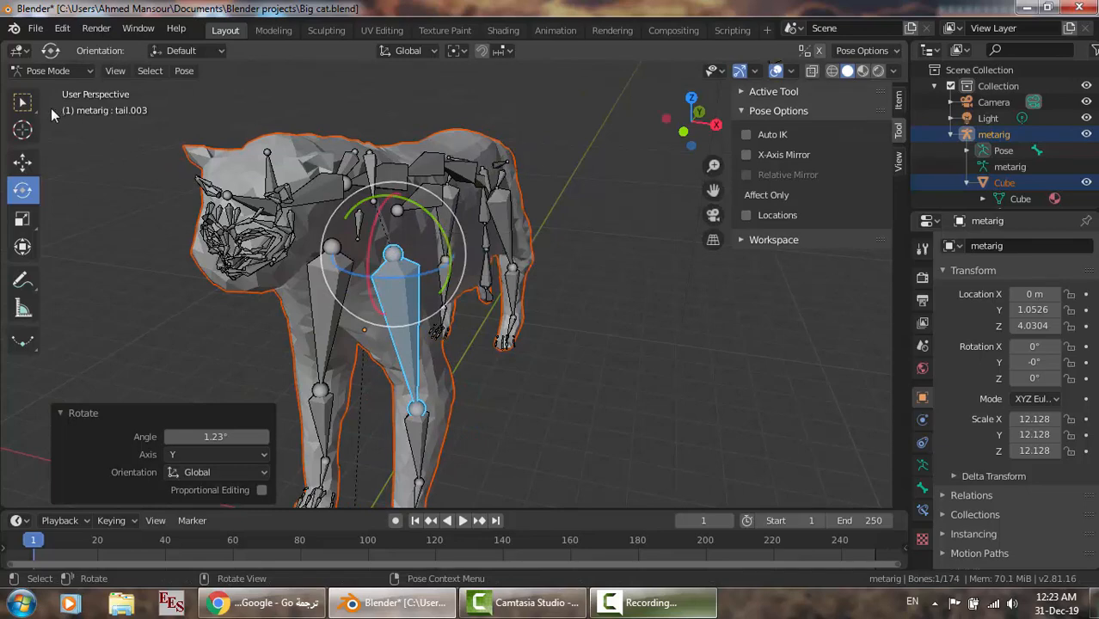
{"action": "left_click", "coordinate": [47, 70]}
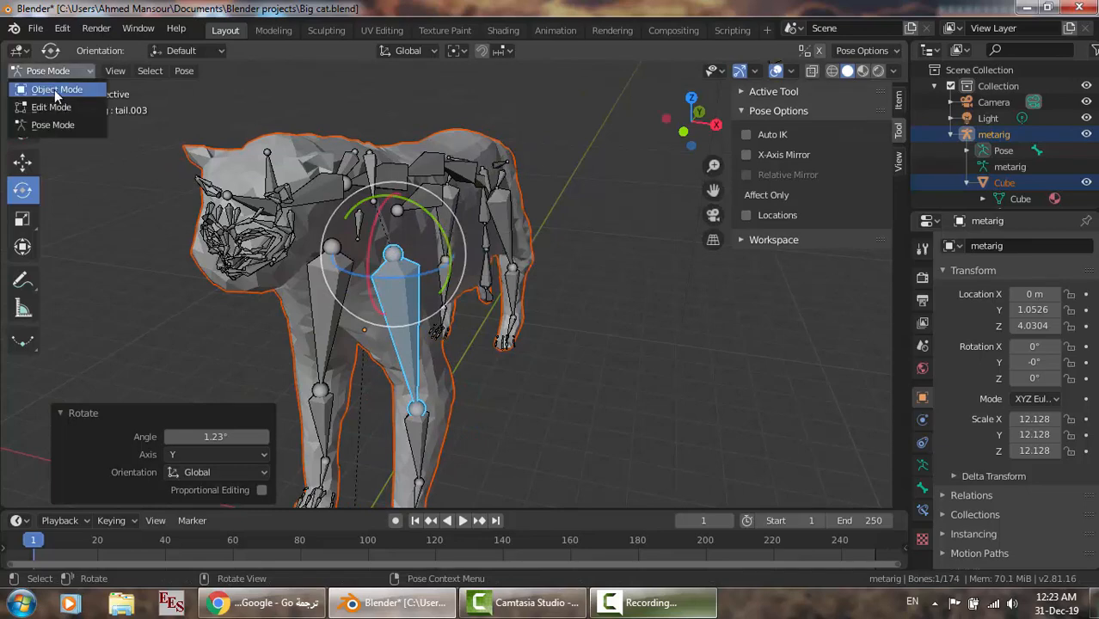
- Return to Object Mode and hide the metarig so only the cat mesh shows for inspecting the legs
{"action": "left_click", "coordinate": [57, 90]}
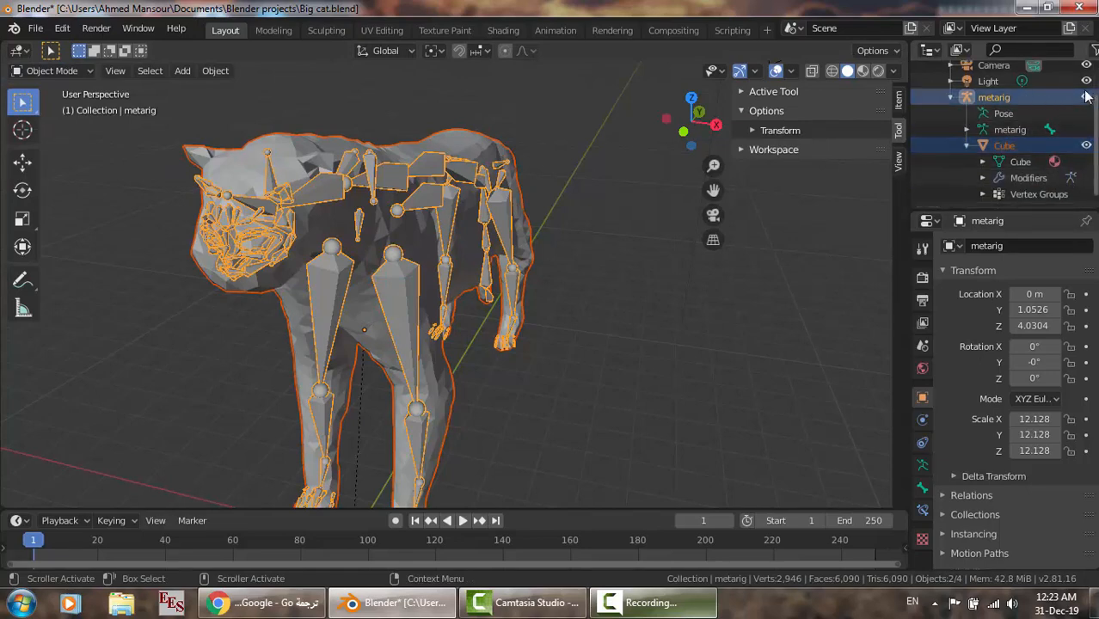
{"action": "left_click", "coordinate": [1087, 96]}
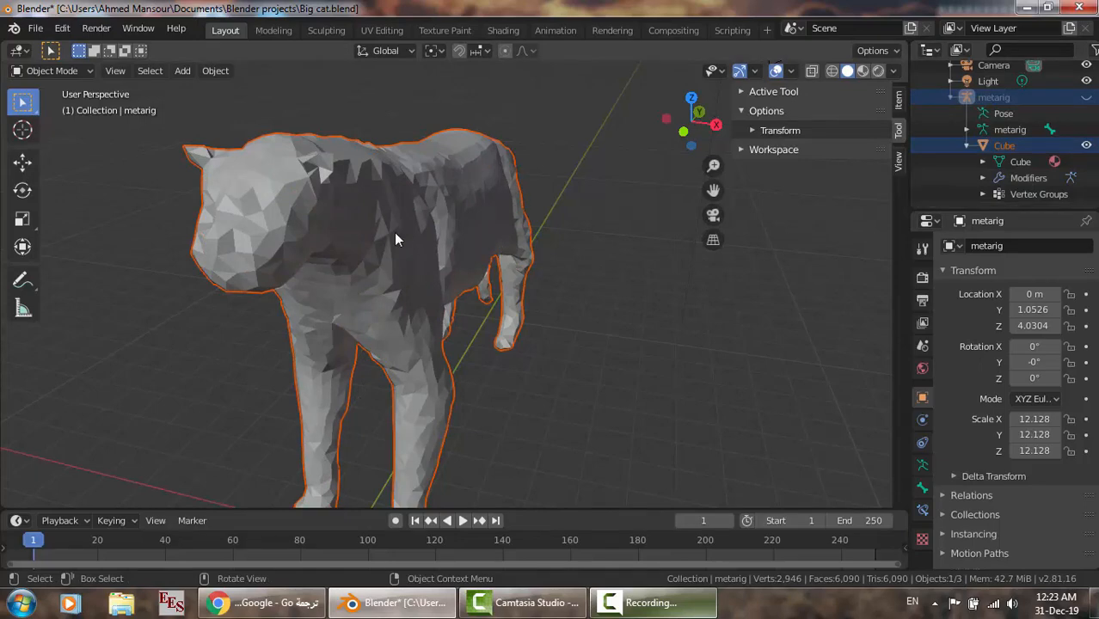
{"action": "mouse_move", "coordinate": [271, 247]}
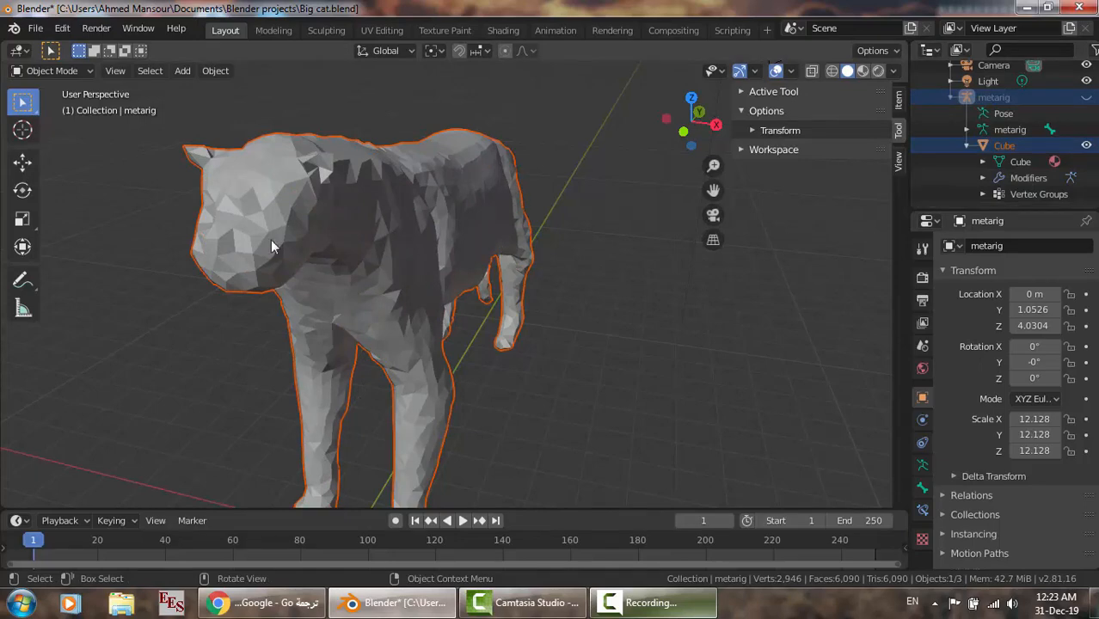
{"action": "left_click_drag", "start_coordinate": [275, 241], "coordinate": [284, 237]}
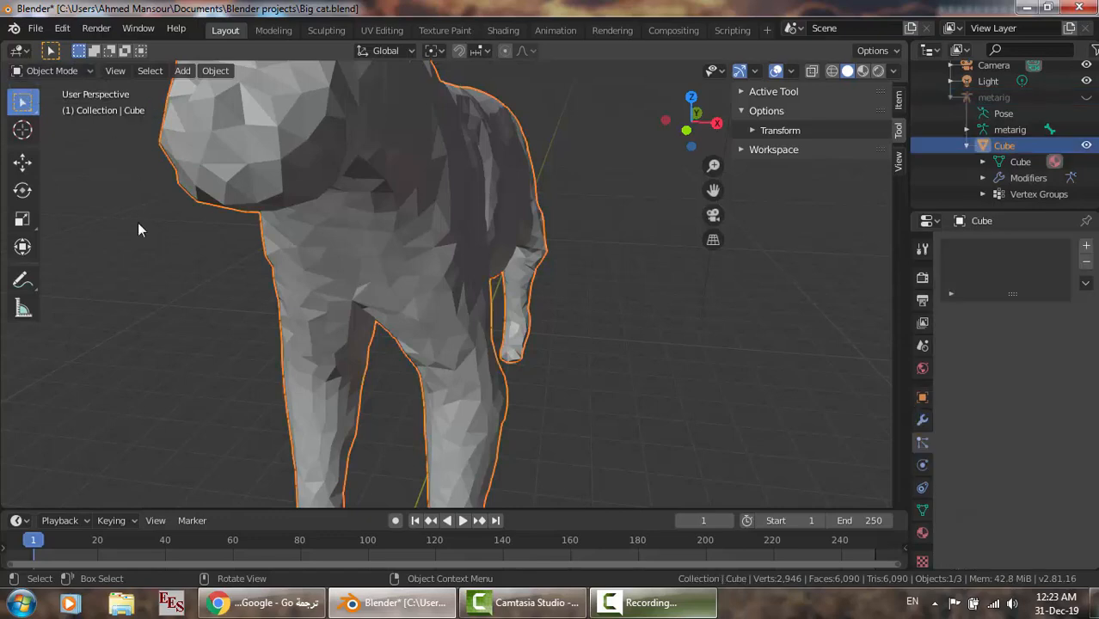
{"action": "left_click_drag", "start_coordinate": [141, 230], "coordinate": [558, 255]}
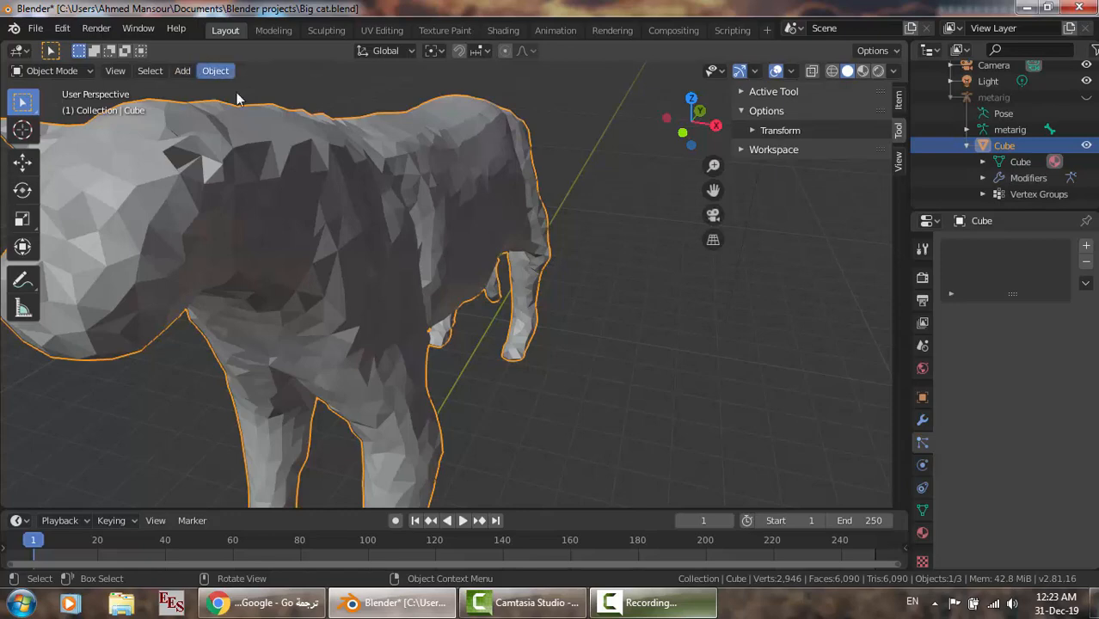
{"action": "mouse_move", "coordinate": [320, 134]}
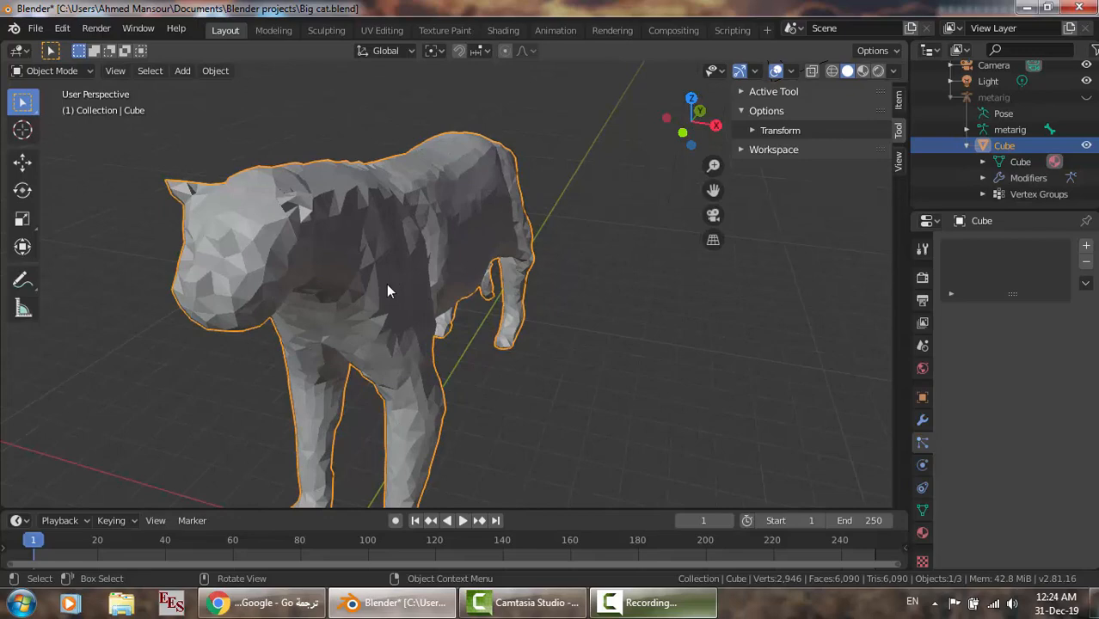
{"action": "mouse_move", "coordinate": [481, 238]}
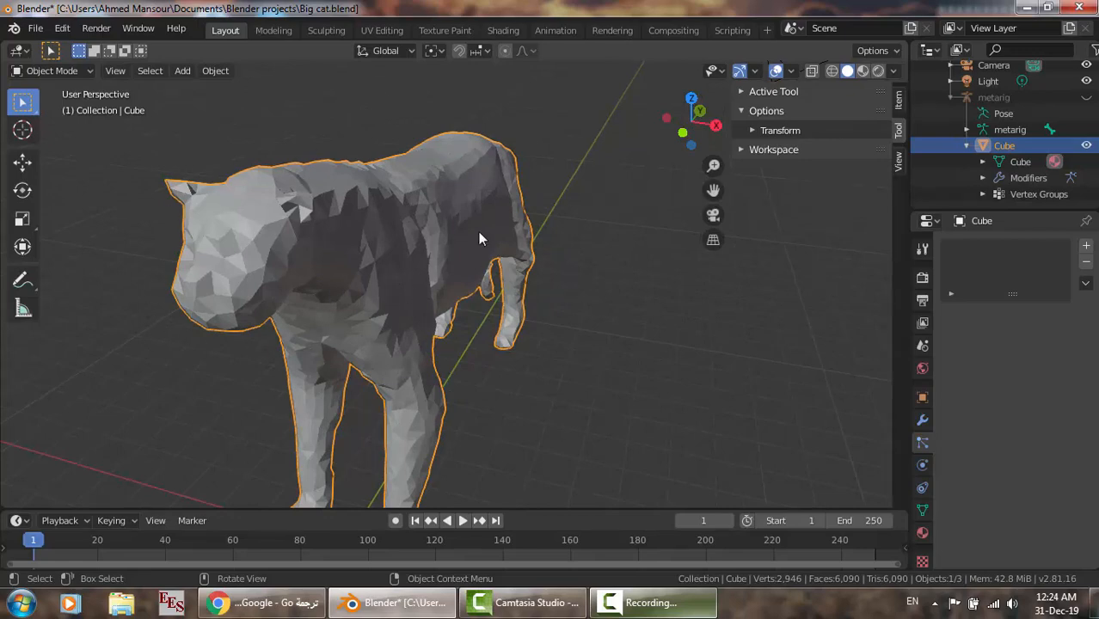
- Select the entire cat mesh and run Merge by Distance, removing 27397 overlapping vertices
{"action": "left_click_drag", "start_coordinate": [482, 237], "coordinate": [375, 419]}
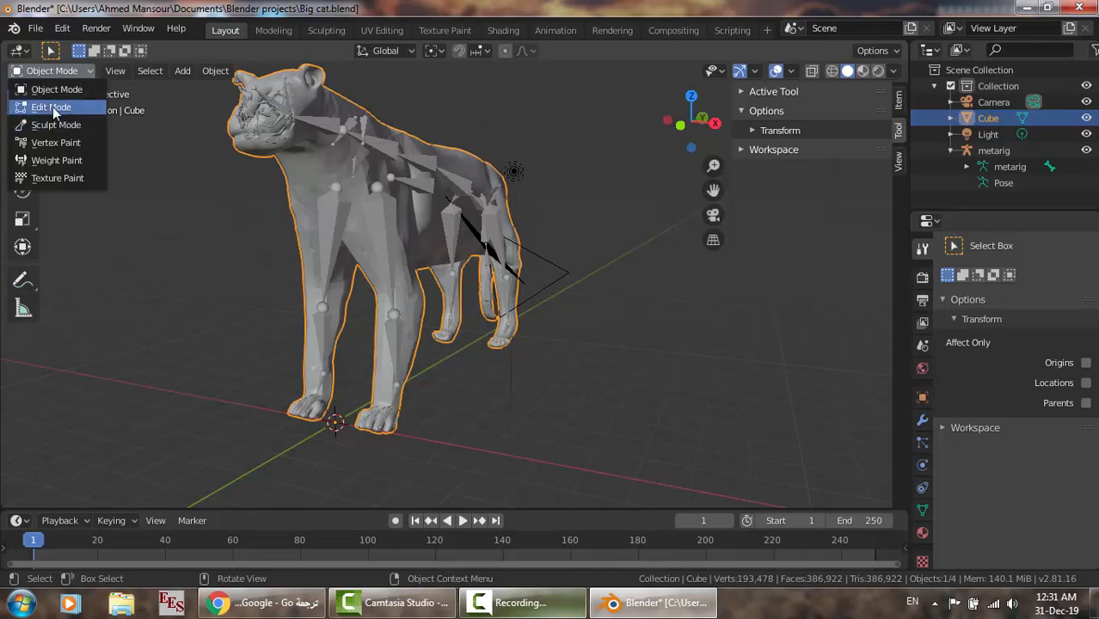
{"action": "mouse_move", "coordinate": [270, 228]}
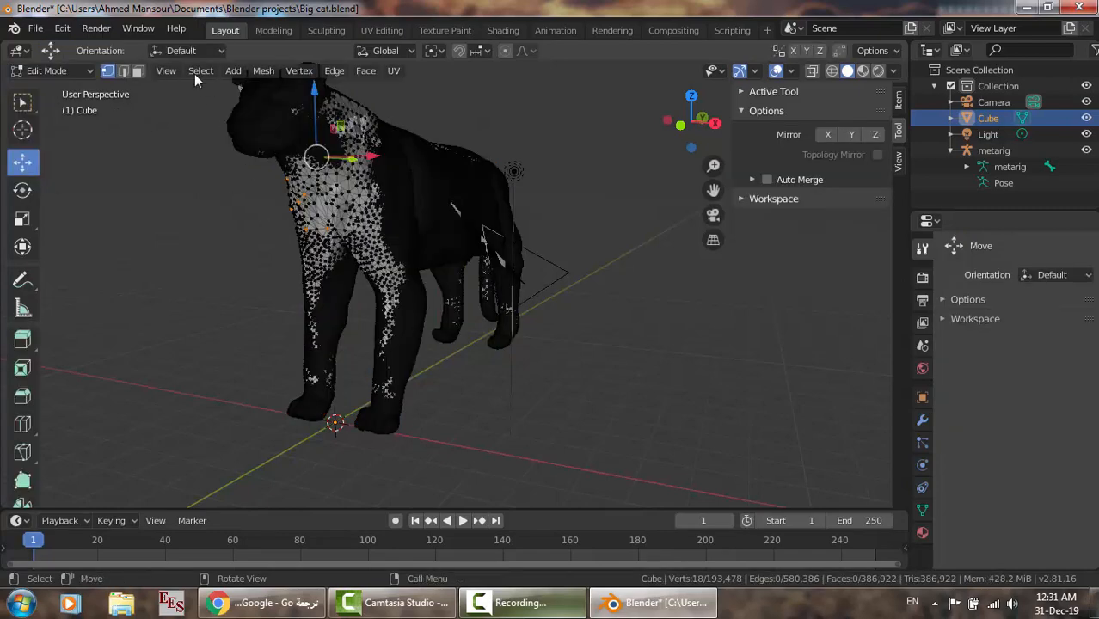
{"action": "left_click", "coordinate": [199, 71]}
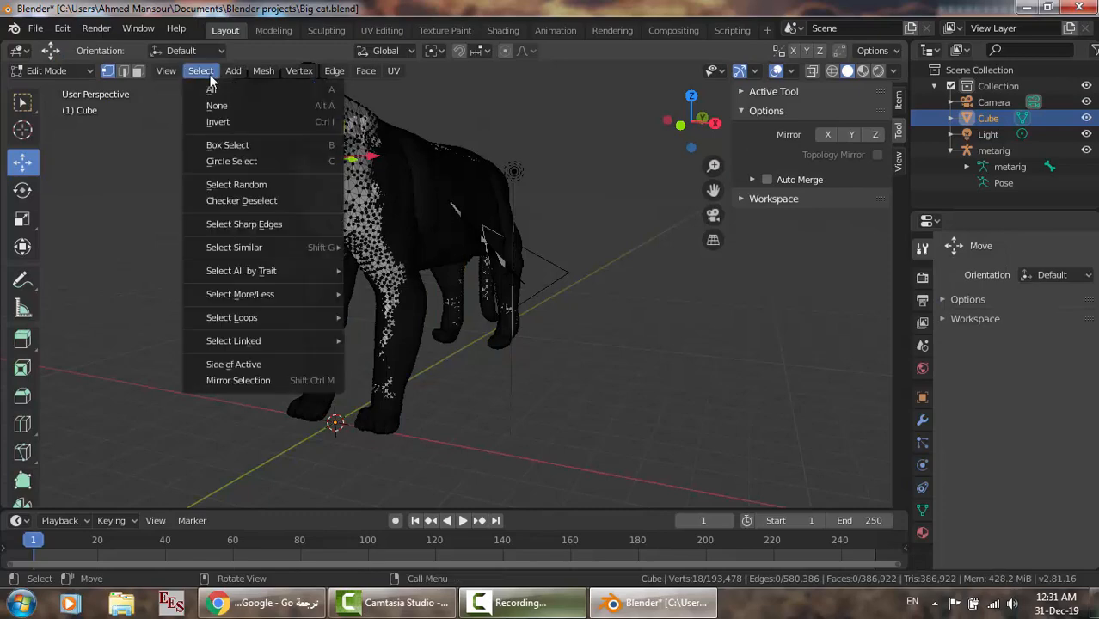
{"action": "mouse_move", "coordinate": [210, 90]}
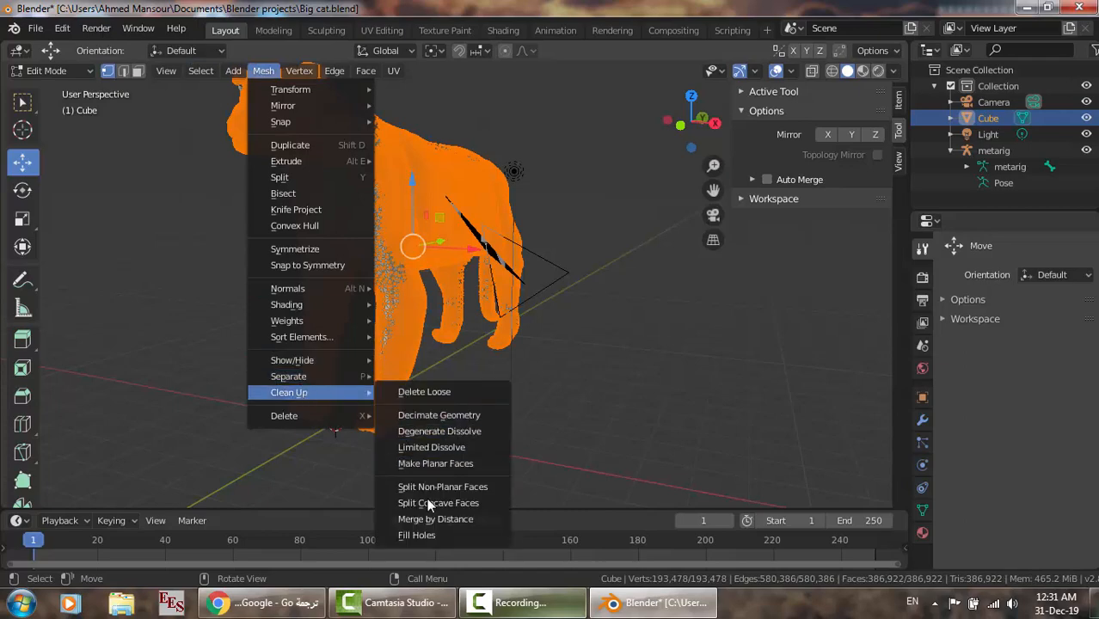
{"action": "mouse_move", "coordinate": [437, 520]}
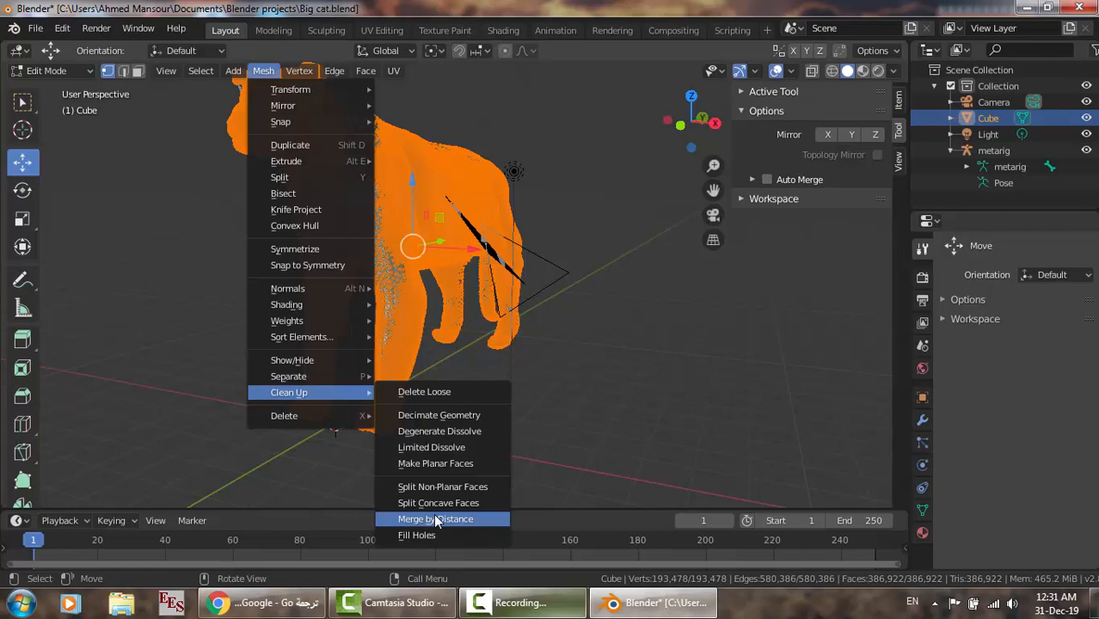
{"action": "left_click", "coordinate": [435, 519]}
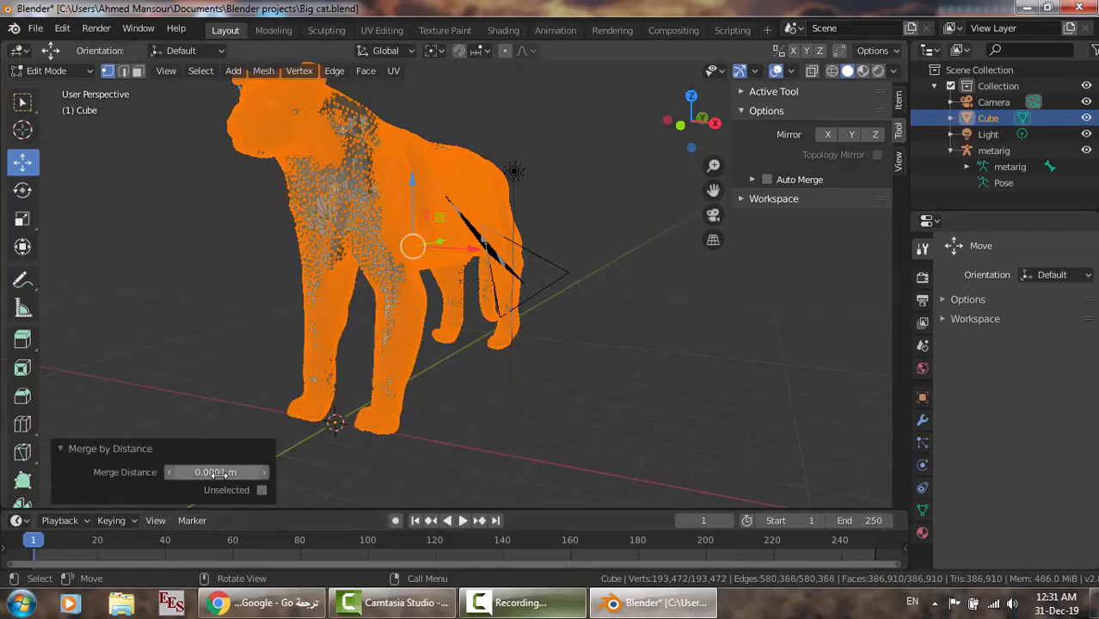
{"action": "mouse_move", "coordinate": [262, 471]}
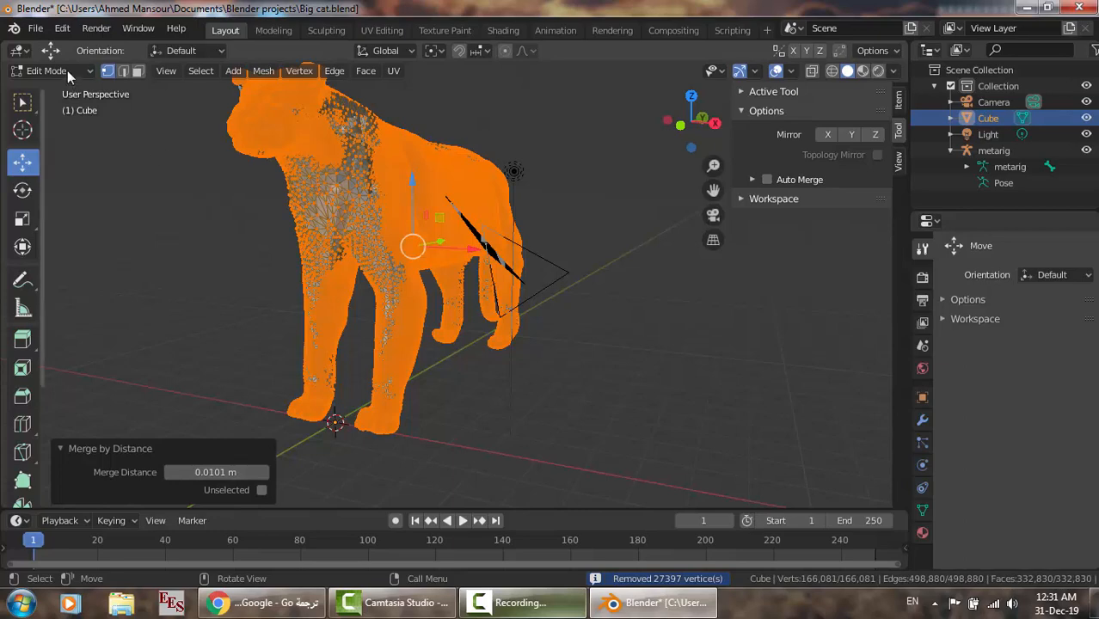
- In Object Mode, parent the cat mesh to the metarig using Armature Deform with Automatic Weights
{"action": "left_click", "coordinate": [47, 71]}
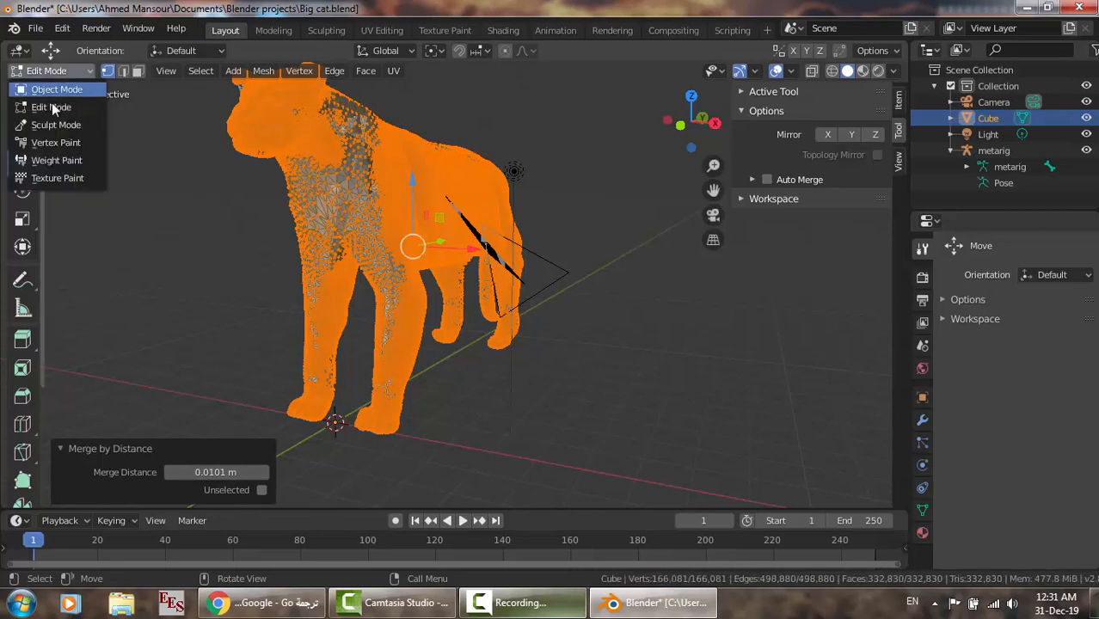
{"action": "left_click", "coordinate": [57, 89]}
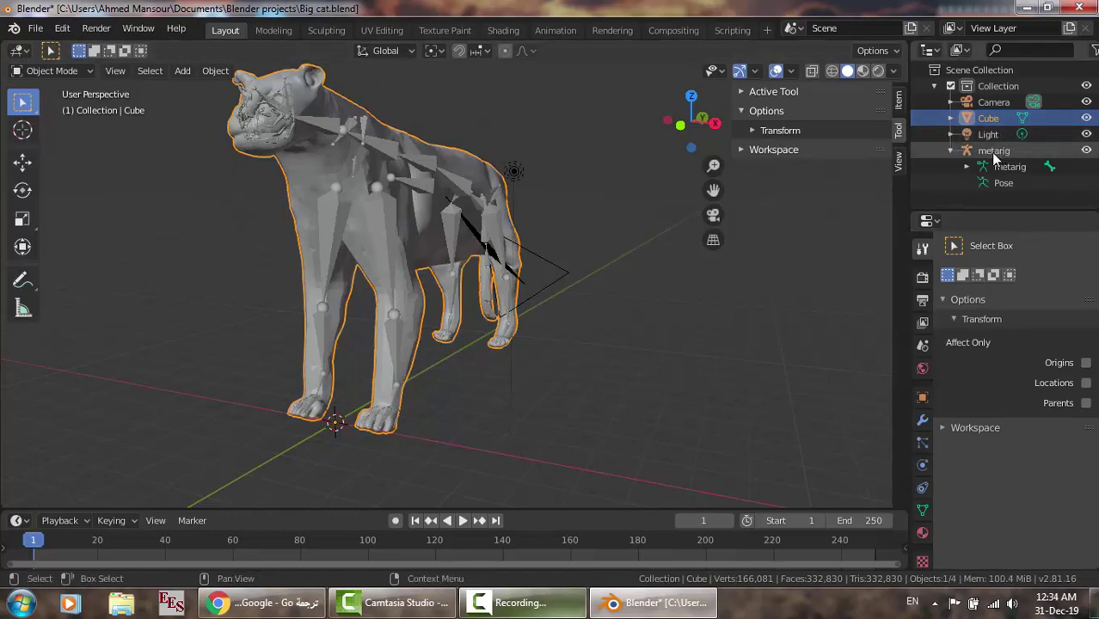
{"action": "mouse_move", "coordinate": [990, 161]}
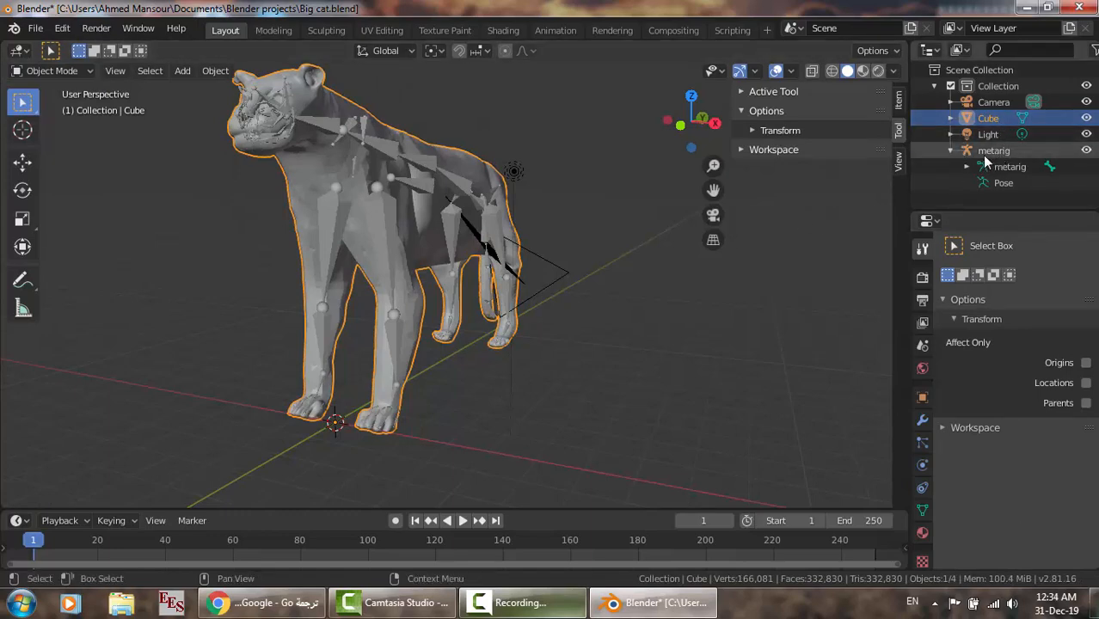
{"action": "left_click", "coordinate": [993, 151]}
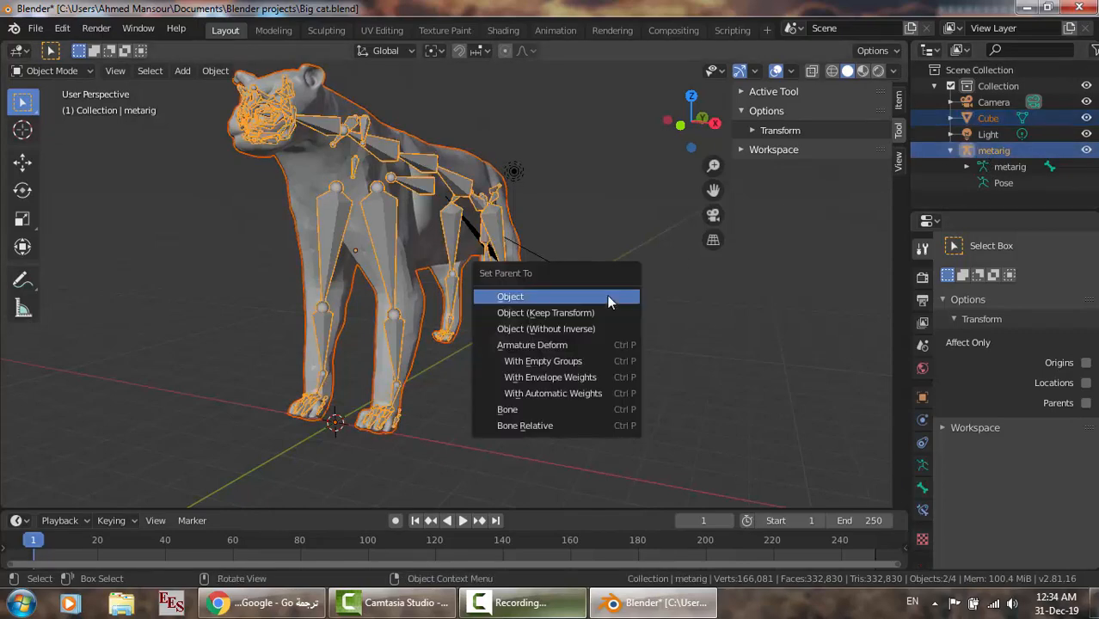
{"action": "mouse_move", "coordinate": [554, 393]}
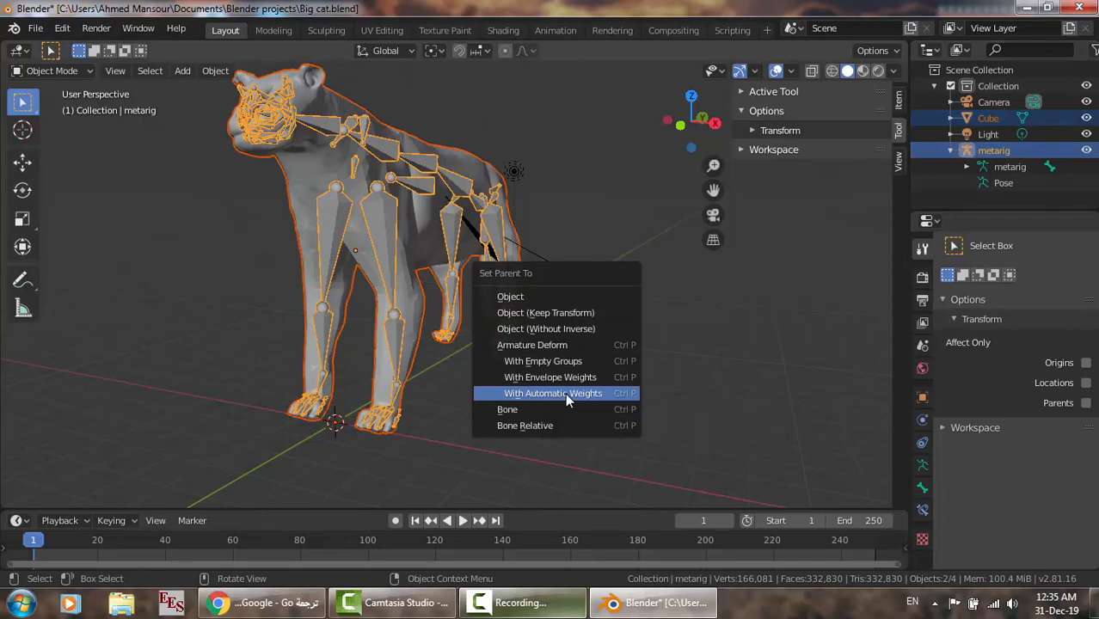
{"action": "left_click", "coordinate": [553, 392]}
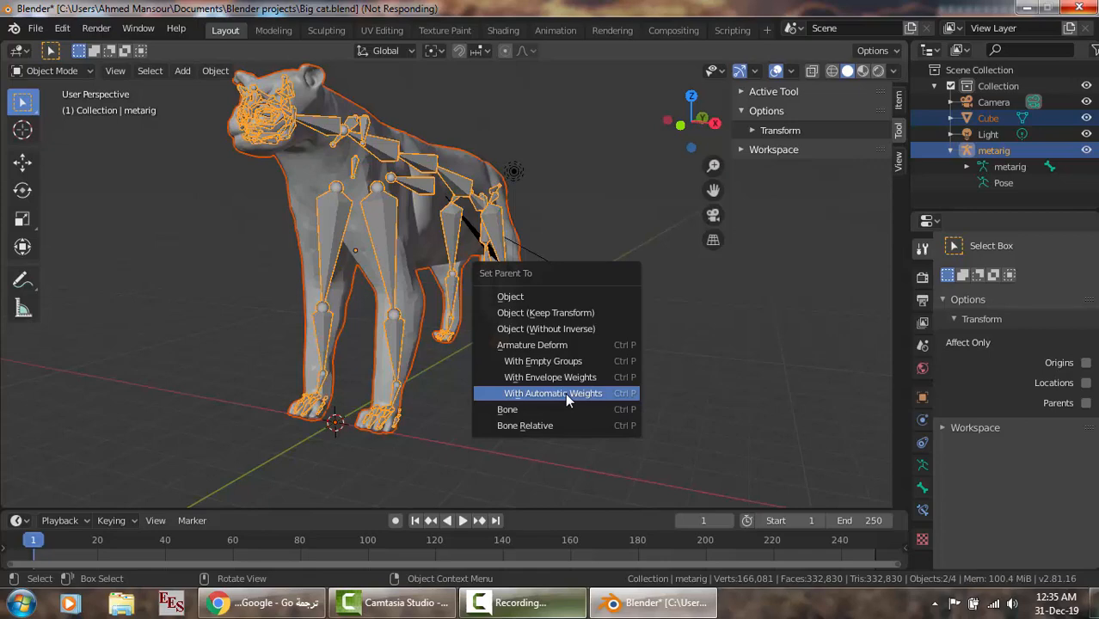
{"action": "left_click", "coordinate": [552, 392]}
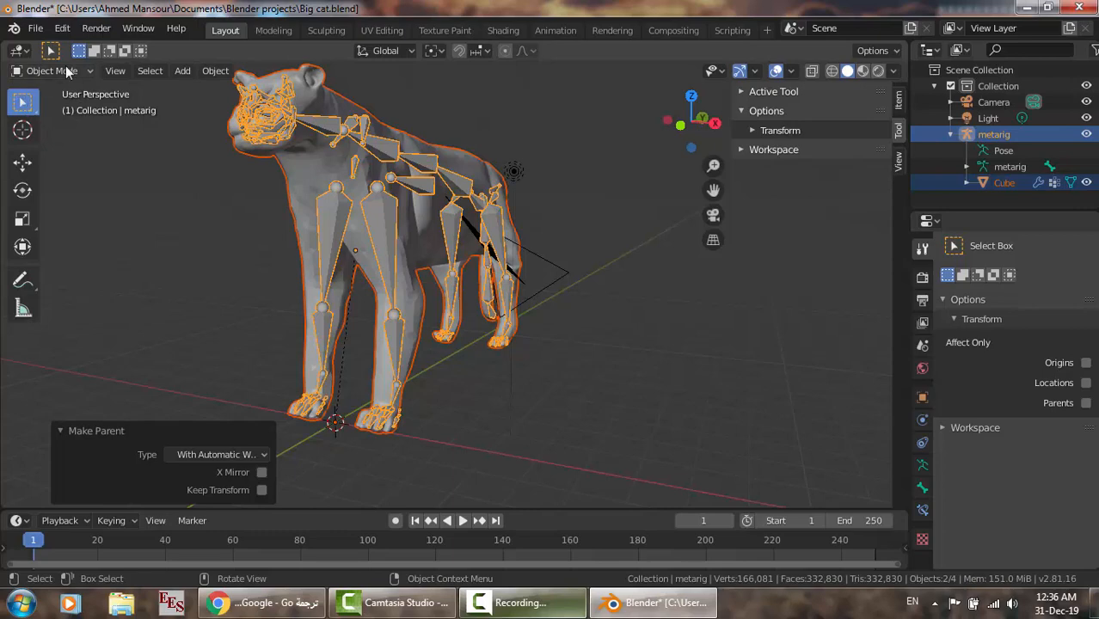
{"action": "mouse_move", "coordinate": [274, 31]}
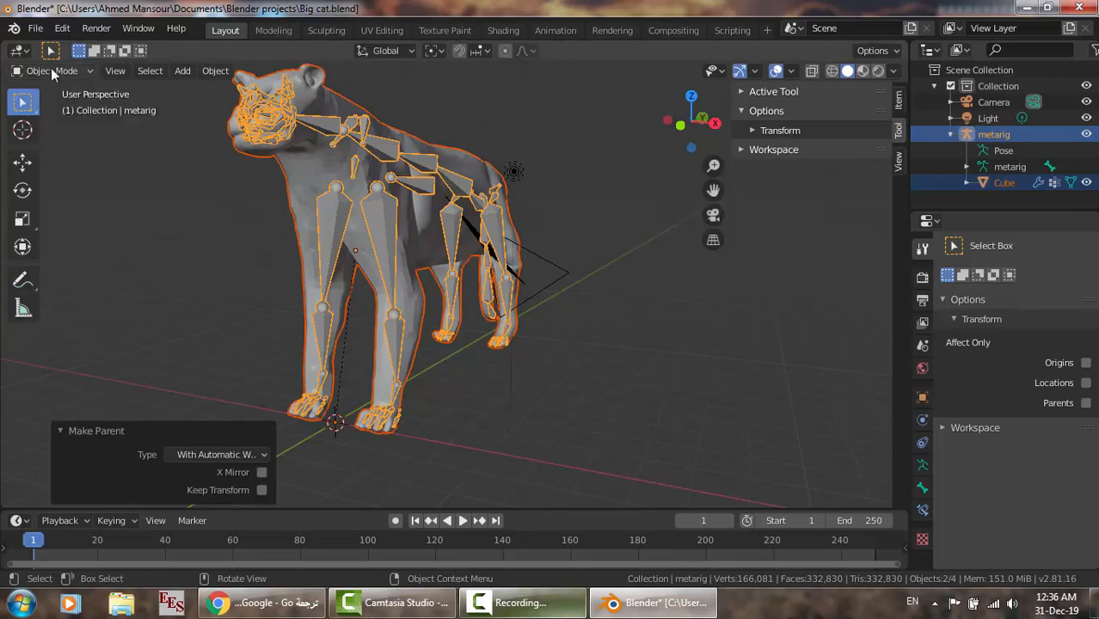
- Enter Pose Mode and rotate the front leg bone, watching the mesh bend with it
{"action": "left_click", "coordinate": [52, 71]}
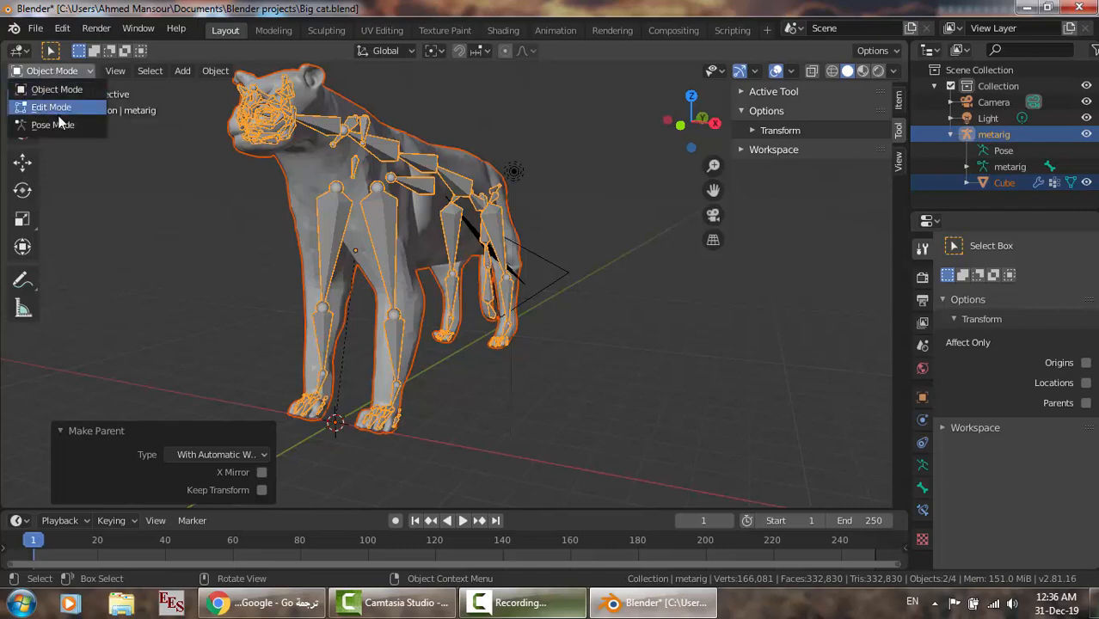
{"action": "left_click", "coordinate": [51, 124]}
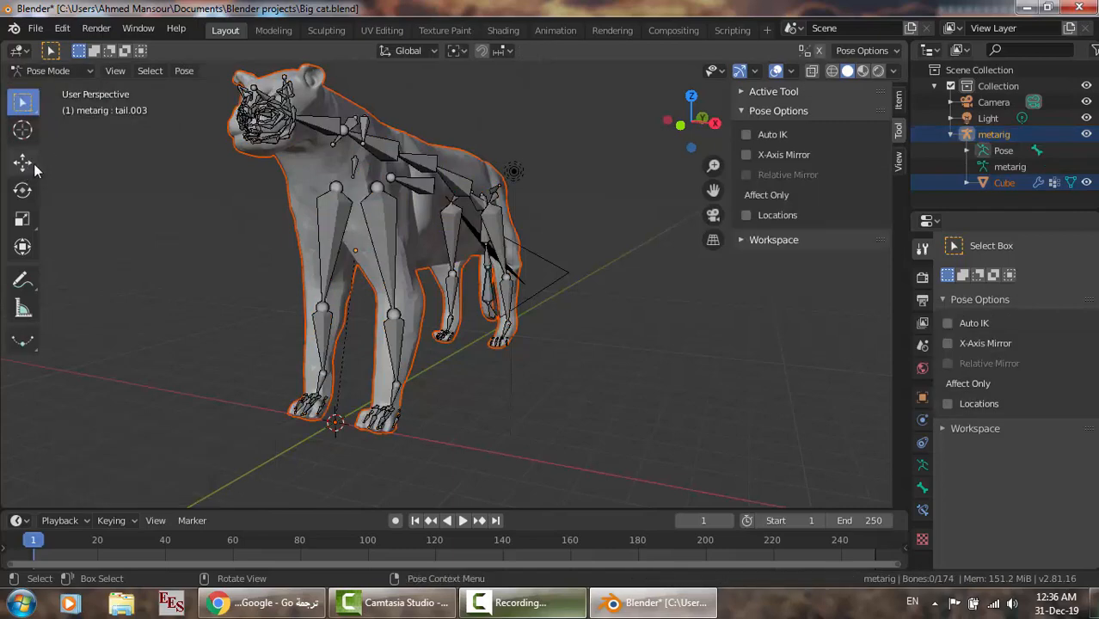
{"action": "left_click", "coordinate": [491, 293]}
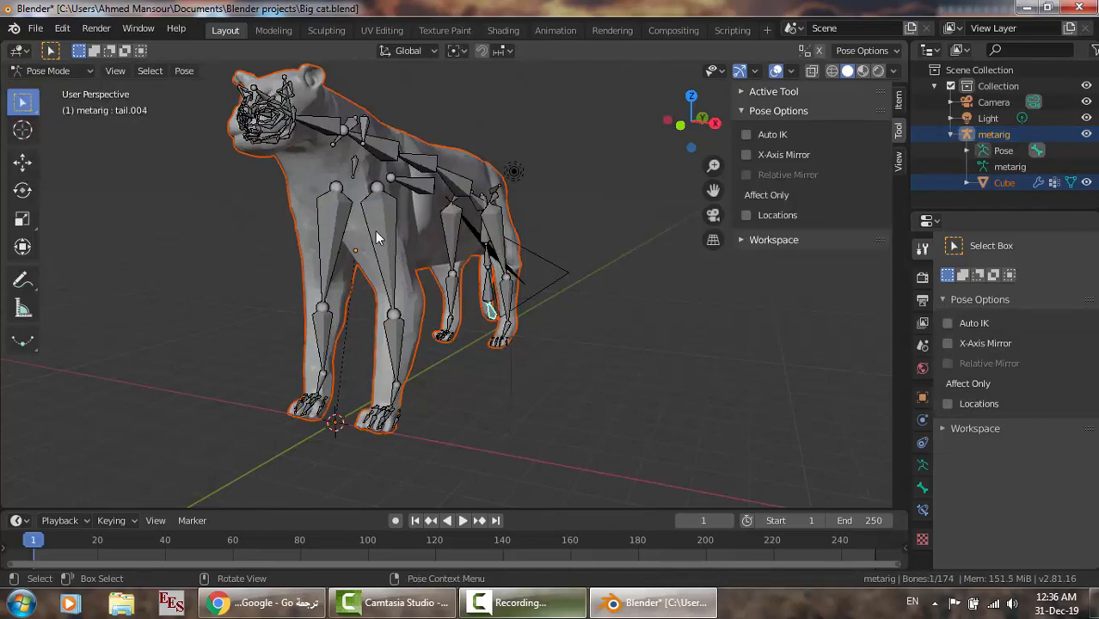
{"action": "left_click", "coordinate": [382, 249]}
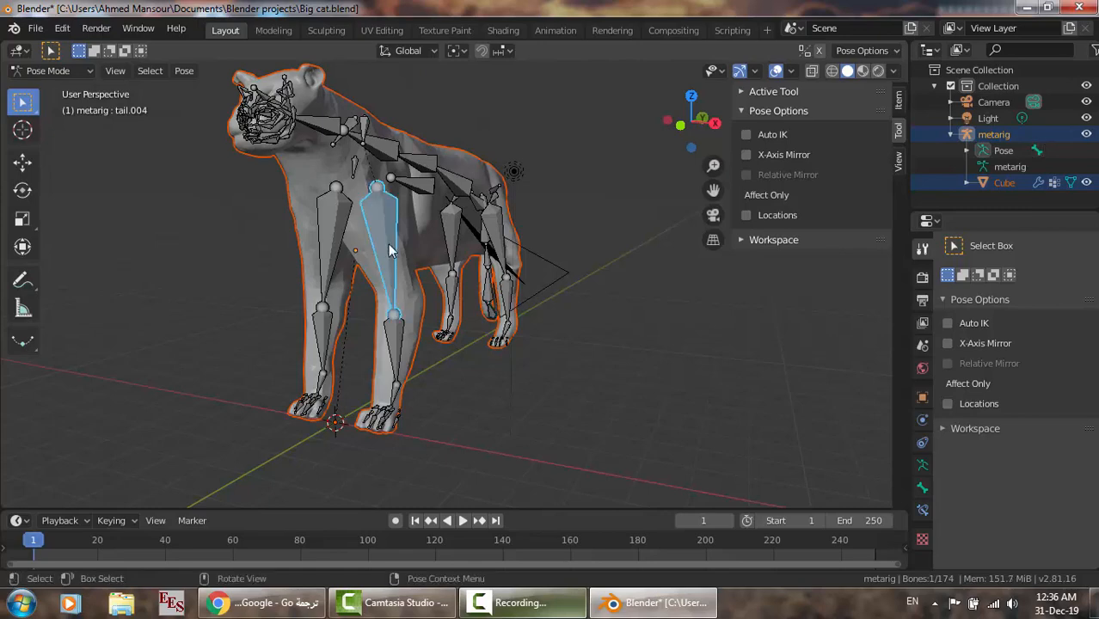
{"action": "left_click", "coordinate": [22, 190]}
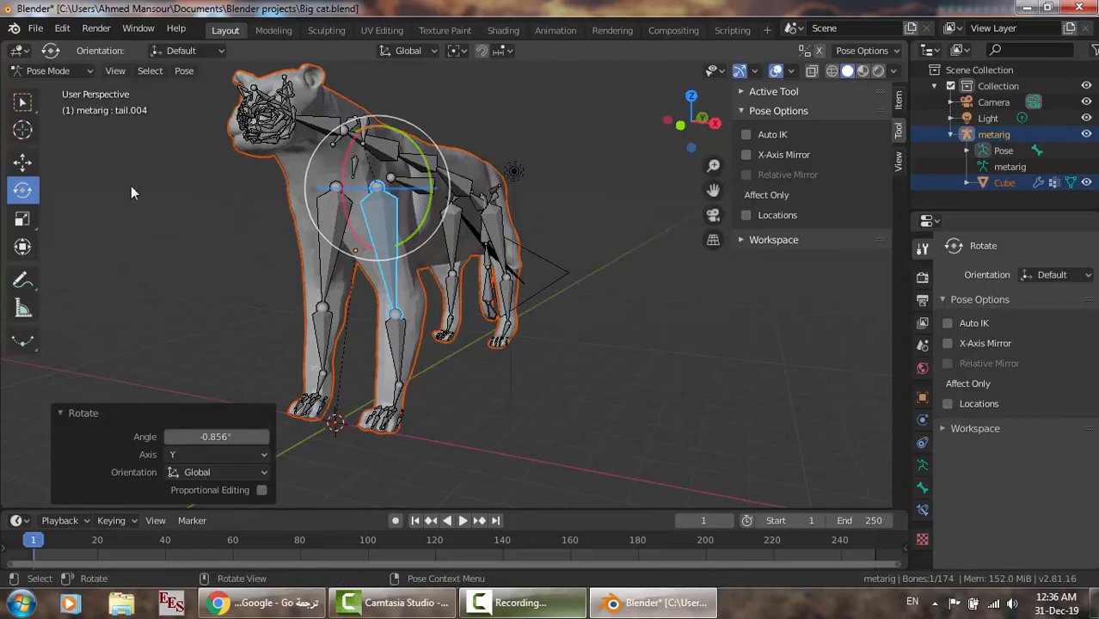
- Rotate the hind leg bone with R, then select the hind foot bone to pose it too
{"action": "left_click", "coordinate": [23, 102]}
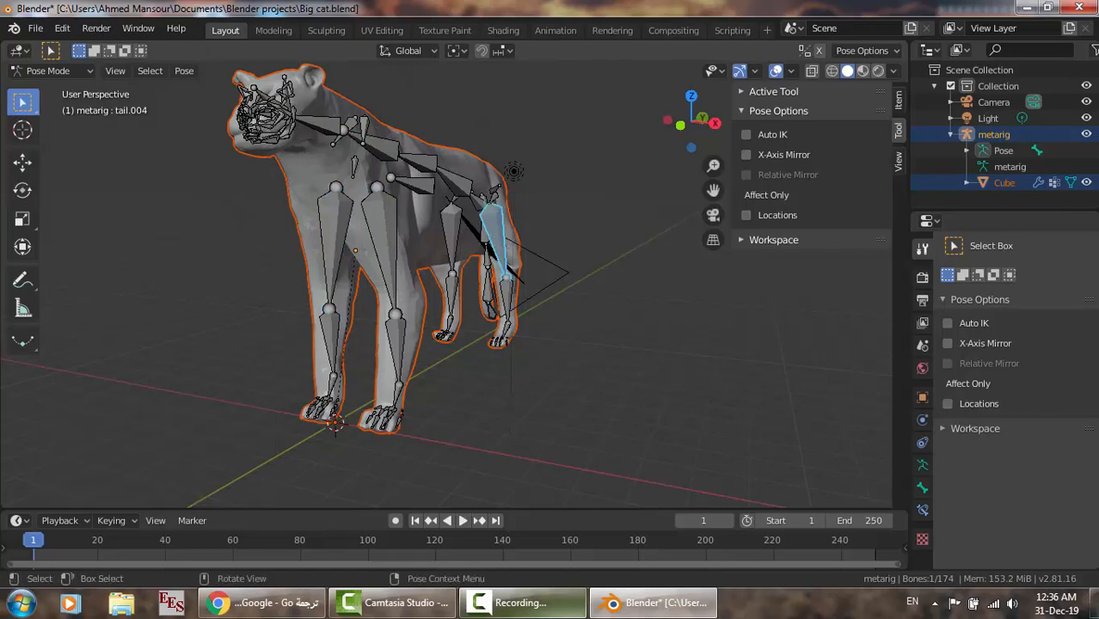
{"action": "left_click", "coordinate": [22, 190]}
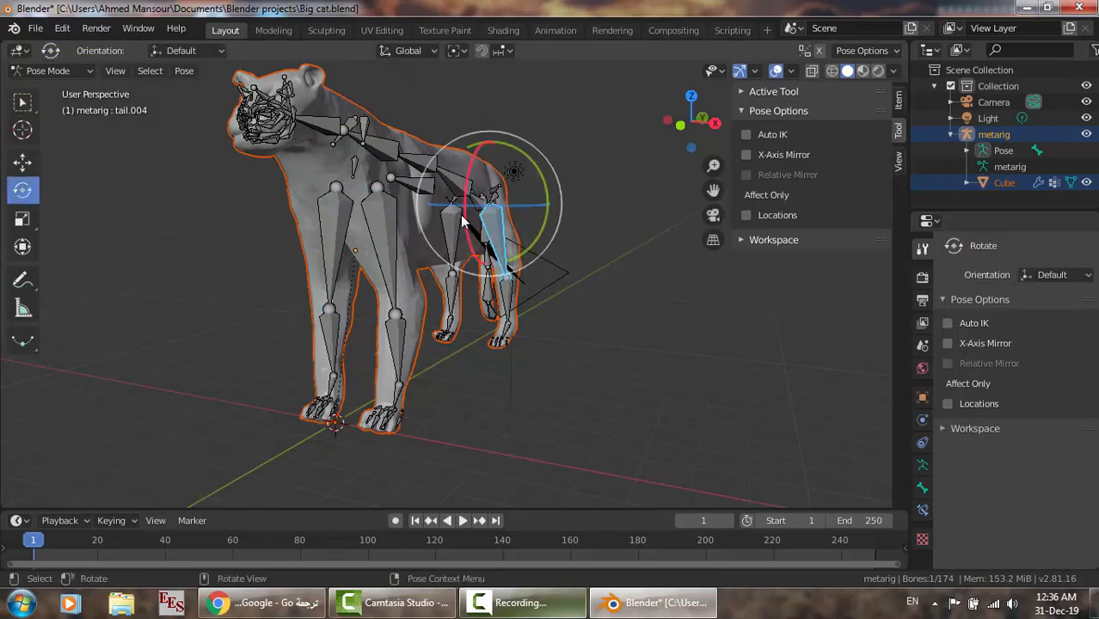
{"action": "key", "text": "r"}
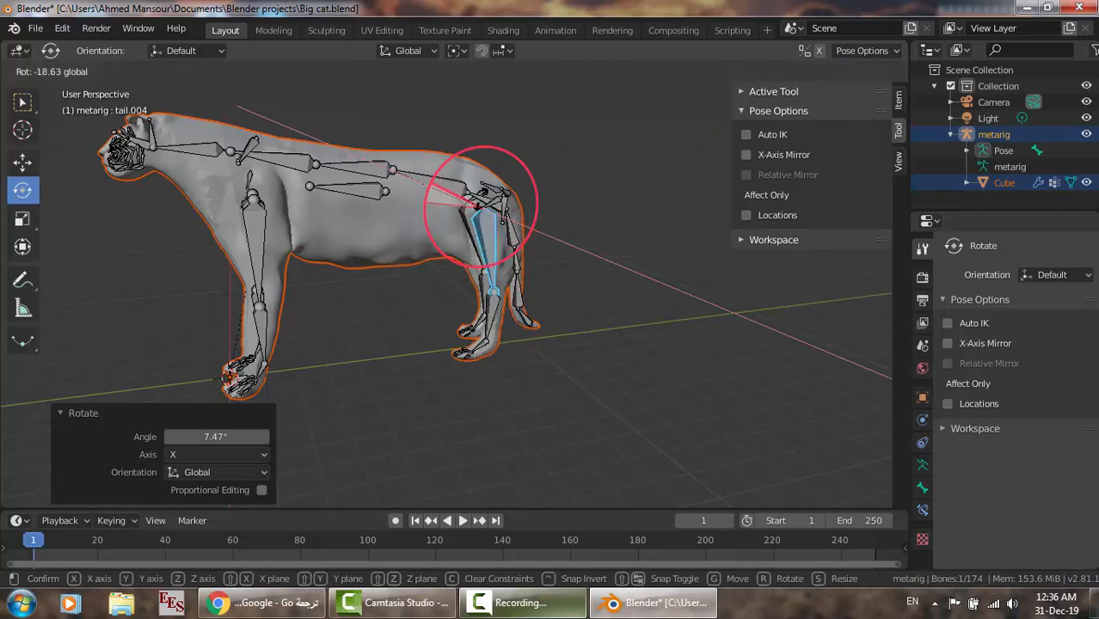
{"action": "mouse_move", "coordinate": [472, 189]}
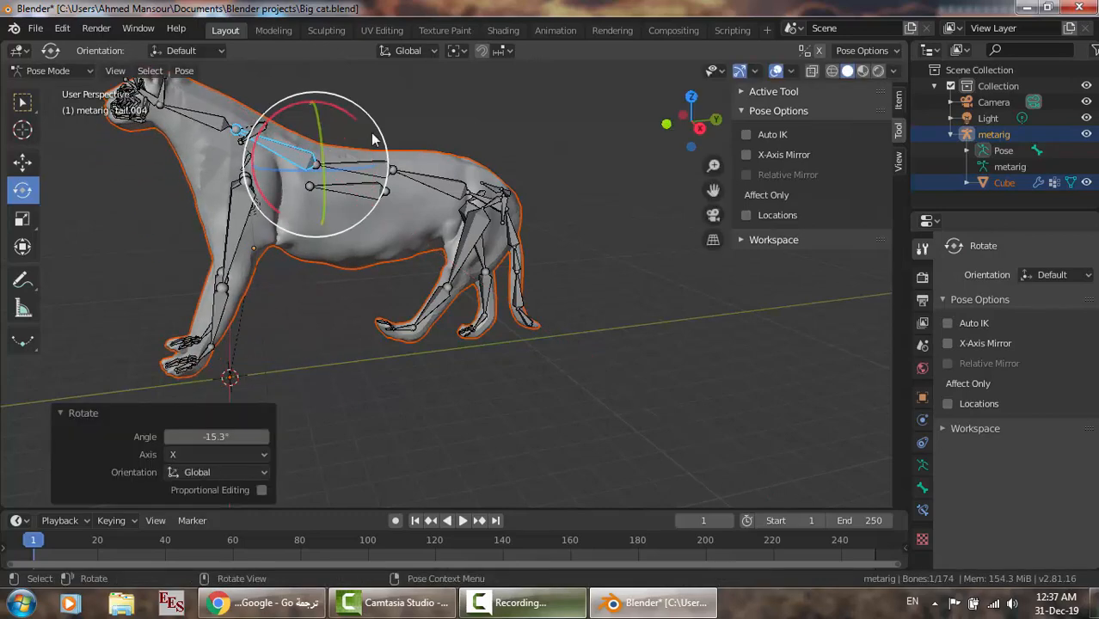
{"action": "left_click", "coordinate": [516, 323]}
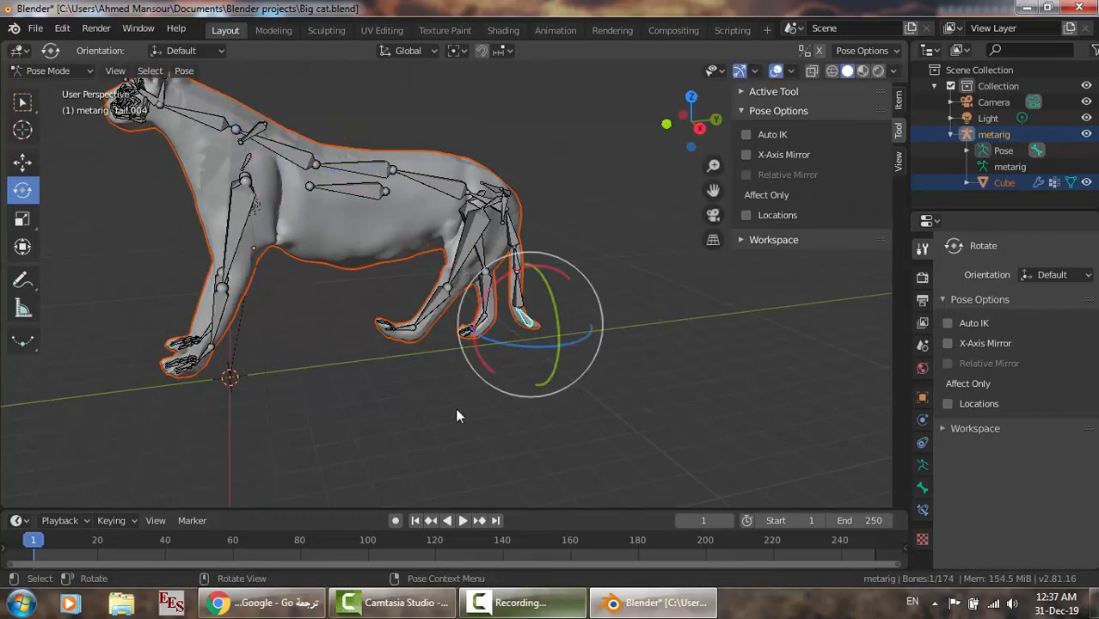
{"action": "left_click", "coordinate": [22, 102]}
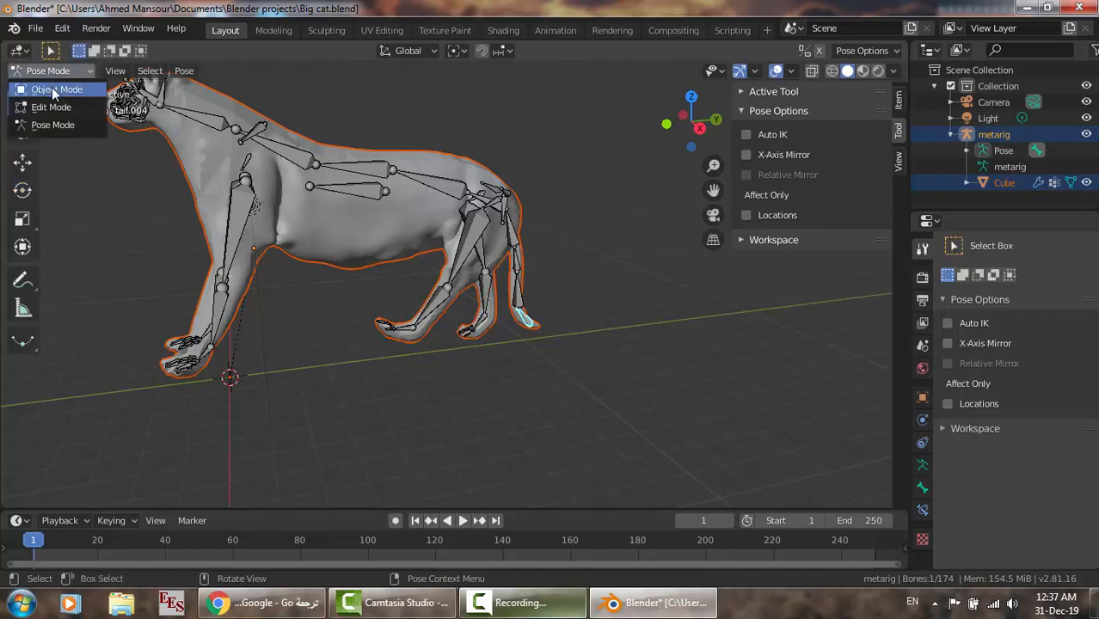
- Select the Cube mesh, edit all its vertices and apply Merge by Distance from Clean Up
{"action": "left_click", "coordinate": [58, 89]}
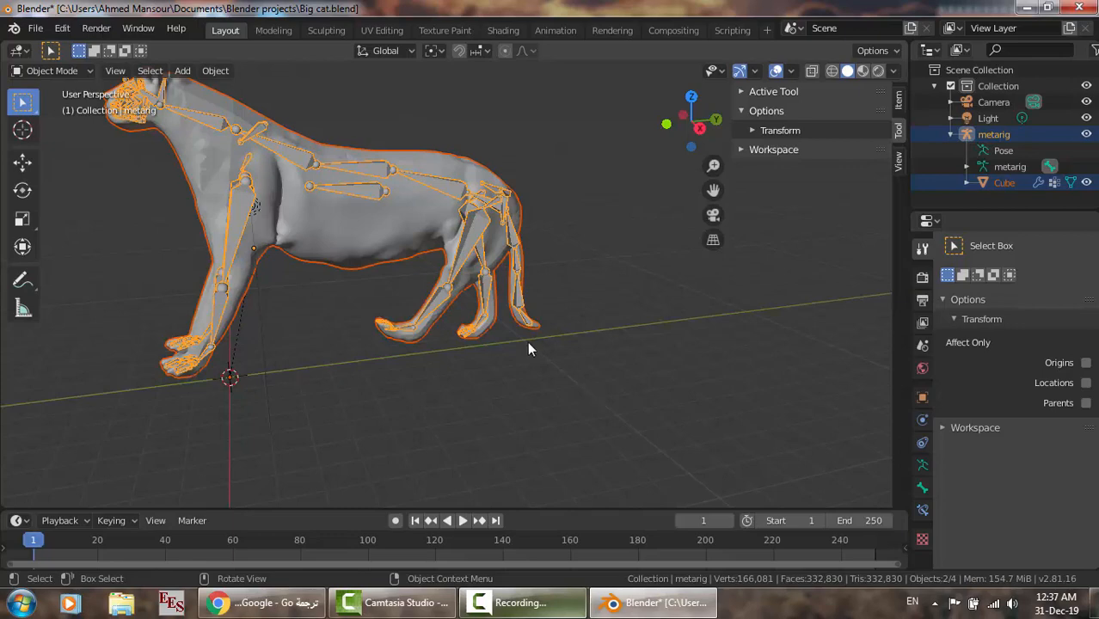
{"action": "left_click", "coordinate": [52, 71]}
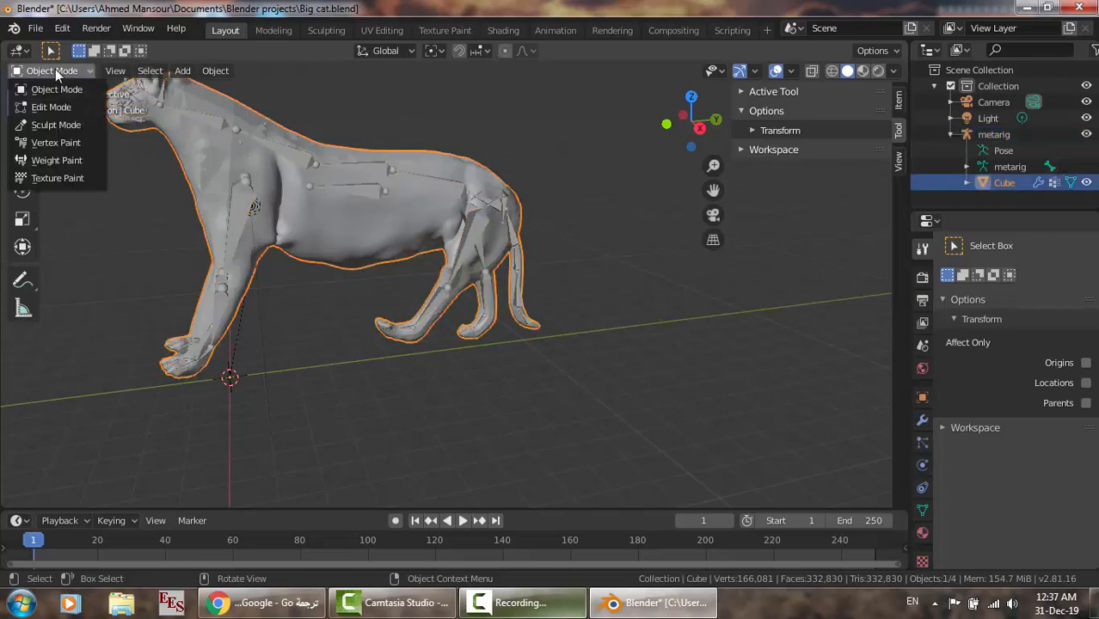
{"action": "mouse_move", "coordinate": [51, 107]}
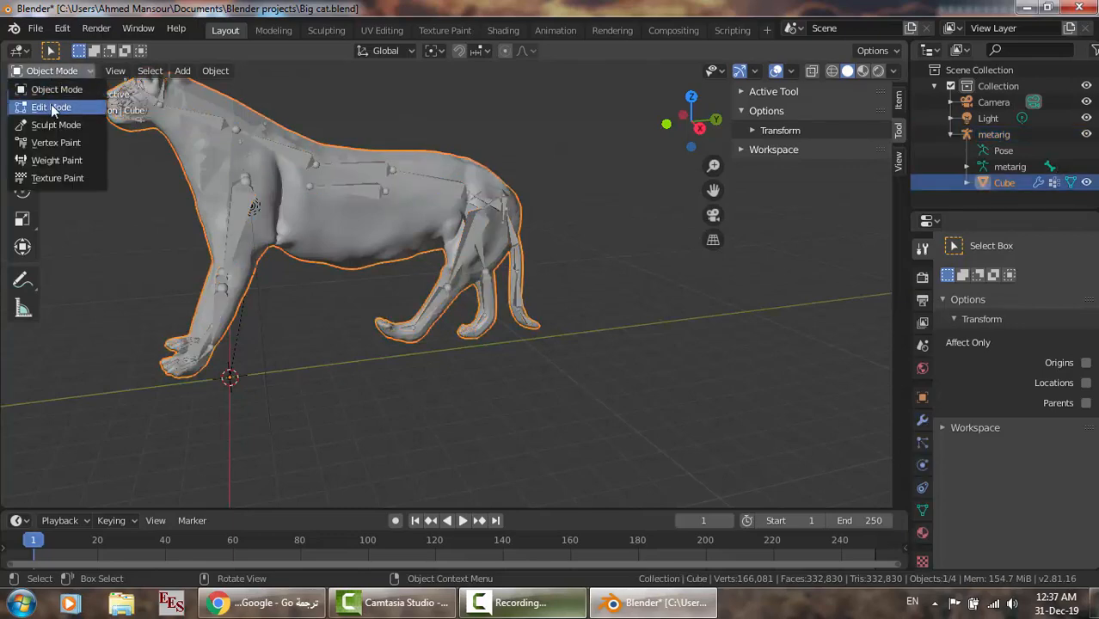
{"action": "left_click", "coordinate": [50, 107]}
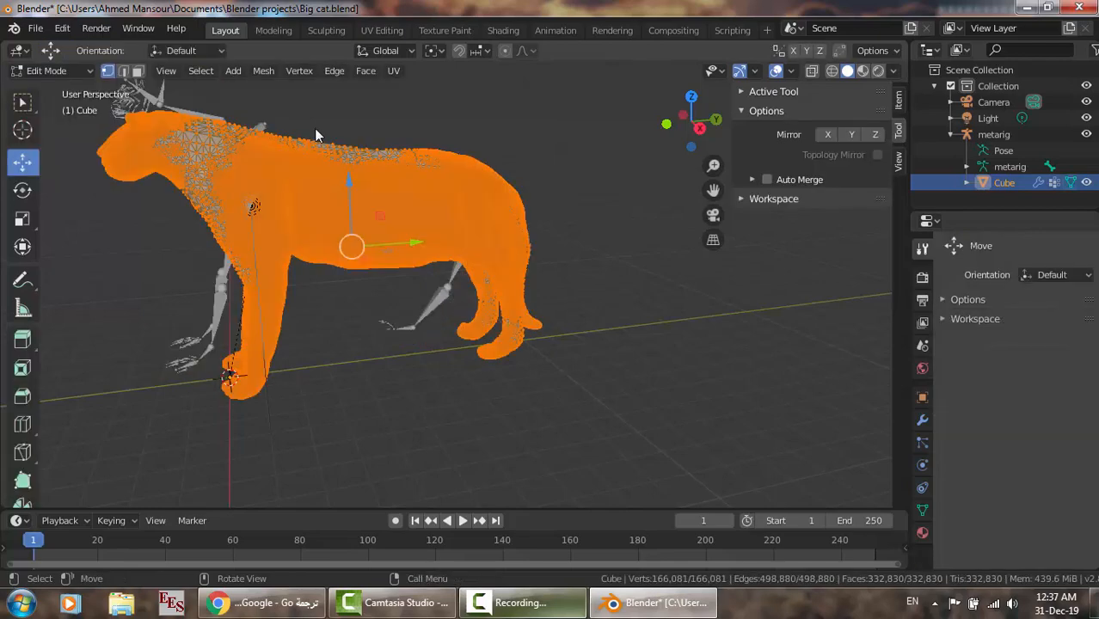
{"action": "mouse_move", "coordinate": [199, 71]}
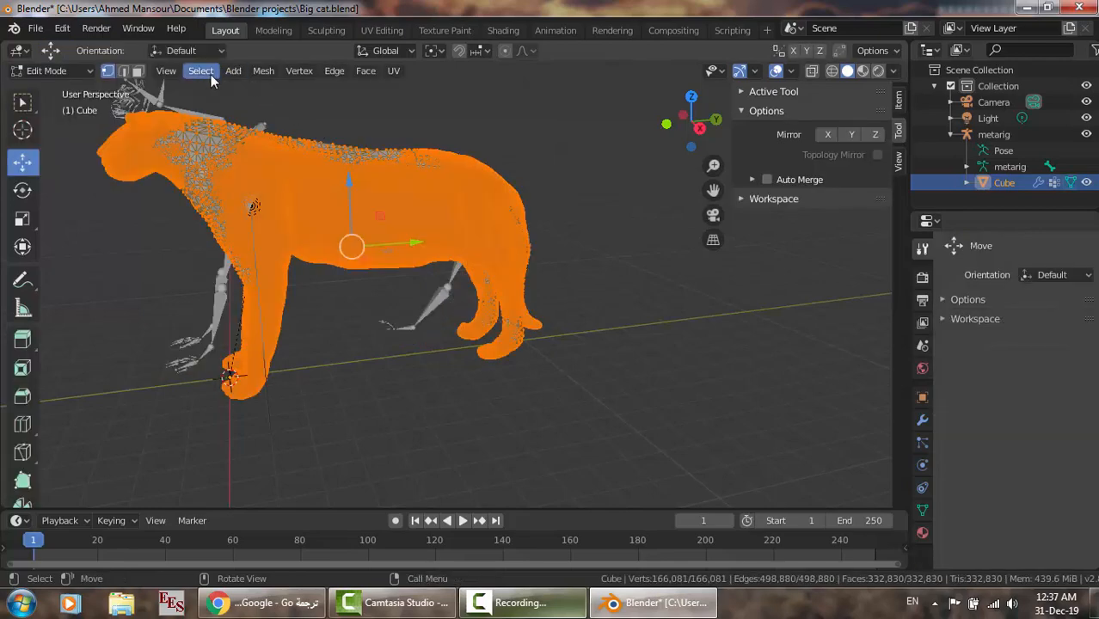
{"action": "left_click", "coordinate": [263, 70]}
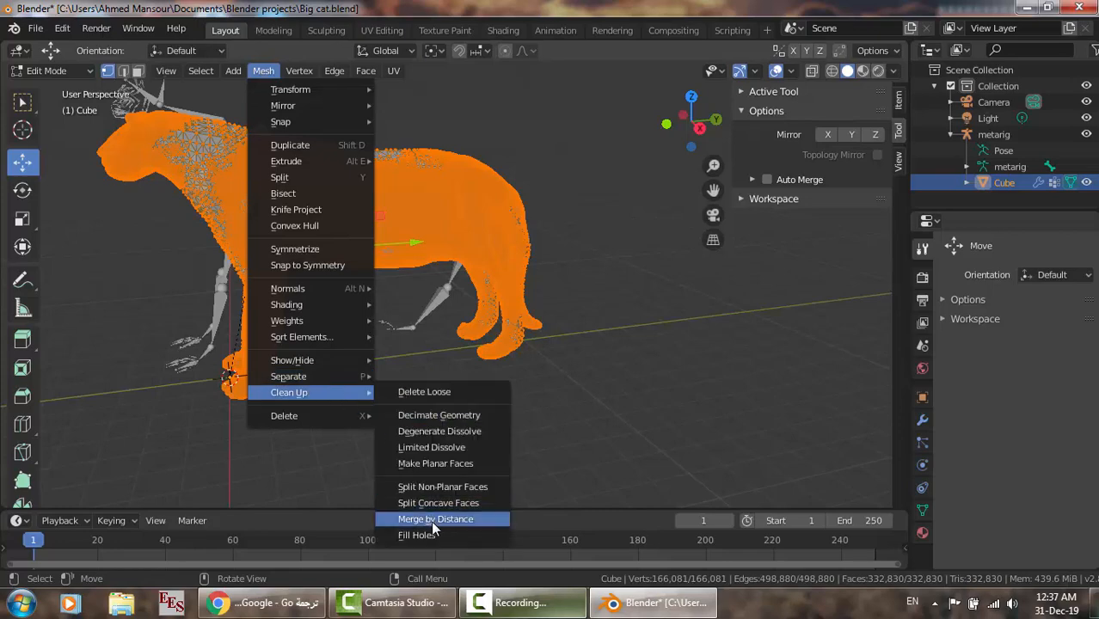
{"action": "mouse_move", "coordinate": [437, 519]}
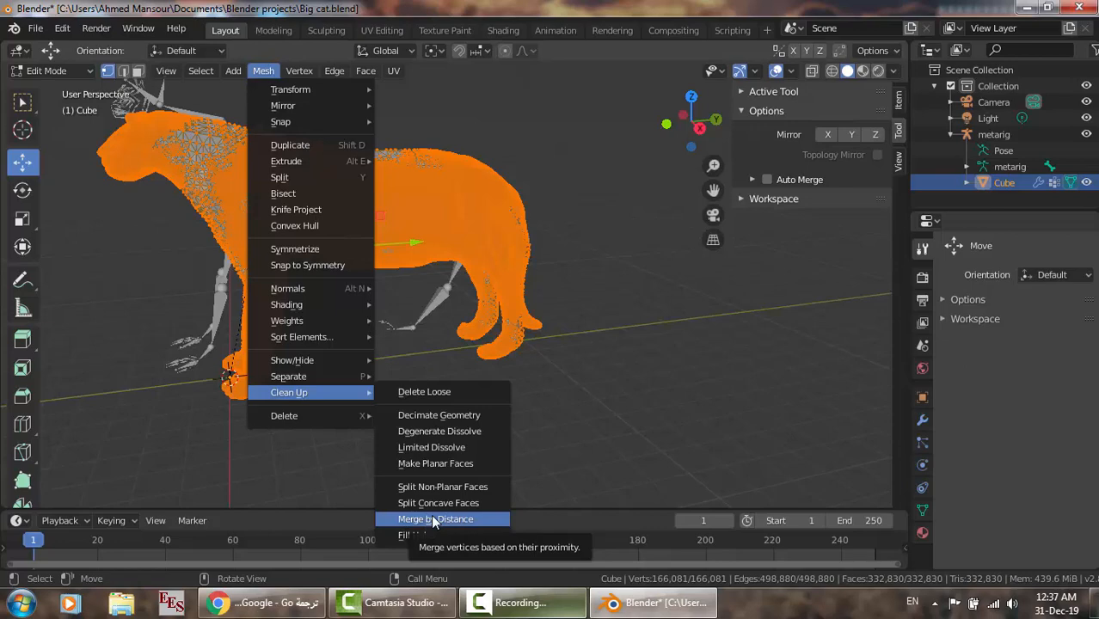
{"action": "left_click", "coordinate": [435, 519]}
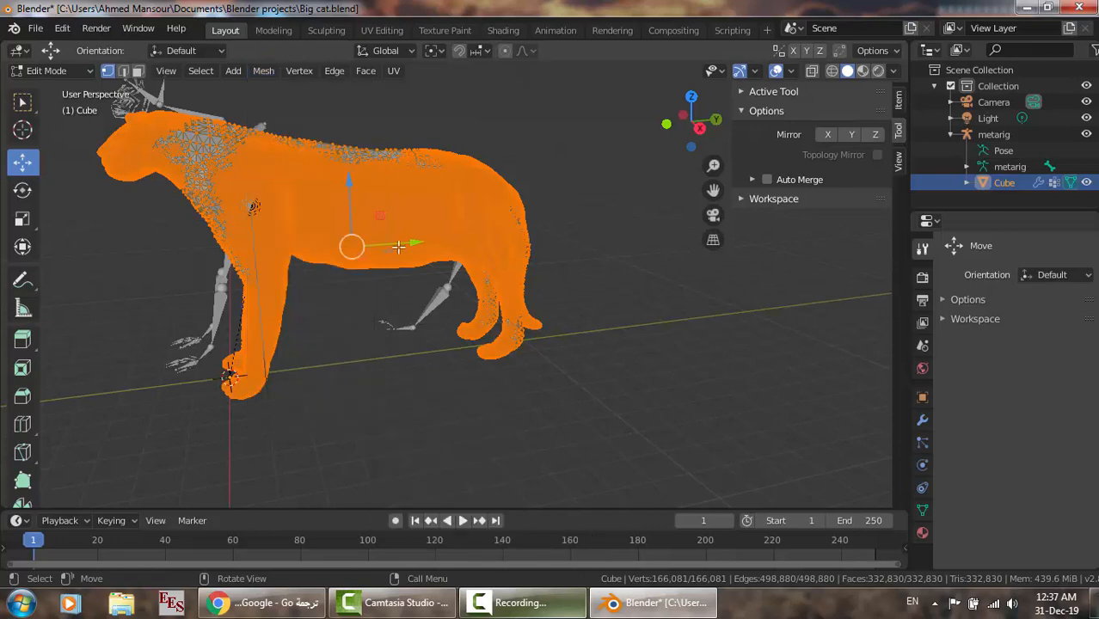
{"action": "mouse_move", "coordinate": [60, 83]}
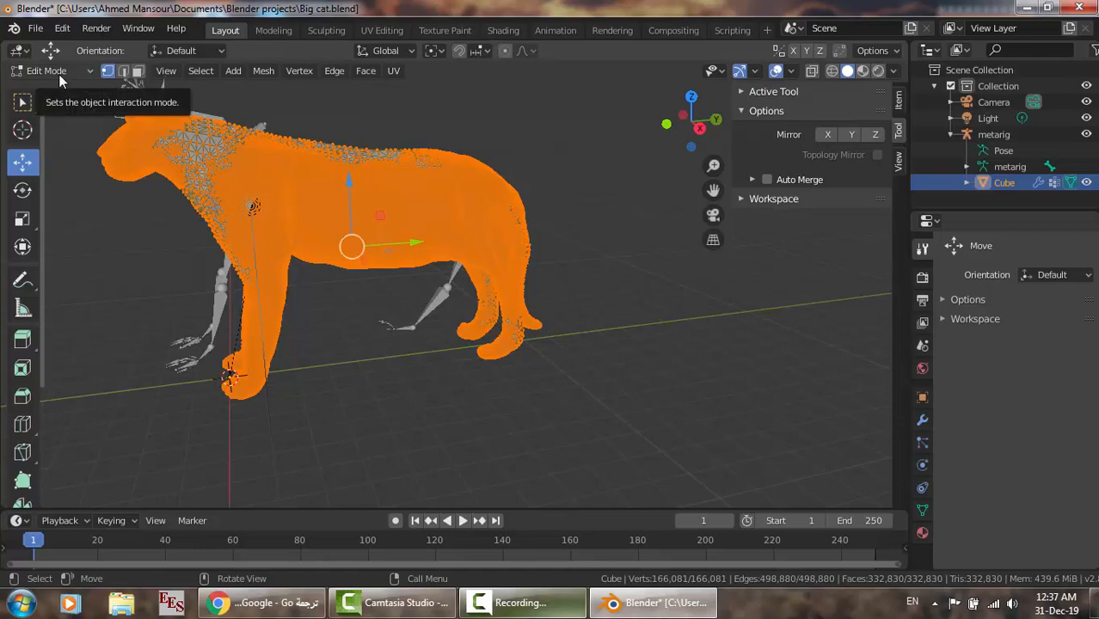
- Switch from Edit Mode back to Object Mode with the cleaned cat mesh active
{"action": "left_click", "coordinate": [47, 70]}
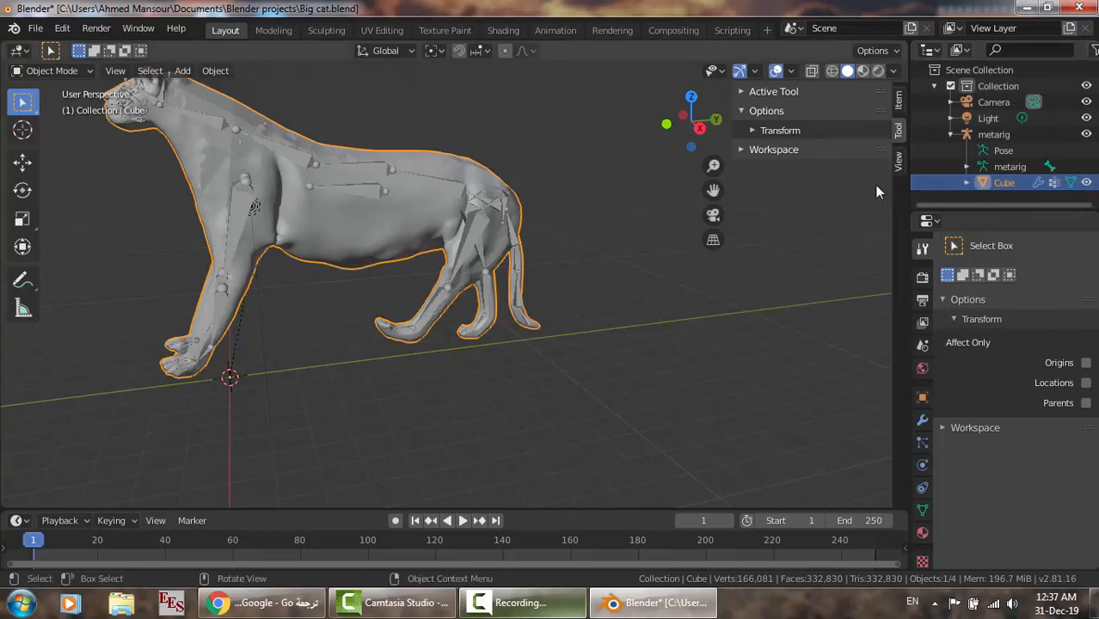
{"action": "mouse_move", "coordinate": [672, 334]}
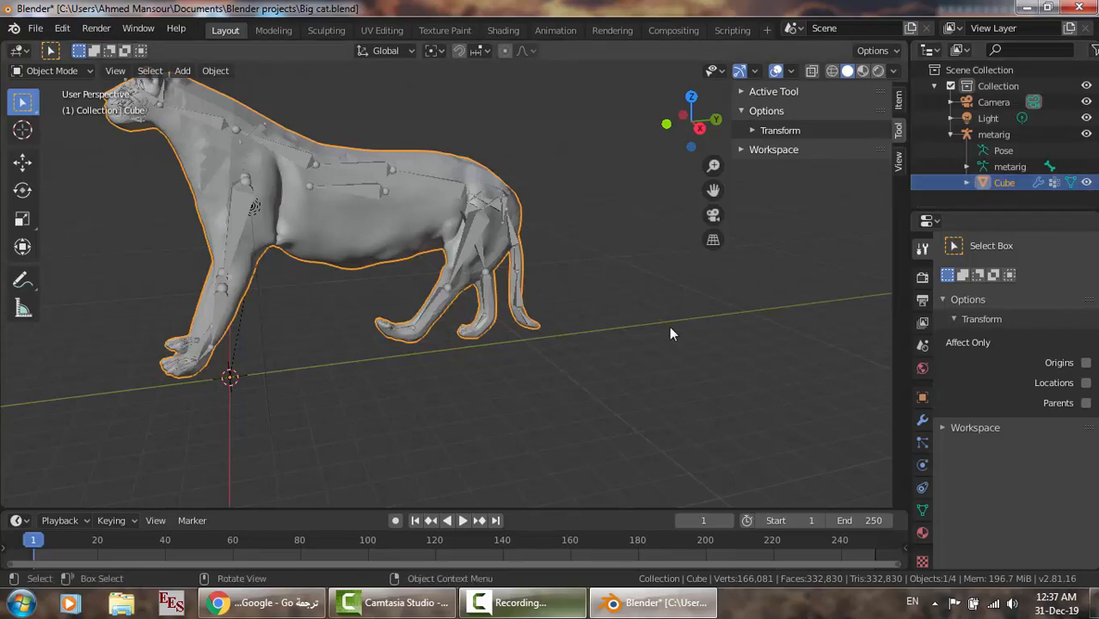
{"action": "mouse_move", "coordinate": [430, 359]}
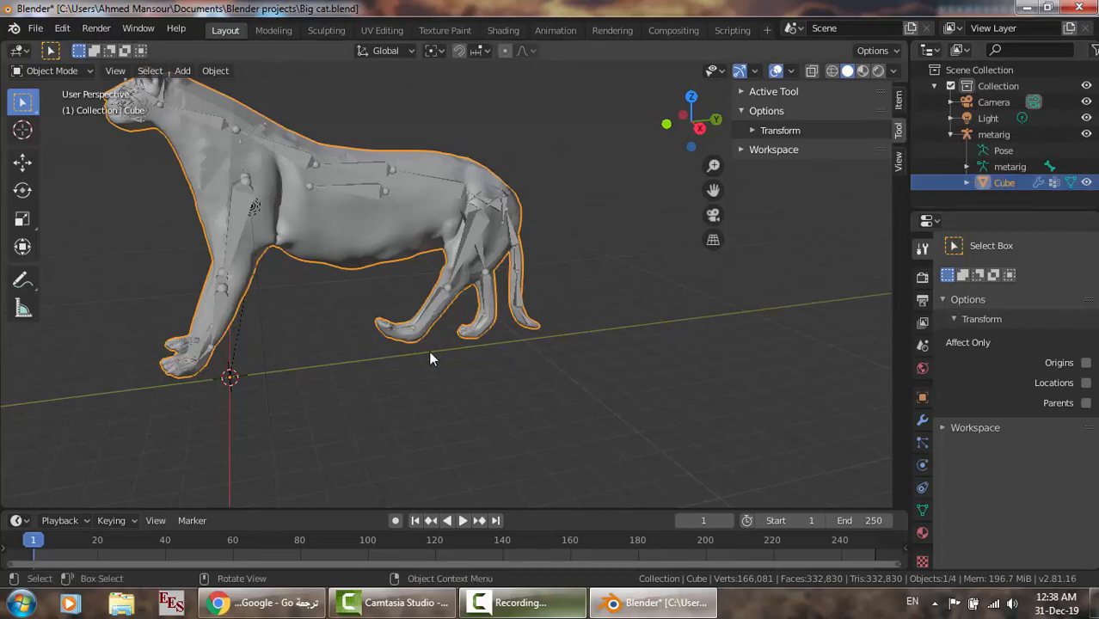